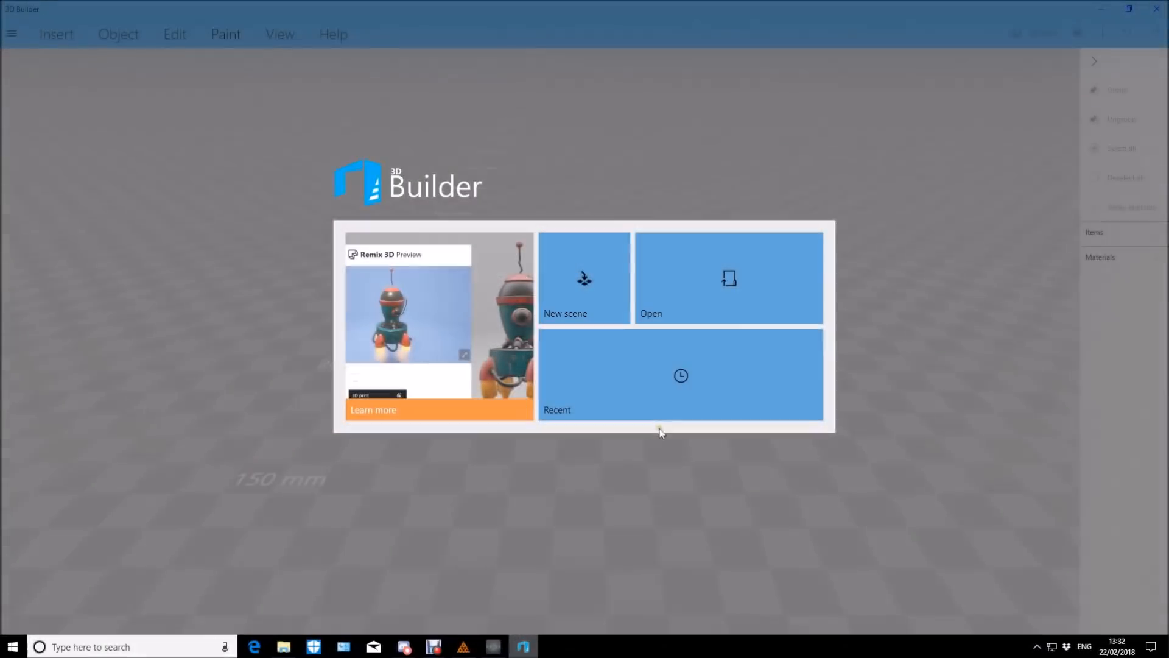
- Load the biomorph_bust object file into the scene, keeping file units as mm
{"action": "left_click", "coordinate": [727, 277]}
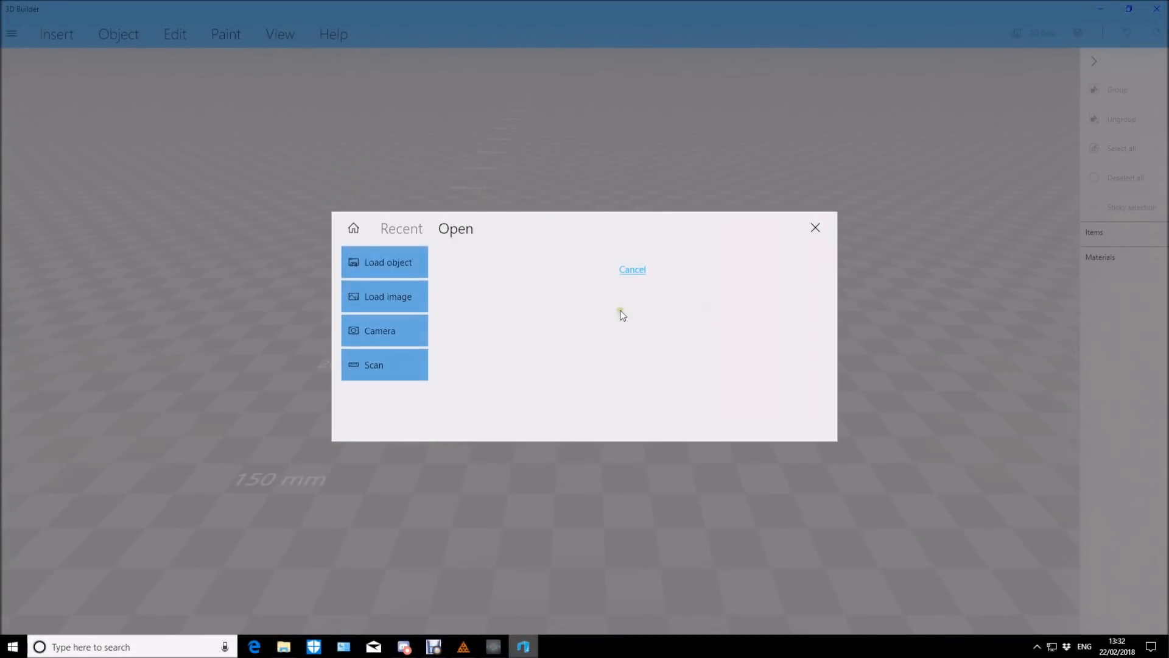
{"action": "left_click", "coordinate": [387, 262]}
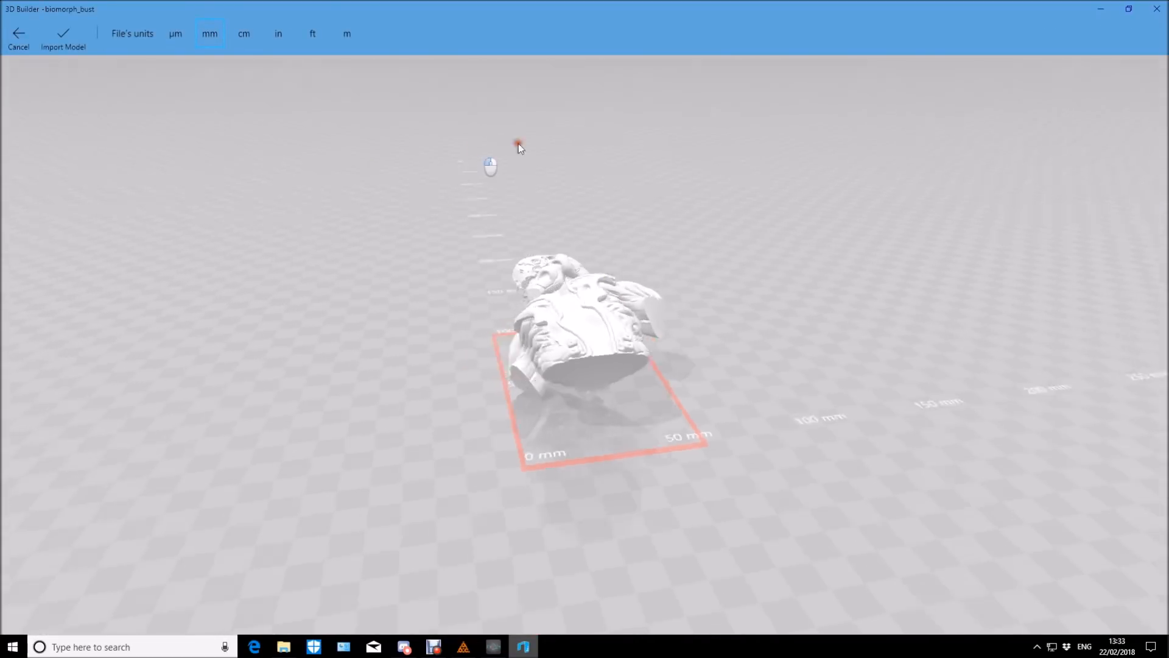
{"action": "left_click_drag", "start_coordinate": [519, 145], "coordinate": [242, 186]}
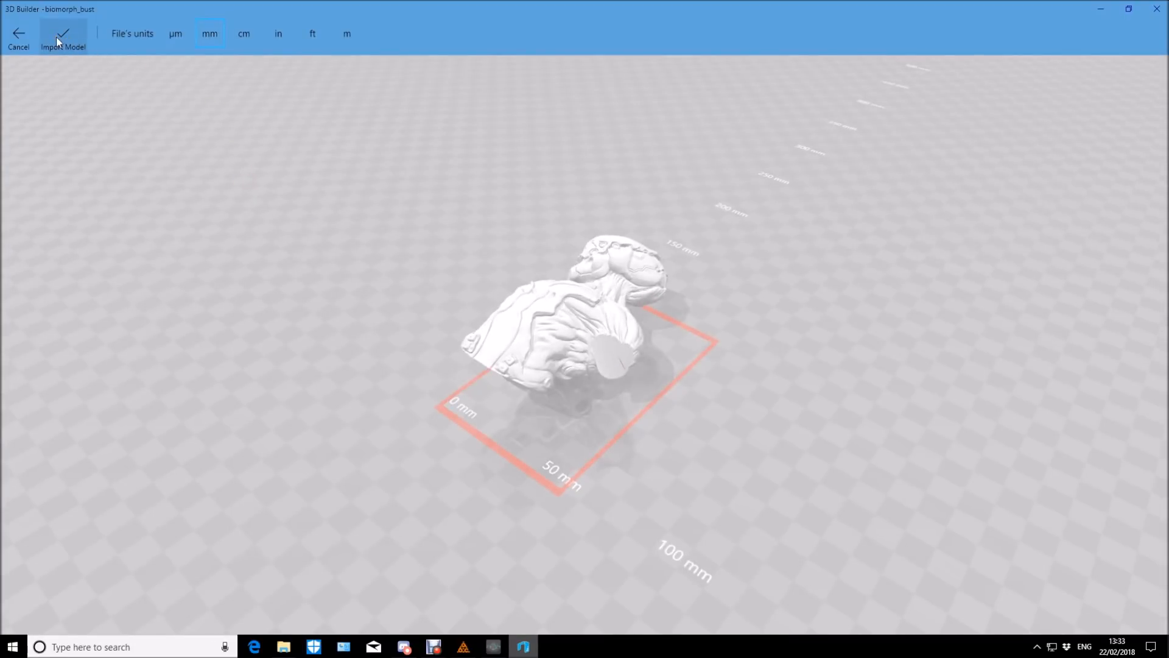
{"action": "left_click", "coordinate": [63, 38]}
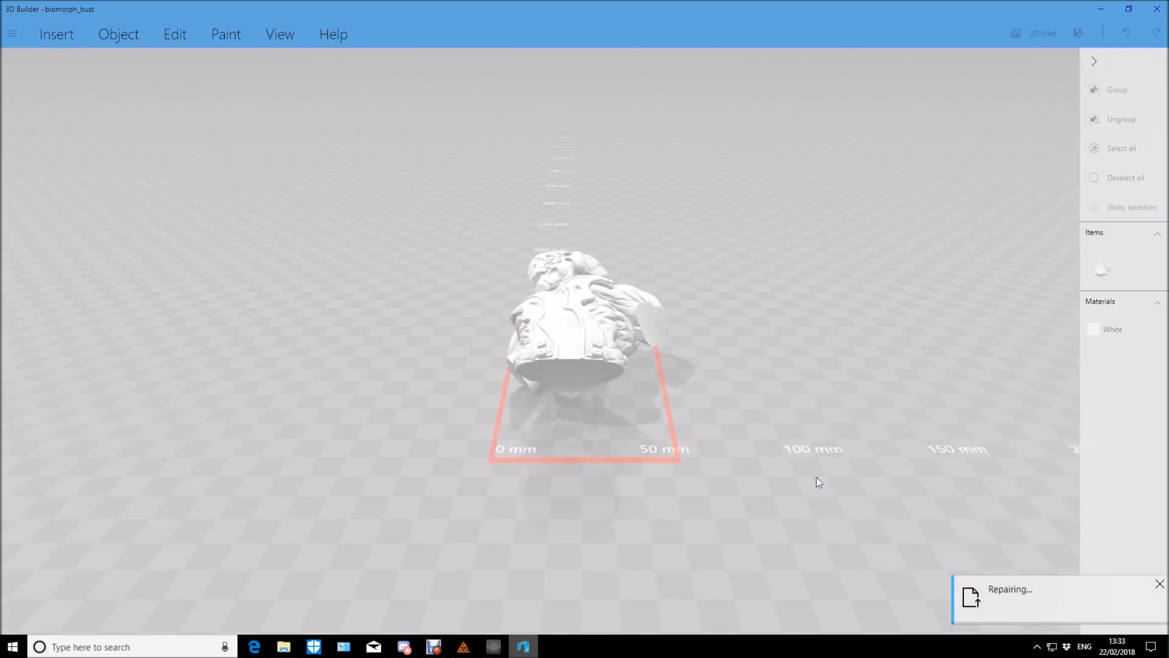
- Save the selected bust as biomorph_bust in STL format in Downloads > 1model
{"action": "left_click", "coordinate": [582, 328]}
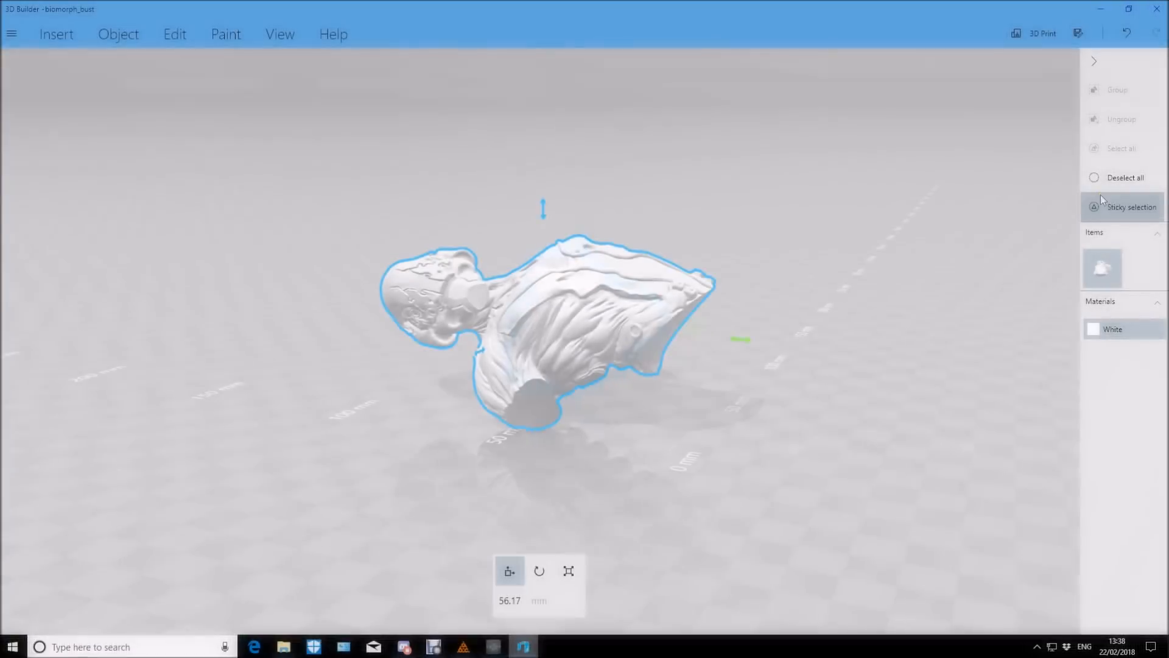
{"action": "left_click", "coordinate": [1078, 33]}
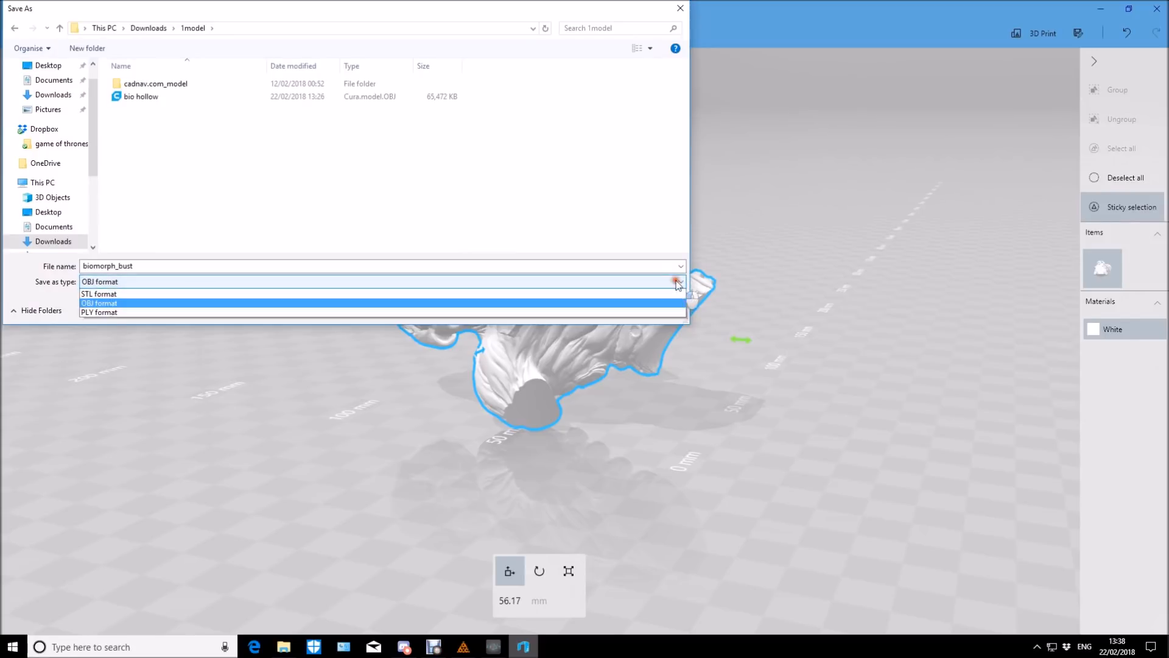
{"action": "left_click", "coordinate": [98, 293]}
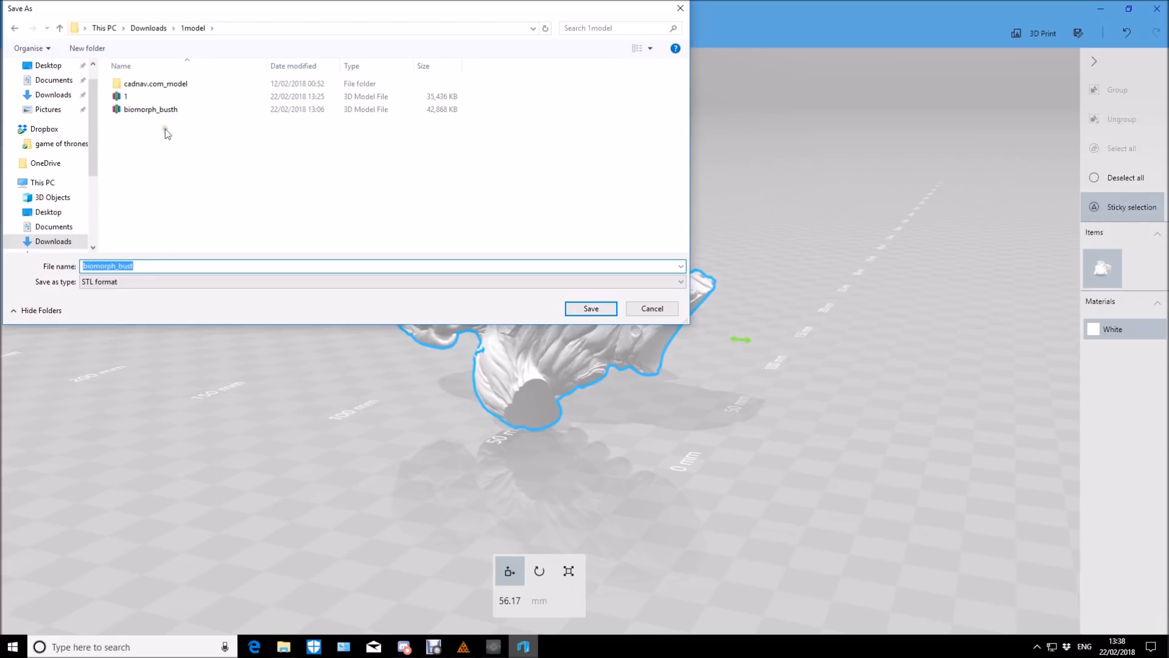
{"action": "left_click", "coordinate": [590, 308]}
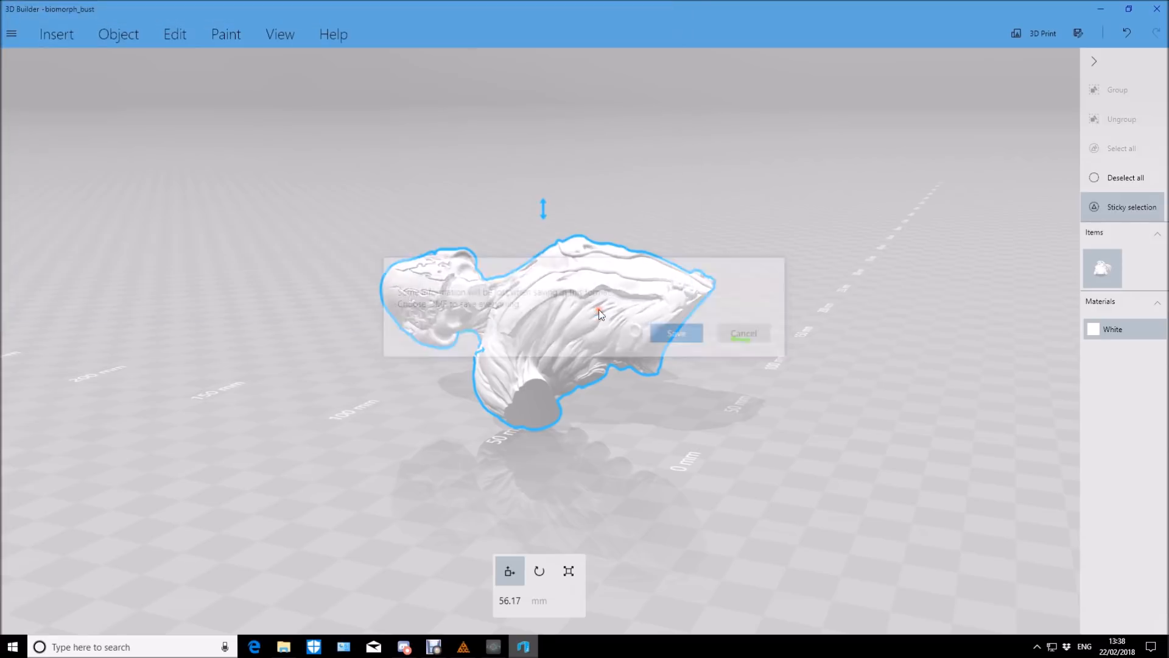
{"action": "left_click", "coordinate": [676, 334]}
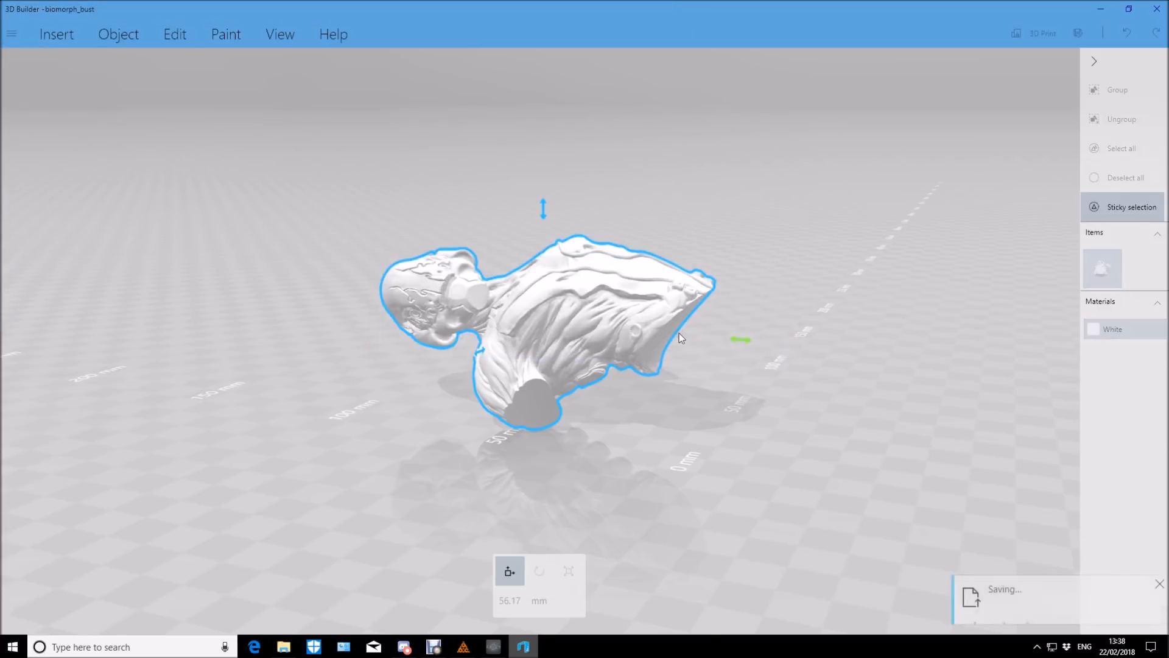
- Rotate the bust exactly 90 degrees so it stands upright, then return to Move mode
{"action": "left_click_drag", "start_coordinate": [678, 336], "coordinate": [691, 362]}
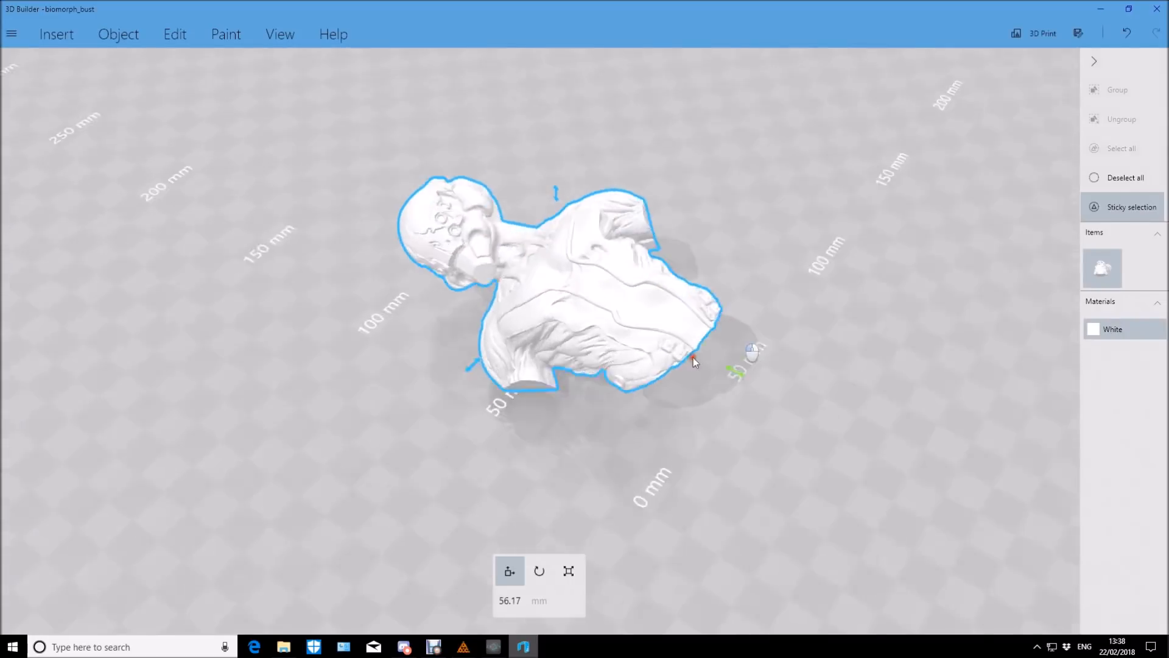
{"action": "left_click_drag", "start_coordinate": [693, 362], "coordinate": [794, 250]}
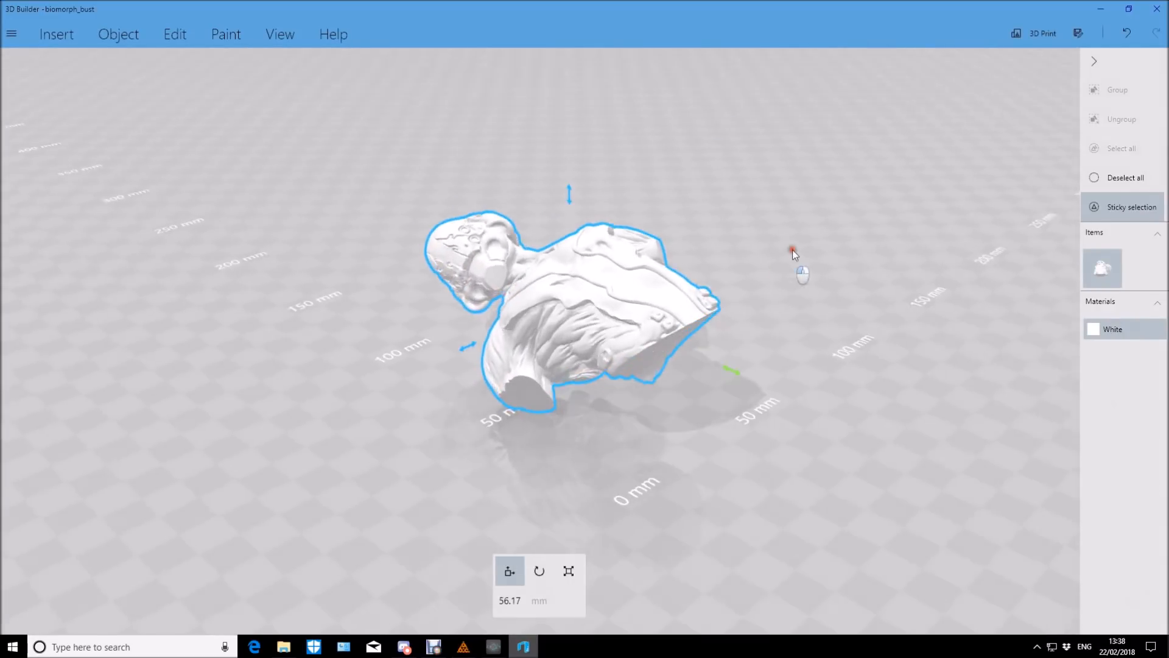
{"action": "left_click", "coordinate": [539, 572]}
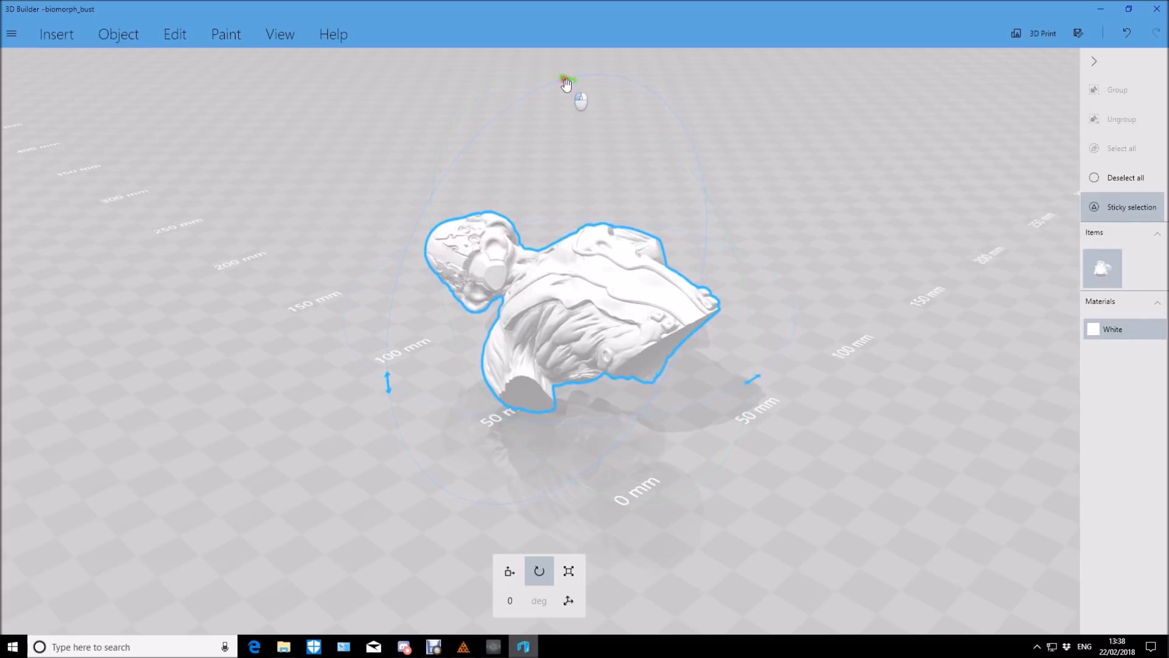
{"action": "left_click_drag", "start_coordinate": [564, 81], "coordinate": [577, 82]}
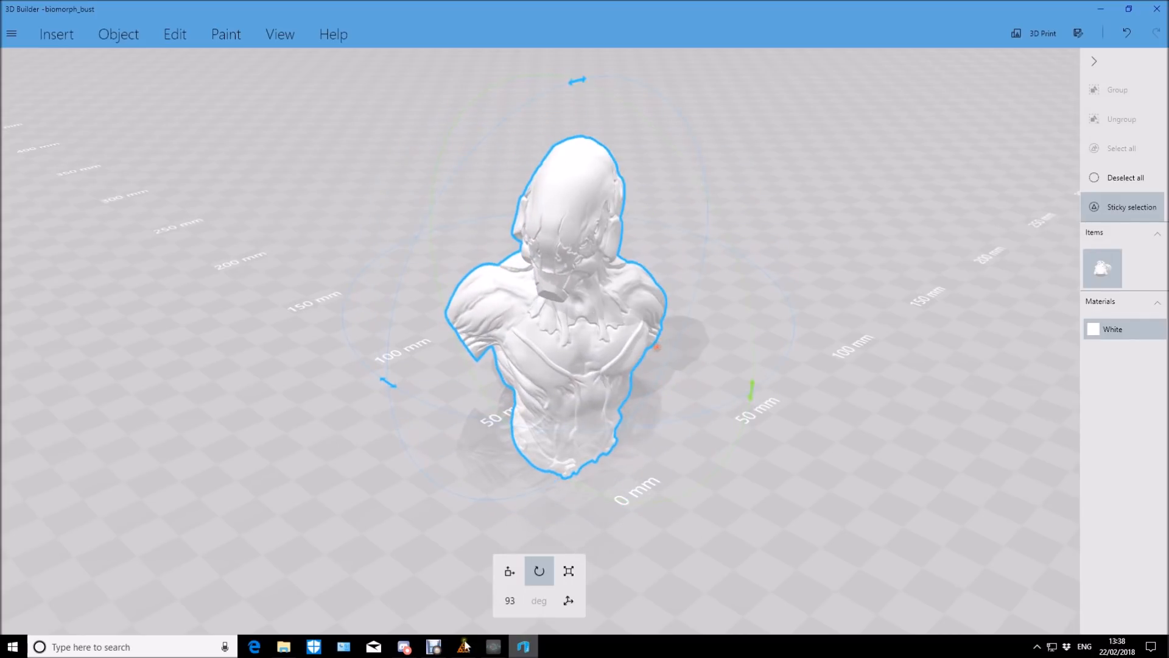
{"action": "left_click", "coordinate": [540, 570]}
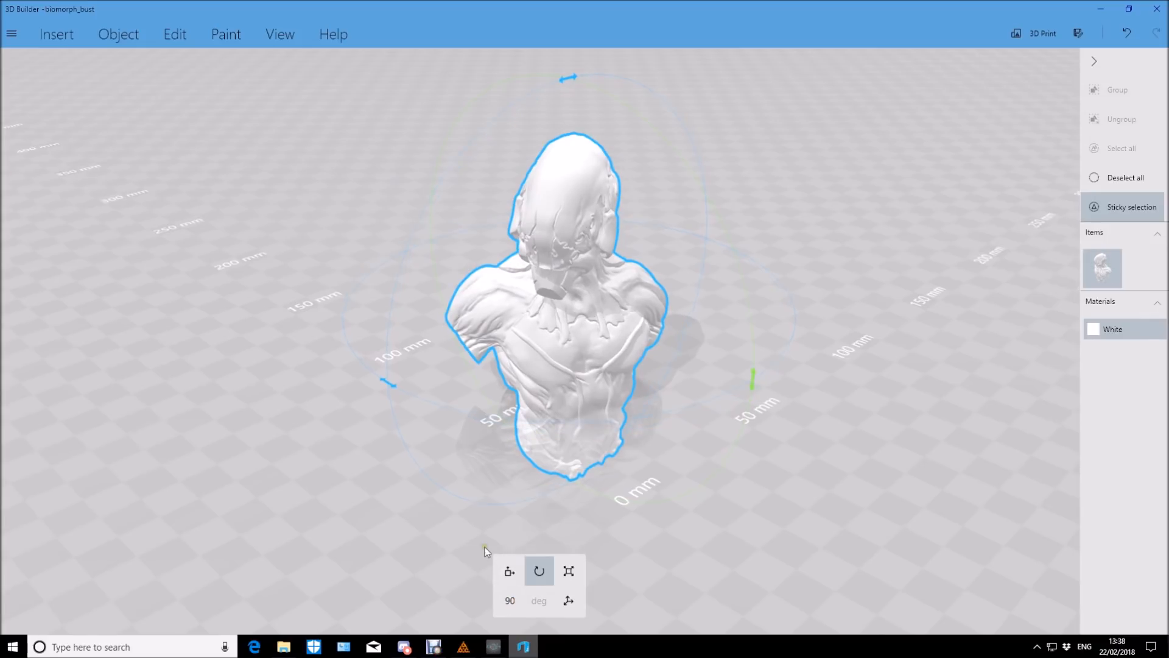
{"action": "left_click", "coordinate": [509, 572]}
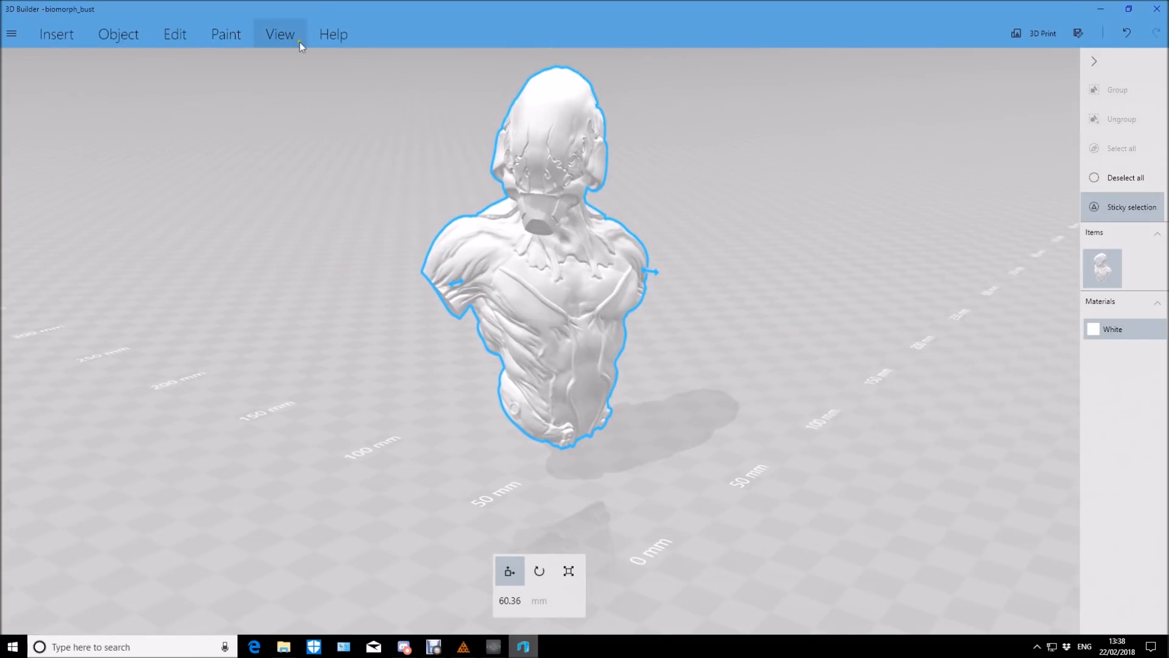
{"action": "mouse_move", "coordinate": [288, 35]}
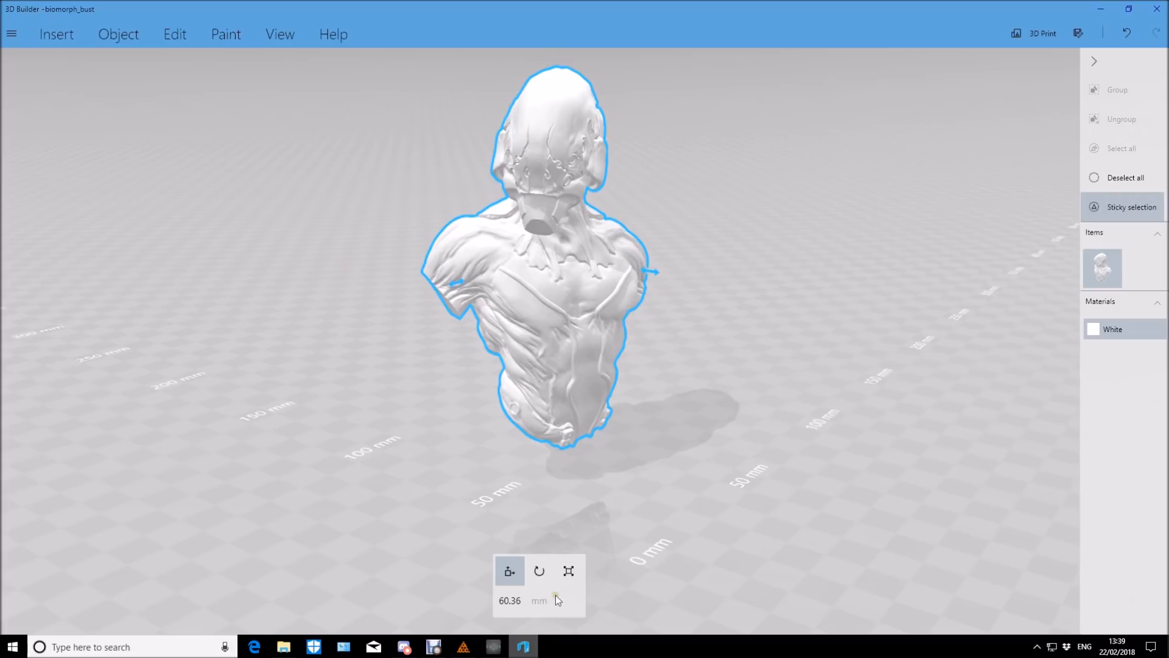
{"action": "left_click", "coordinate": [1120, 178]}
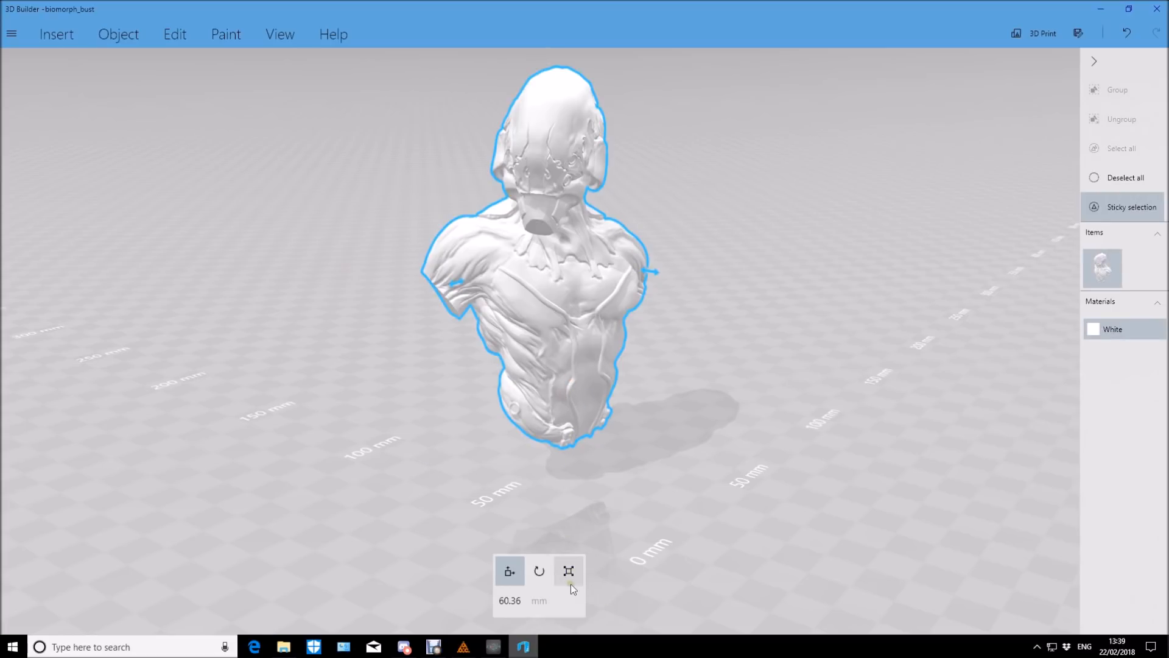
- Scale the bust proportionally to 120 mm with the lock on and accept the new size
{"action": "left_click", "coordinate": [569, 571]}
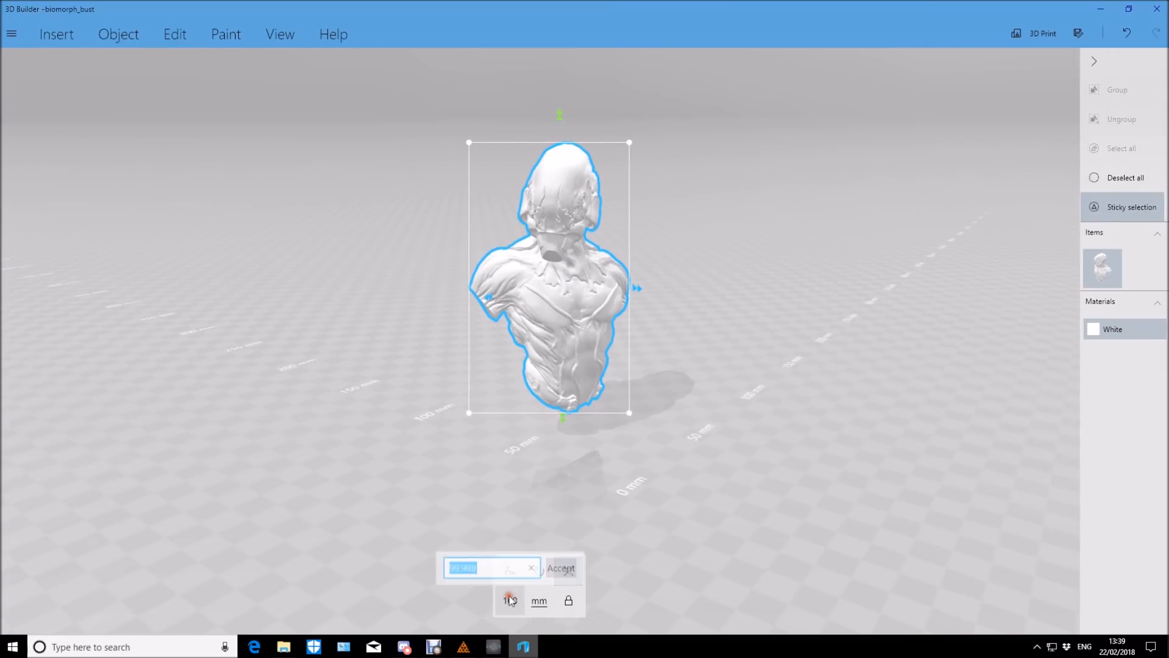
{"action": "type", "text": "120"}
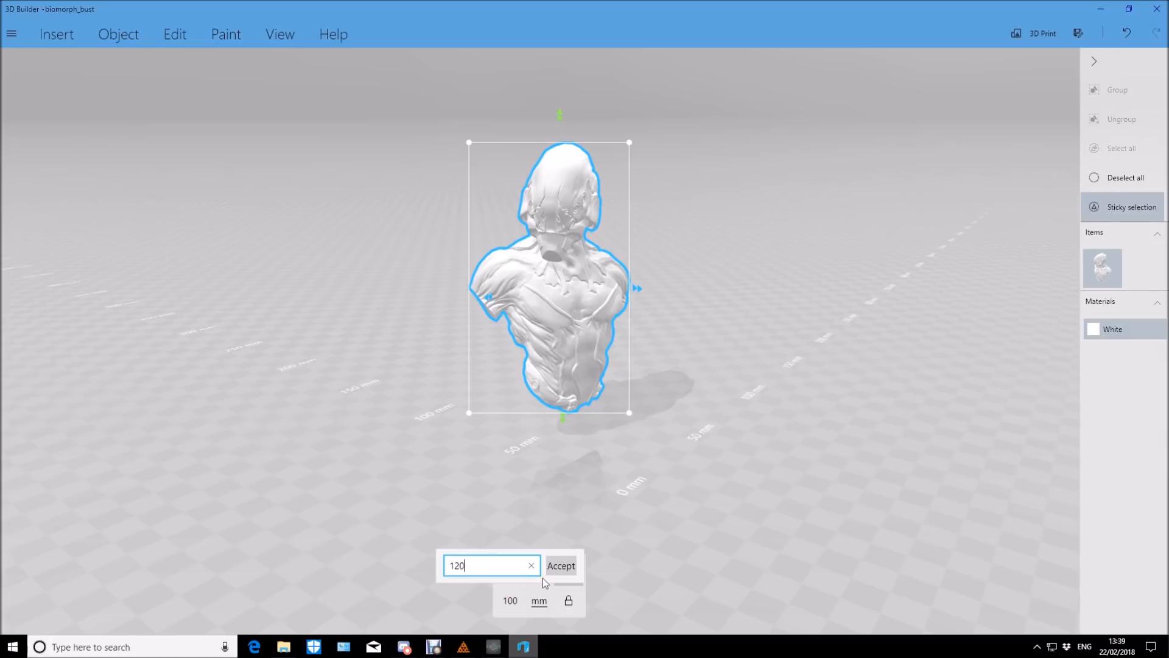
{"action": "left_click", "coordinate": [560, 566]}
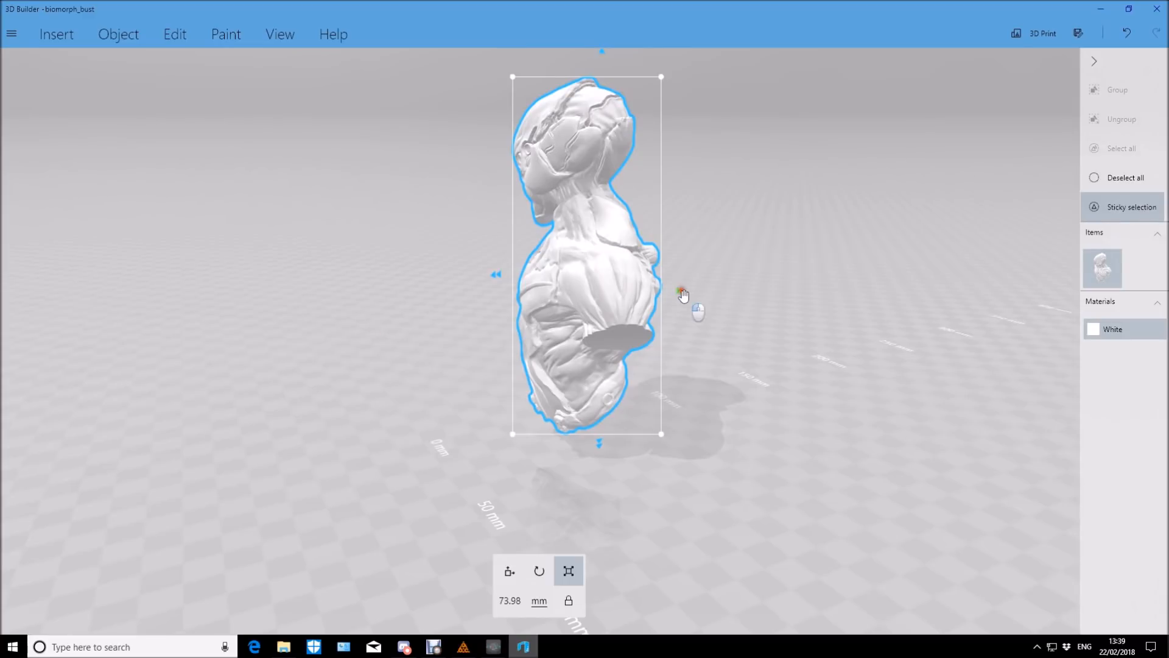
{"action": "left_click_drag", "start_coordinate": [682, 295], "coordinate": [791, 362]}
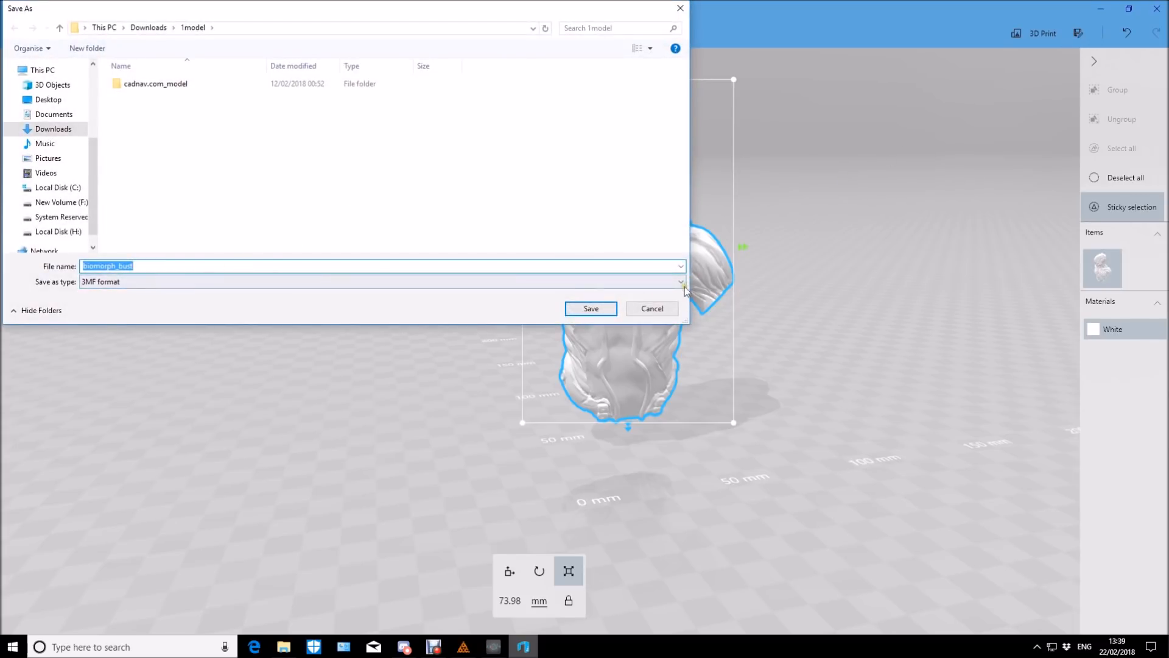
- Save the resized bust again as biomorph_bust in STL format in the 1model folder
{"action": "left_click", "coordinate": [679, 281]}
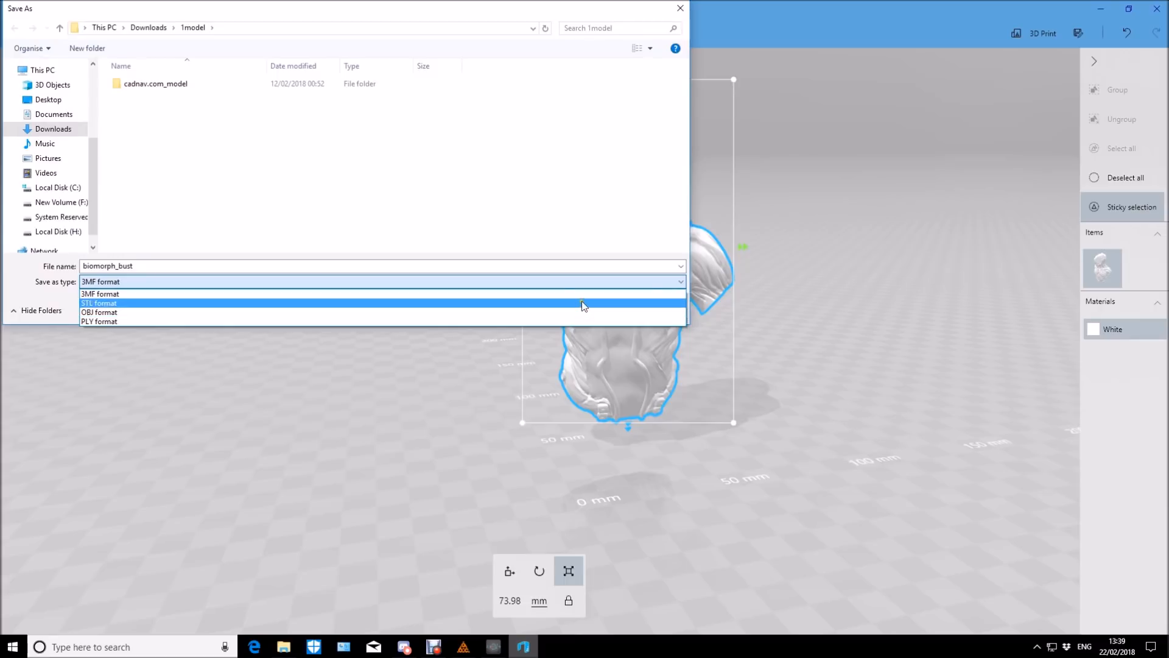
{"action": "left_click", "coordinate": [98, 303]}
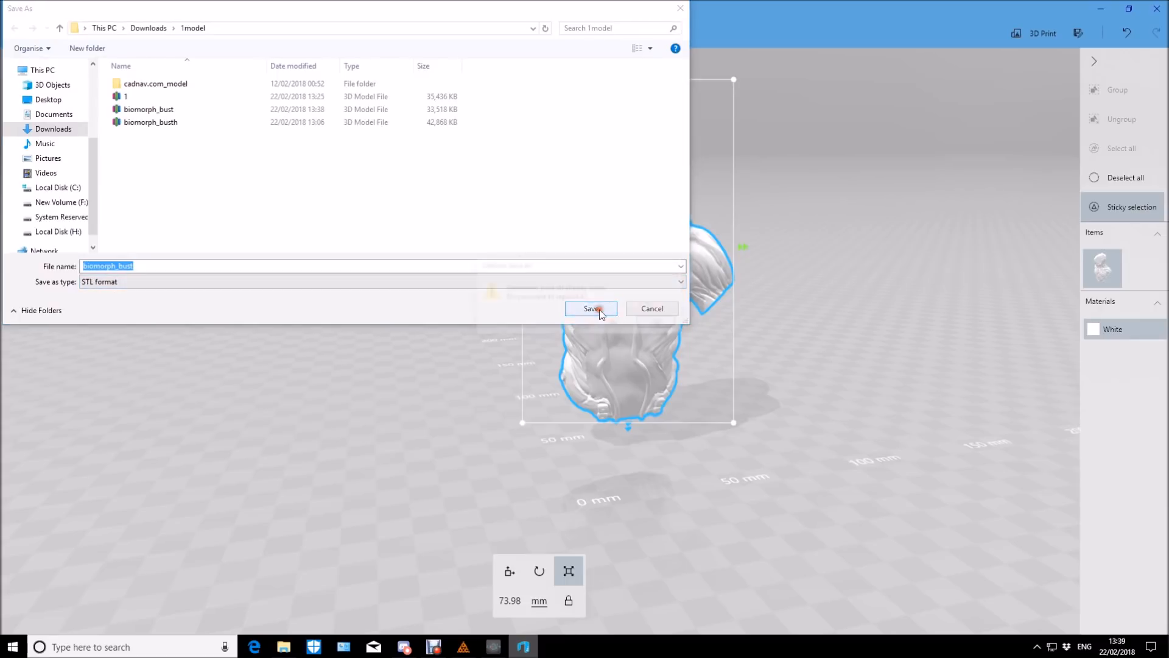
{"action": "left_click", "coordinate": [590, 308]}
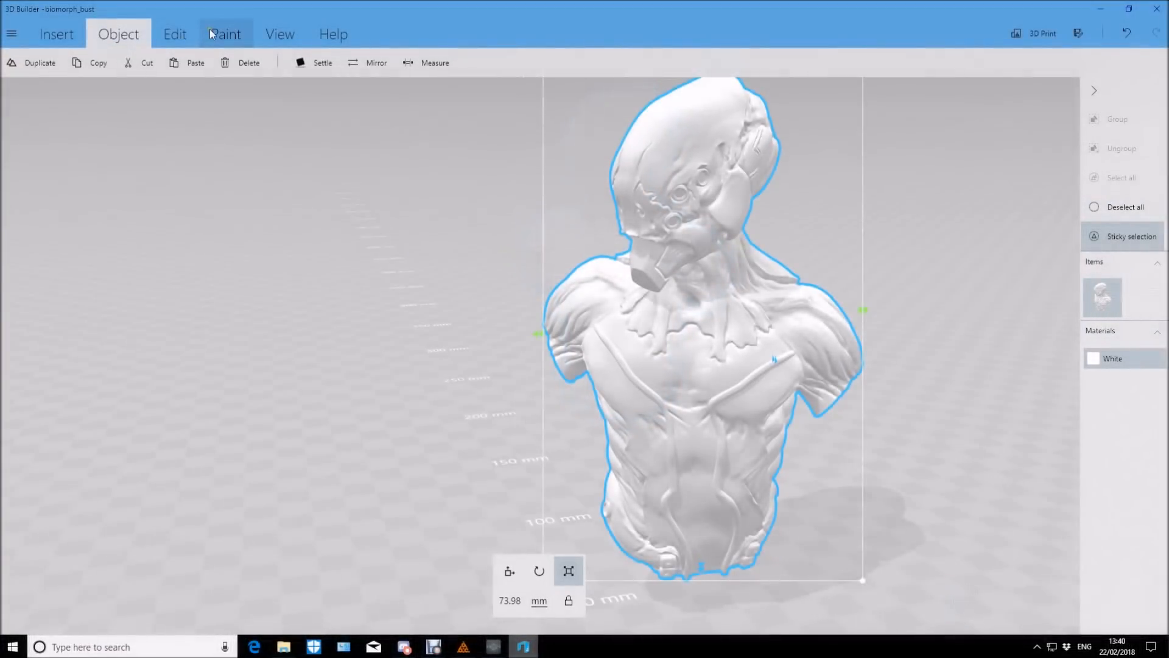
- Preview the bust hollowed with a 1 mm minimal wall thickness from the Edit tools
{"action": "left_click", "coordinate": [174, 35]}
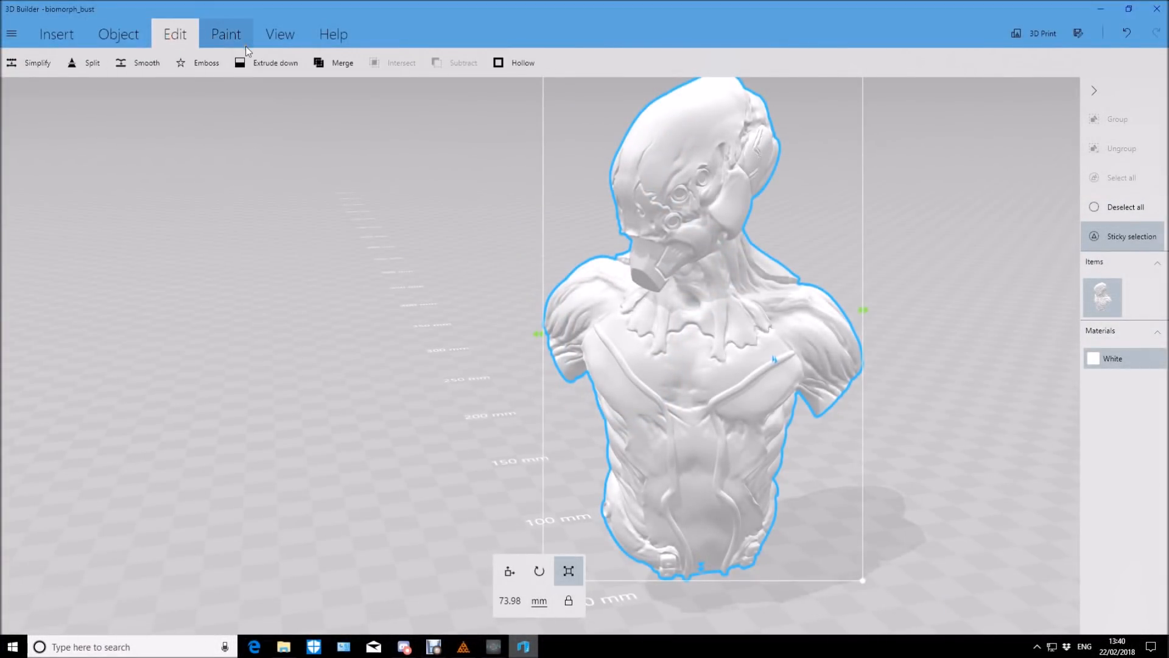
{"action": "left_click", "coordinate": [522, 62]}
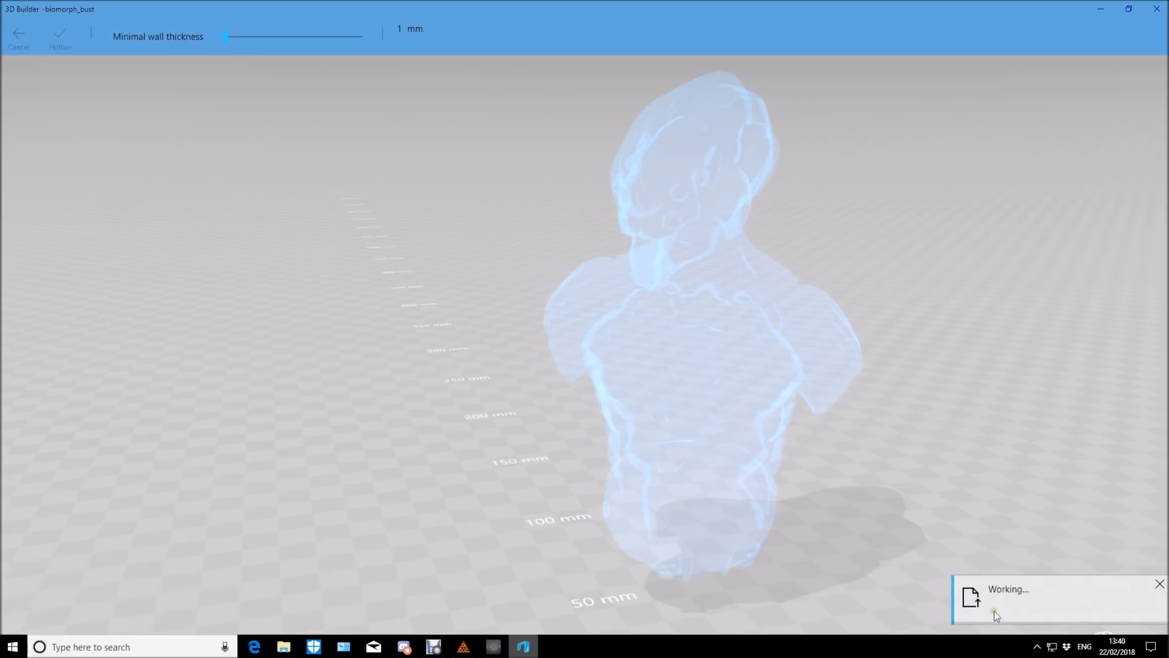
{"action": "mouse_move", "coordinate": [666, 217]}
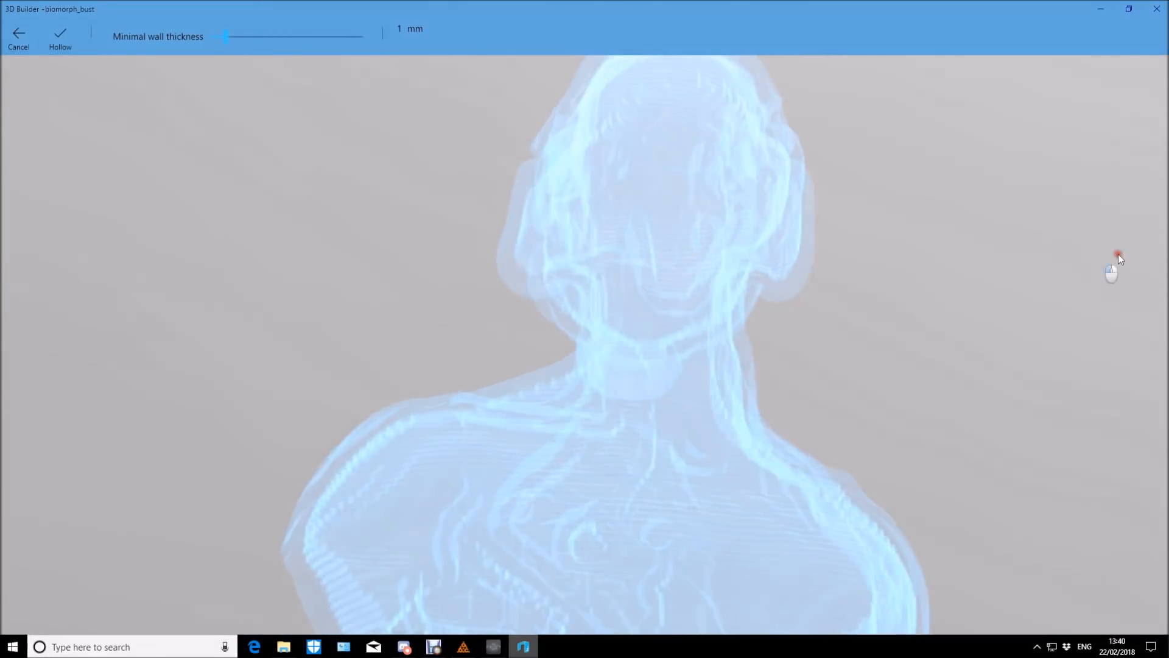
{"action": "left_click_drag", "start_coordinate": [1119, 253], "coordinate": [1130, 320]}
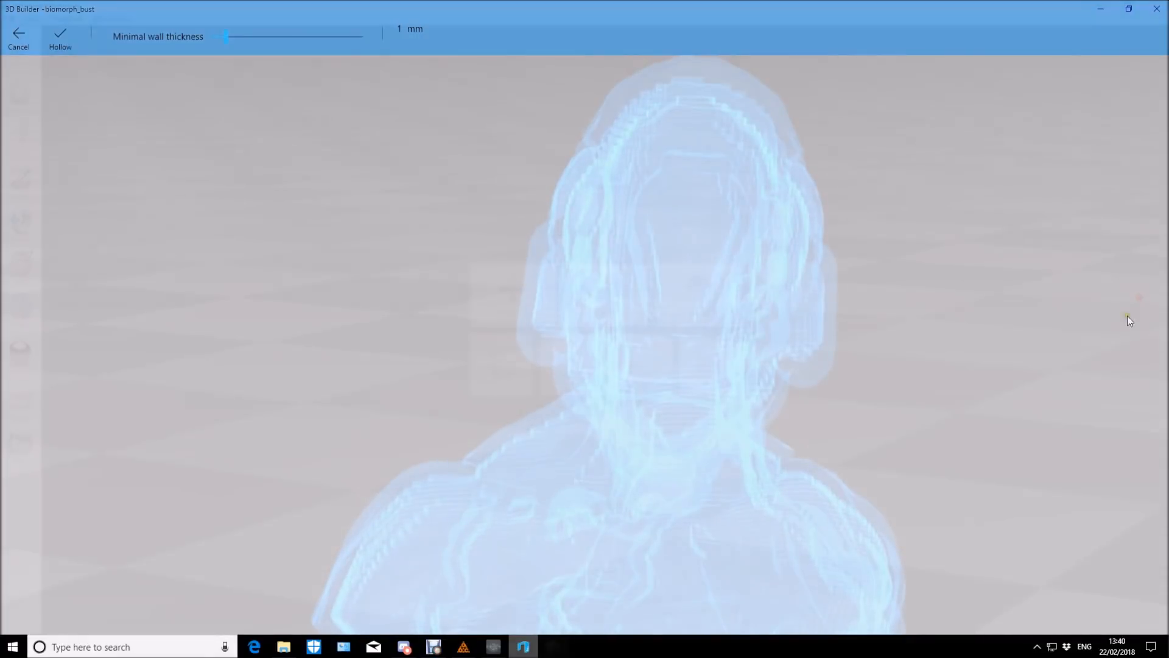
{"action": "left_click", "coordinate": [553, 646]}
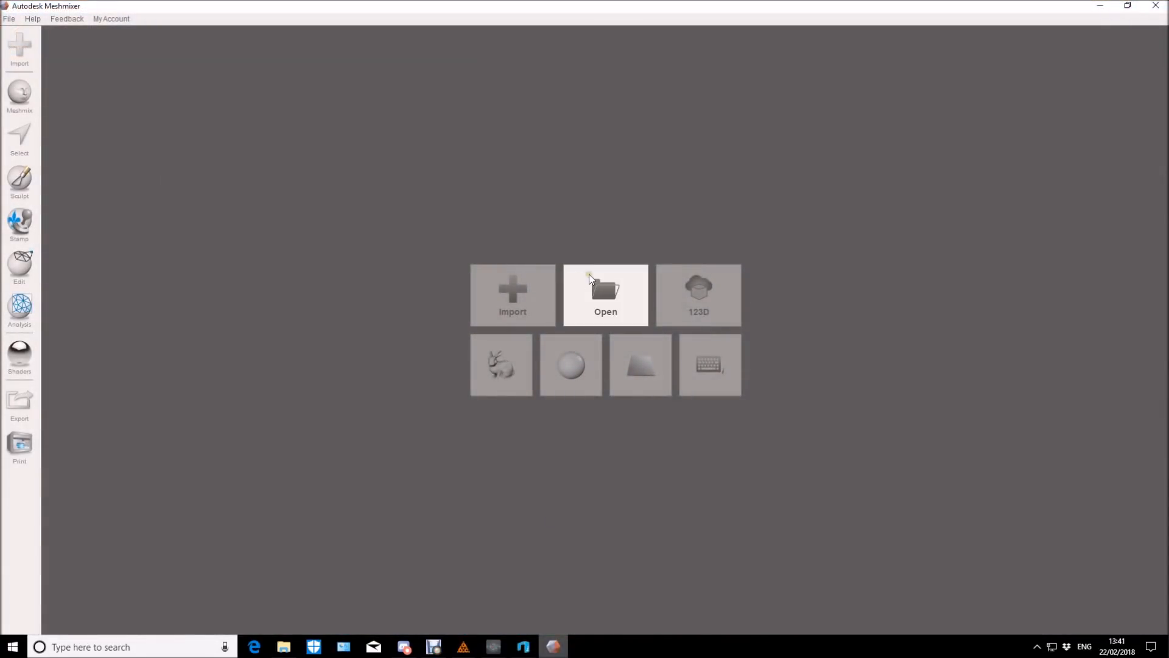
- Import the biomorph_bust STL from Downloads > 1model into Meshmixer
{"action": "left_click", "coordinate": [606, 295]}
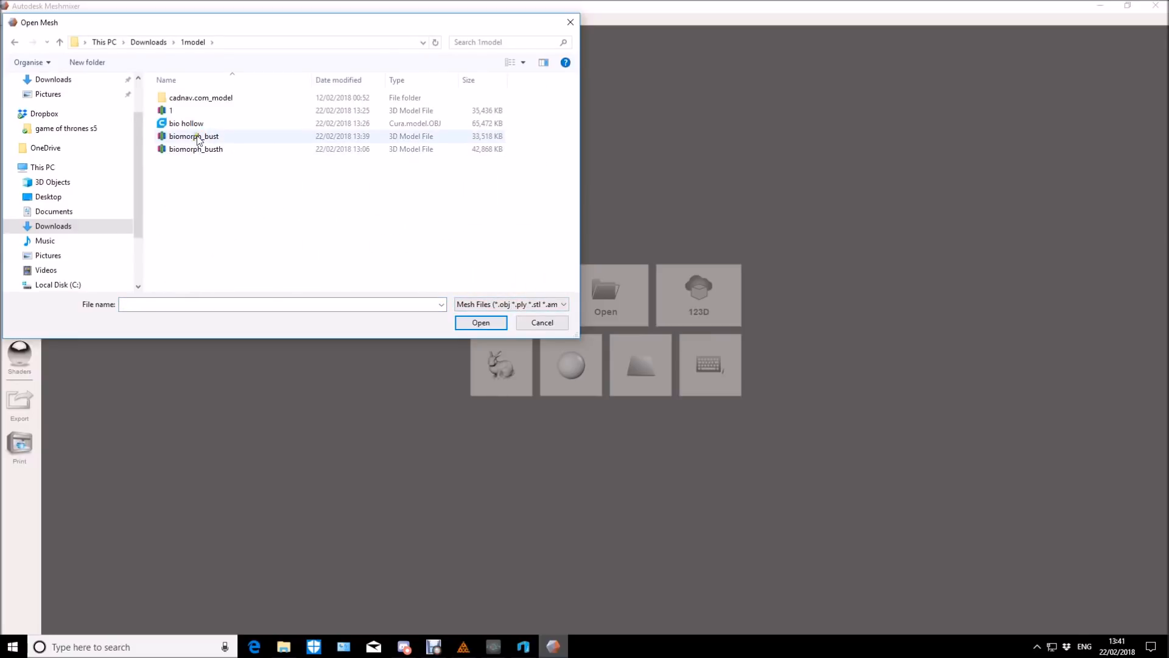
{"action": "left_click", "coordinate": [193, 135]}
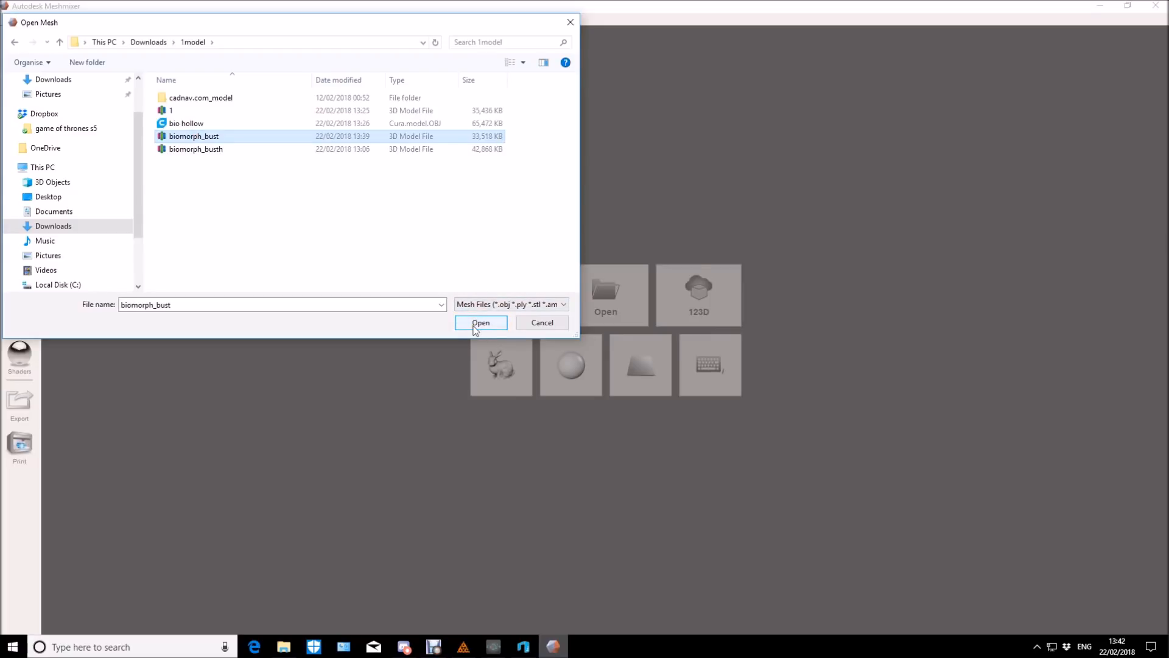
{"action": "left_click", "coordinate": [480, 321]}
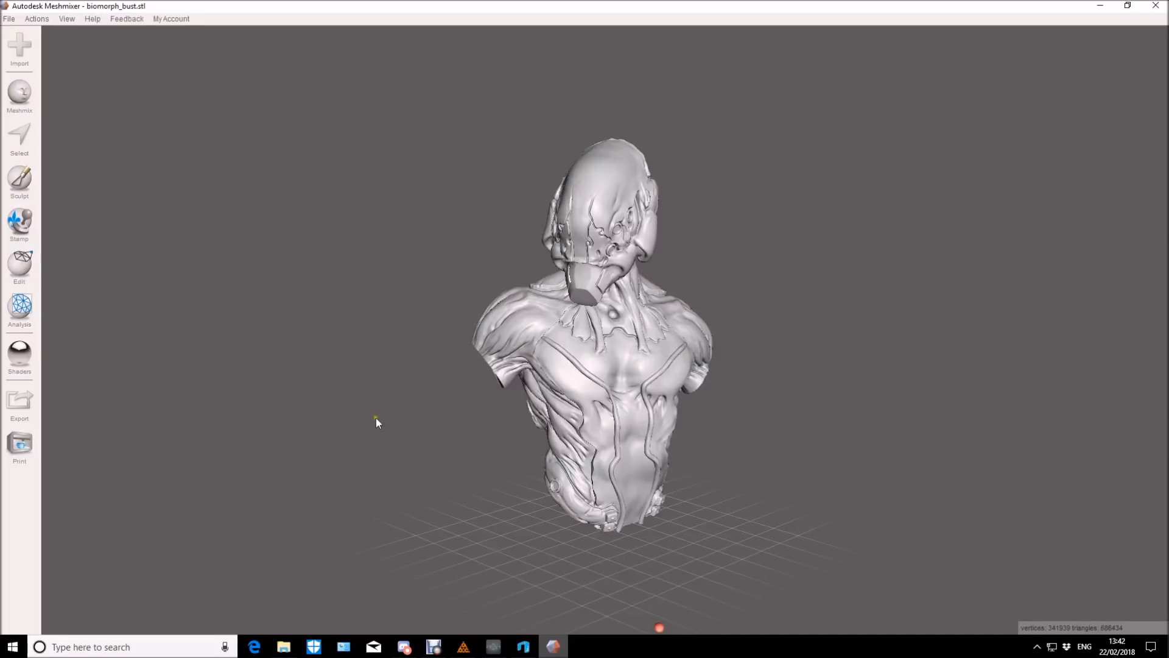
{"action": "mouse_move", "coordinate": [376, 364]}
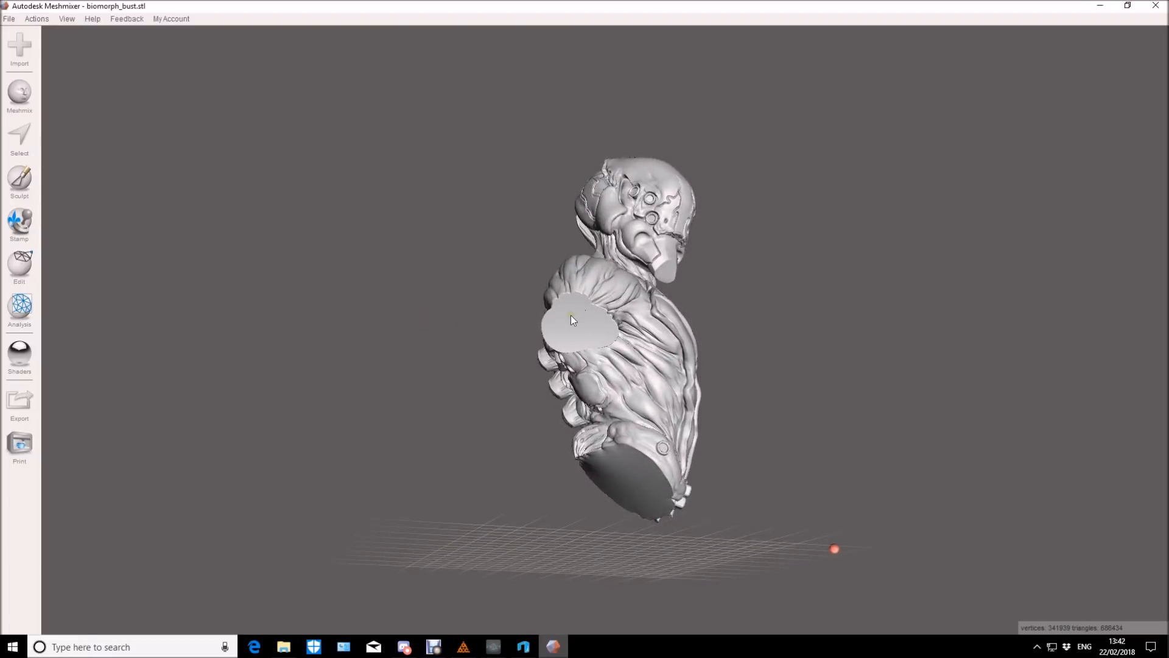
- Inspect the bust's side, base and back, then start the Hollow operation from Edit
{"action": "left_click_drag", "start_coordinate": [574, 320], "coordinate": [709, 310]}
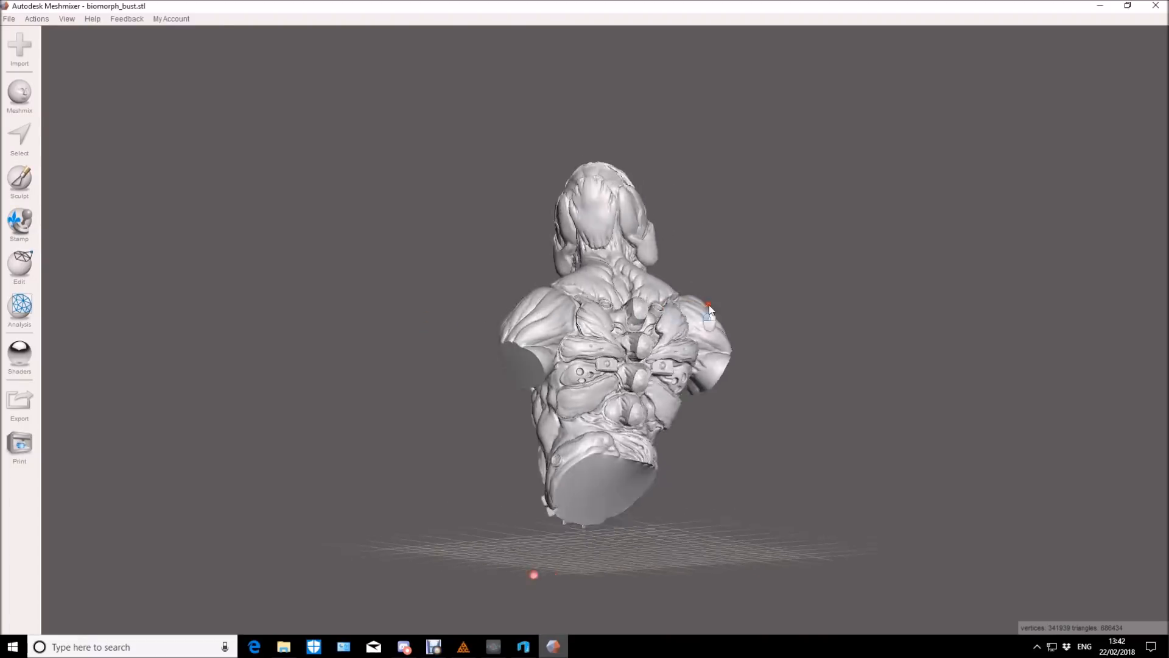
{"action": "left_click_drag", "start_coordinate": [709, 310], "coordinate": [693, 355]}
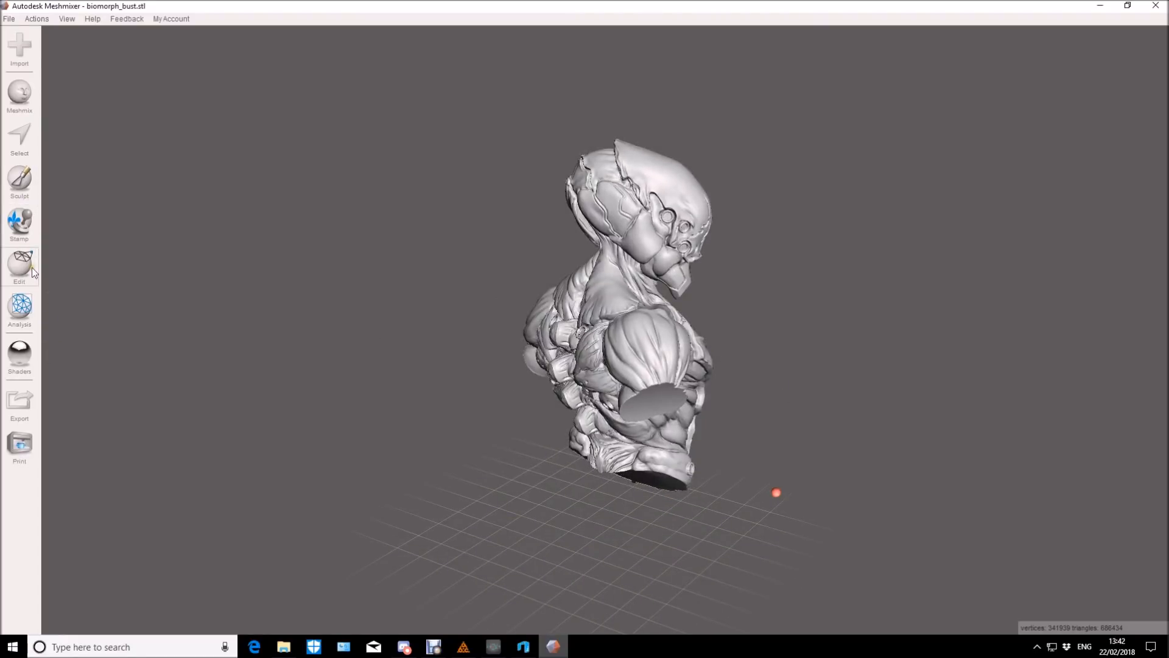
{"action": "left_click", "coordinate": [19, 267]}
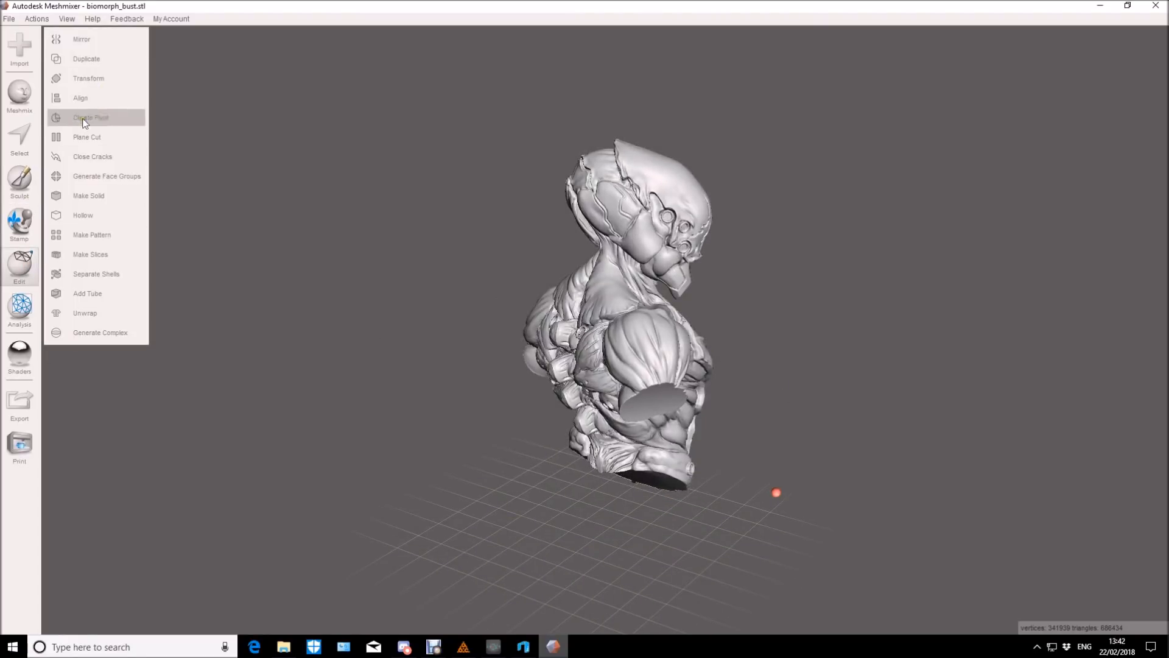
{"action": "mouse_move", "coordinate": [92, 216]}
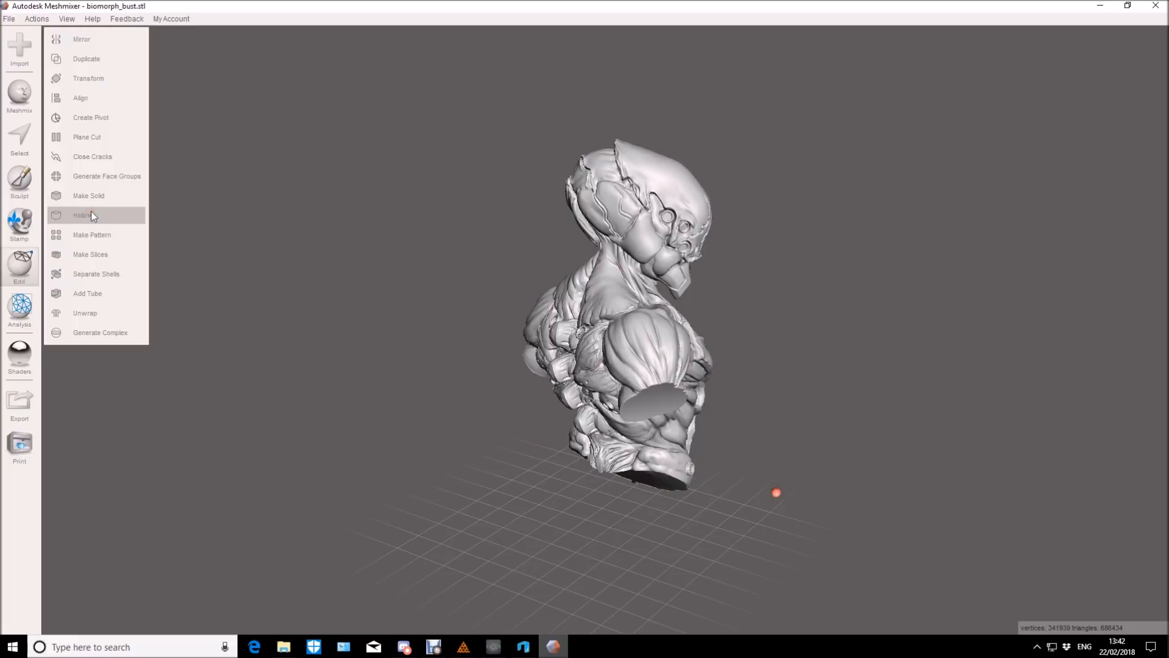
{"action": "left_click", "coordinate": [84, 214]}
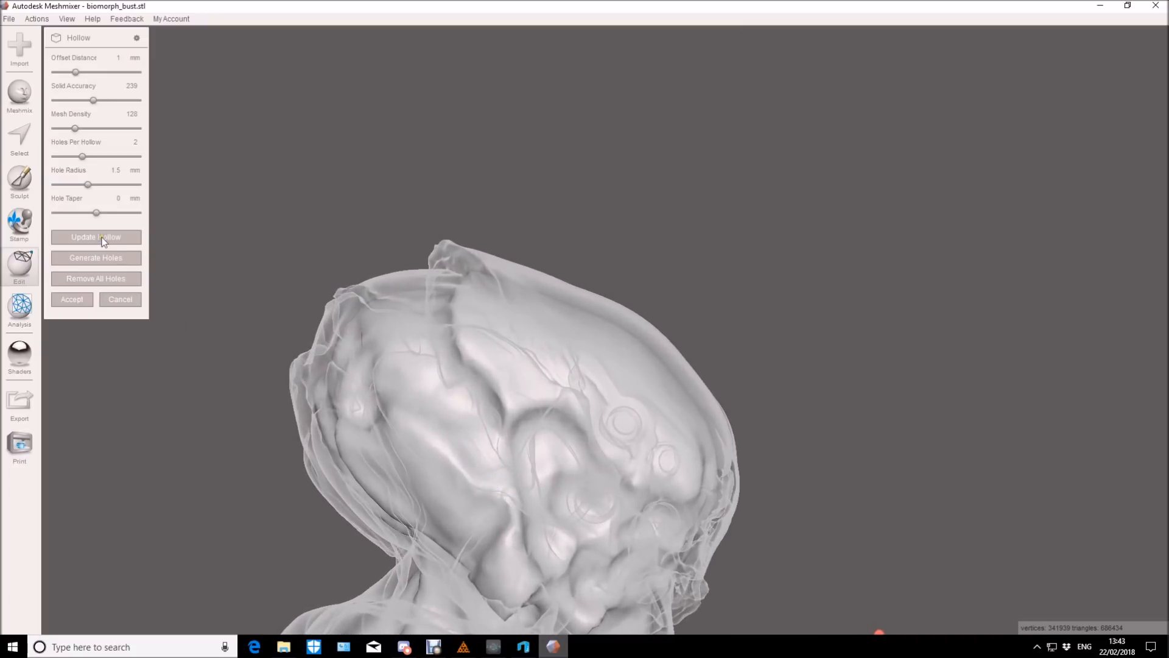
- Update the hollow with the 1 mm offset and accept the hollowed bust
{"action": "left_click", "coordinate": [95, 236]}
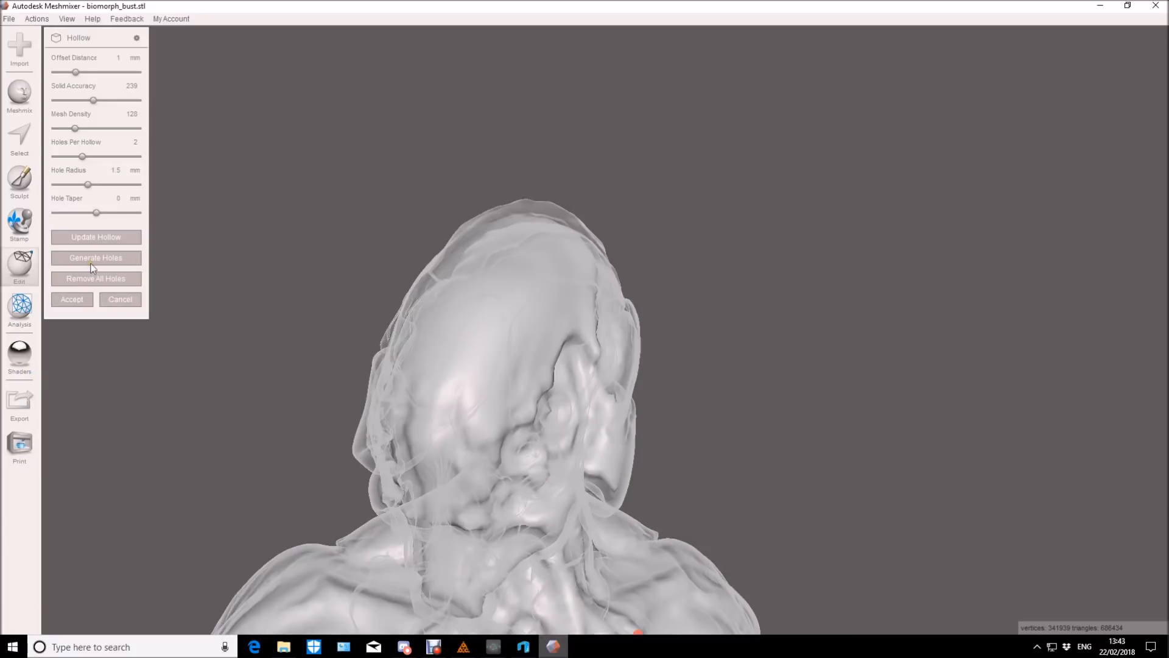
{"action": "mouse_move", "coordinate": [98, 293]}
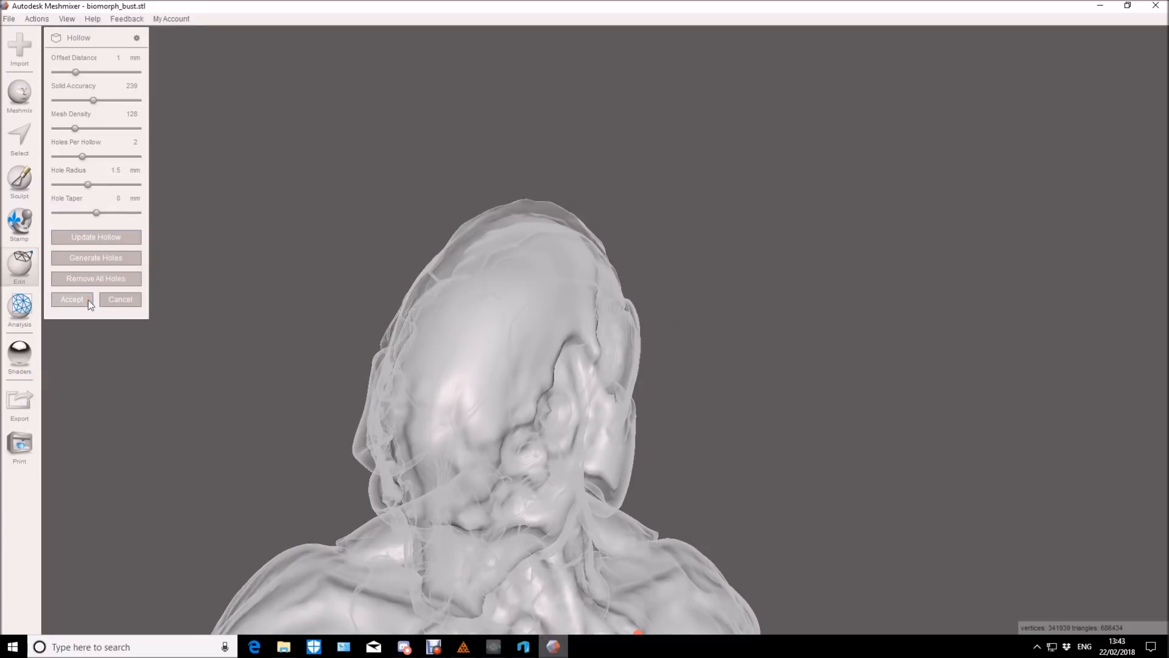
{"action": "left_click", "coordinate": [71, 300]}
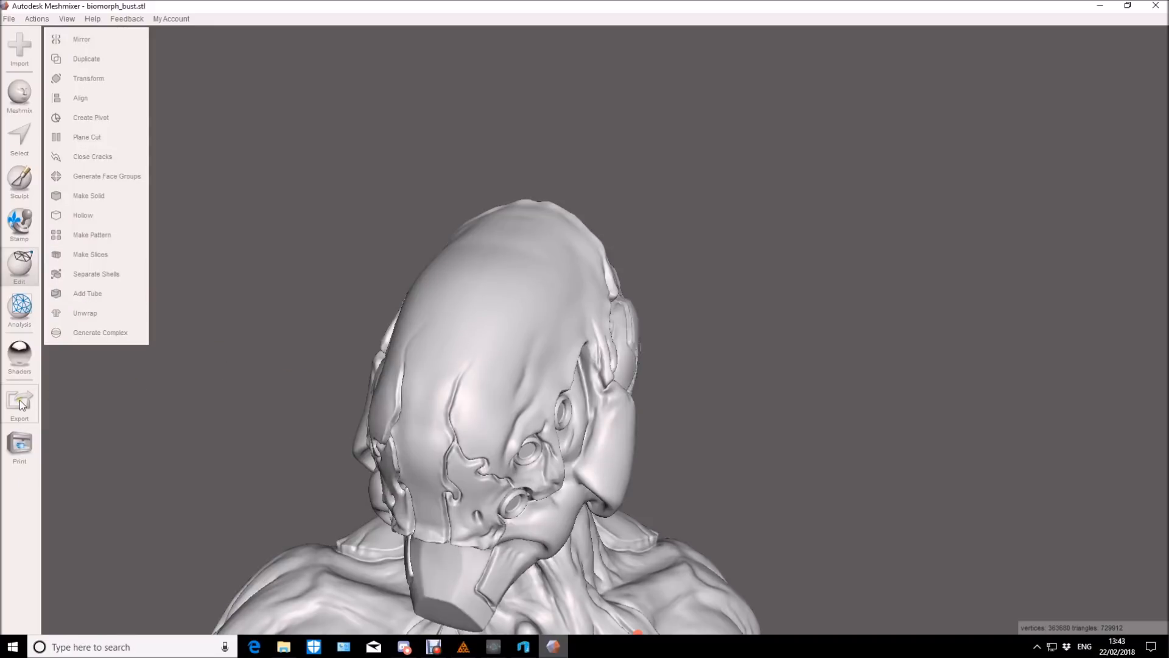
- Export the hollowed bust as 'bio hollow' in STL ASCII format to the 1model folder
{"action": "left_click", "coordinate": [19, 403]}
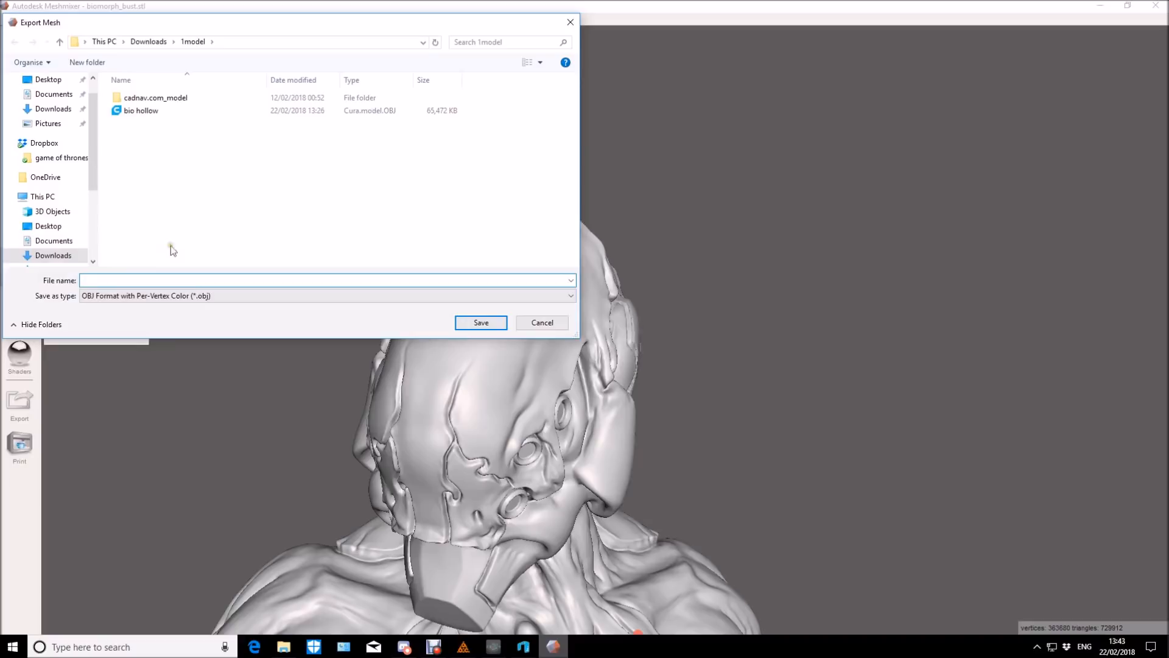
{"action": "left_click", "coordinate": [569, 295]}
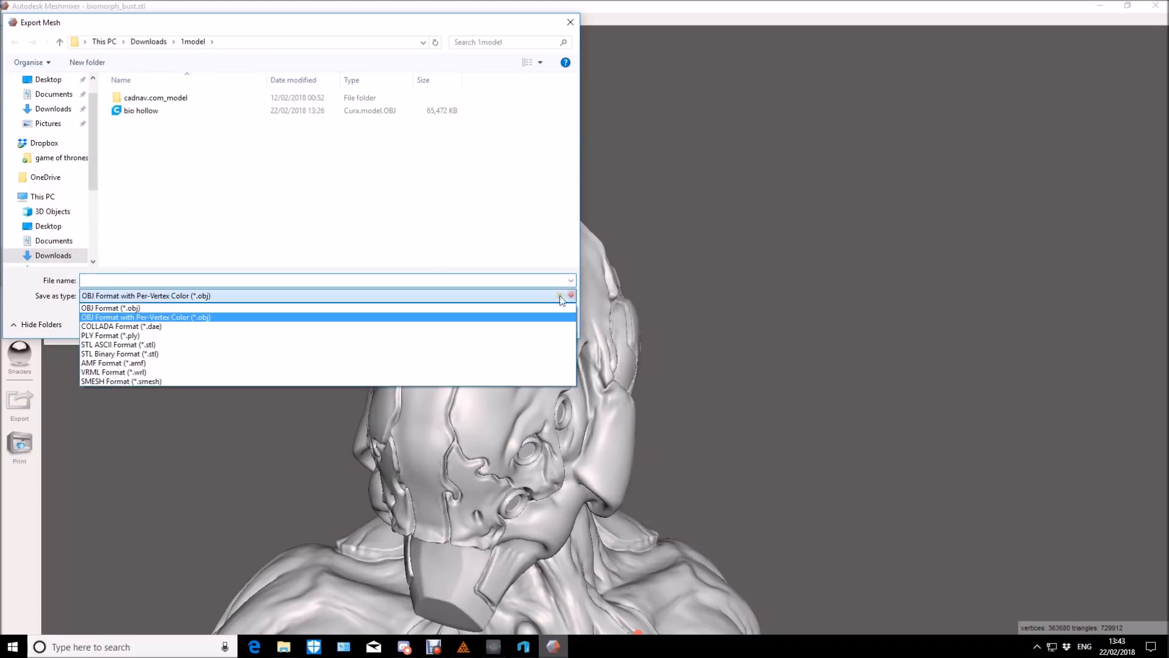
{"action": "left_click", "coordinate": [118, 344]}
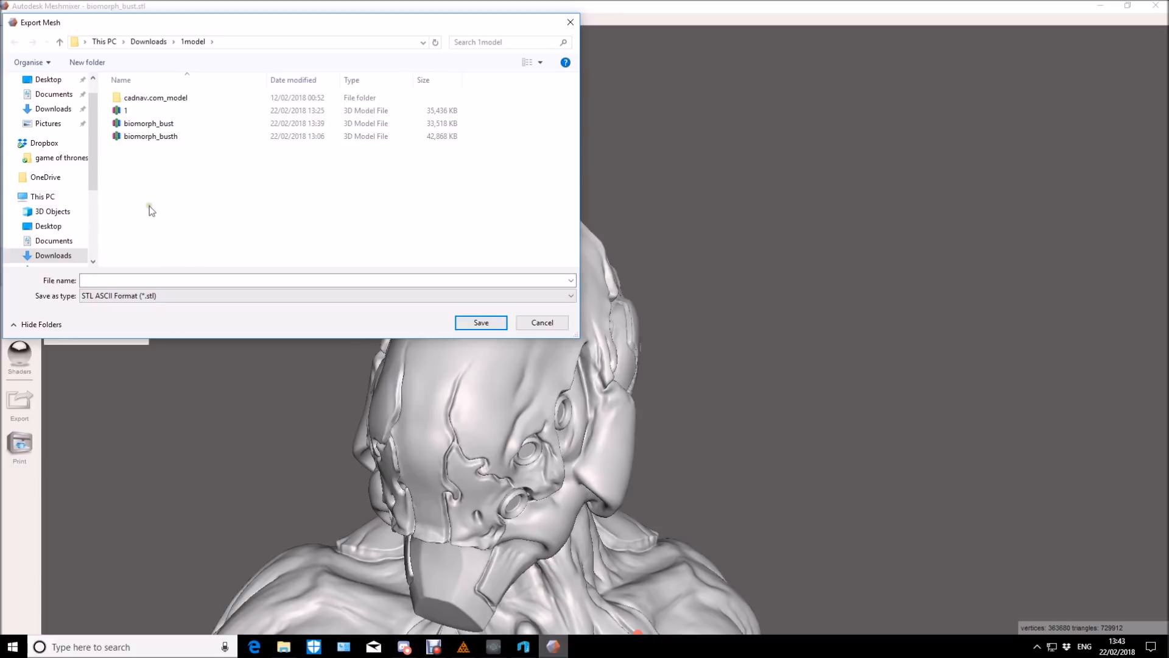
{"action": "left_click", "coordinate": [327, 281]}
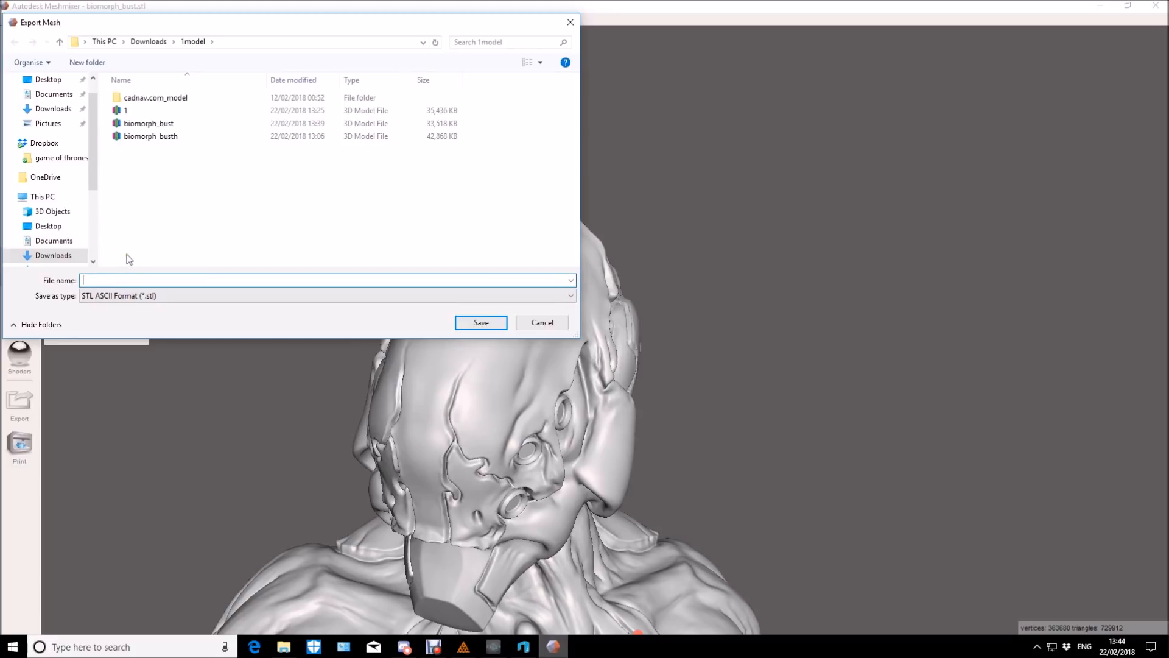
{"action": "type", "text": "bio ho"}
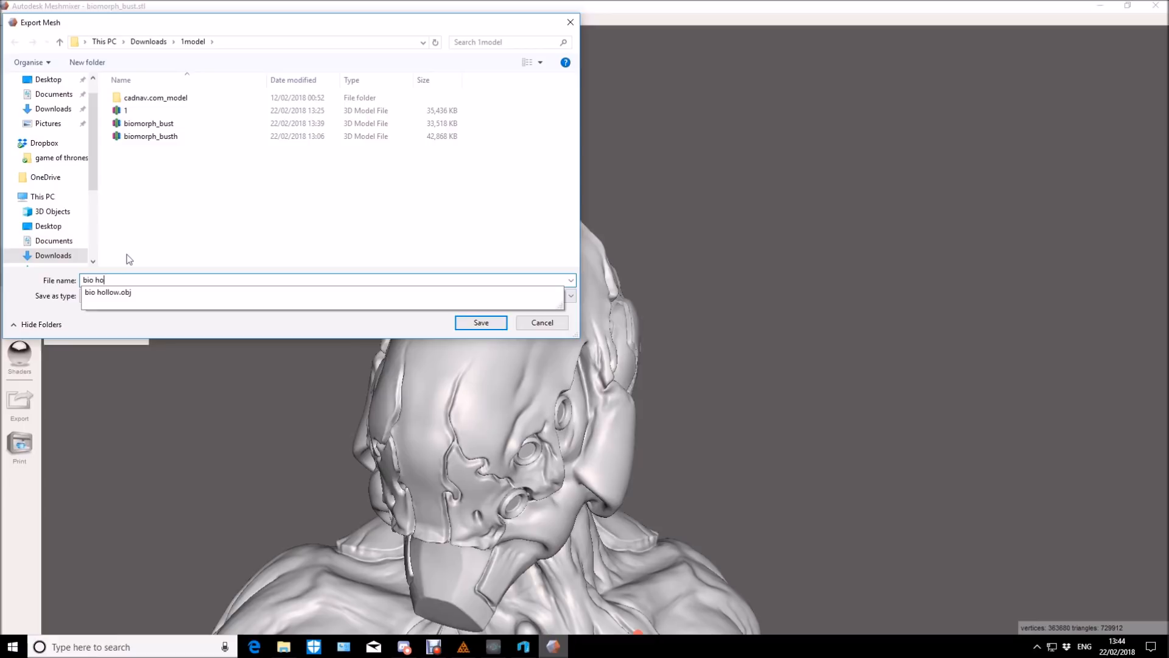
{"action": "type", "text": "llow"}
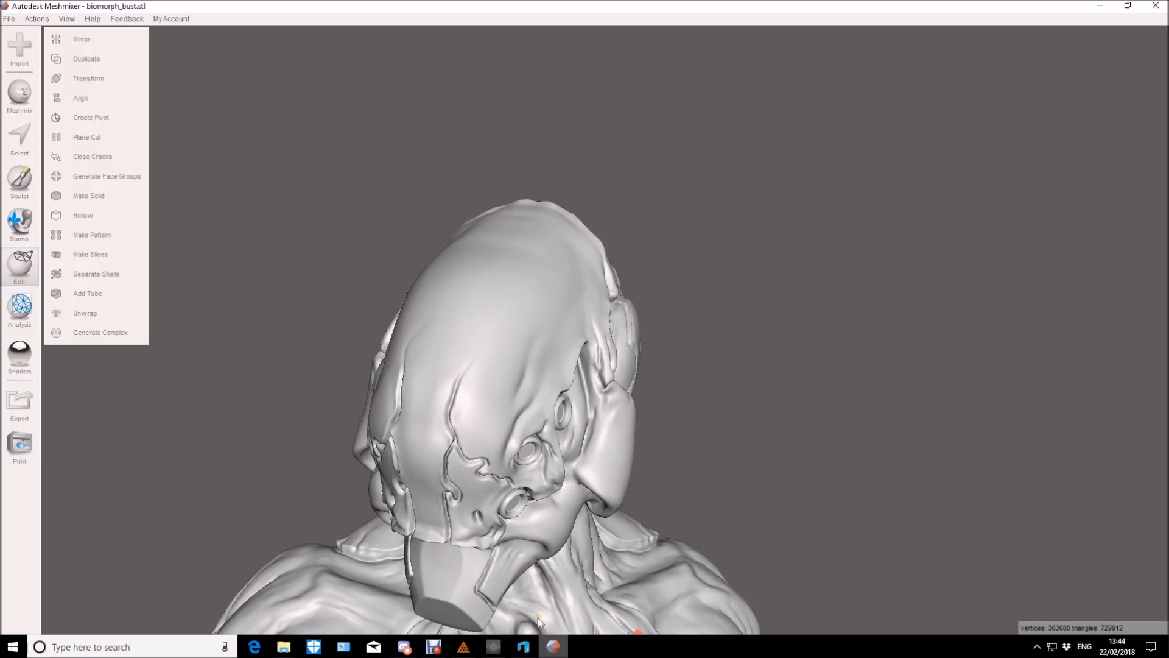
- Load the exported bio hollow file and import it into the 3D Builder scene
{"action": "left_click", "coordinate": [523, 646]}
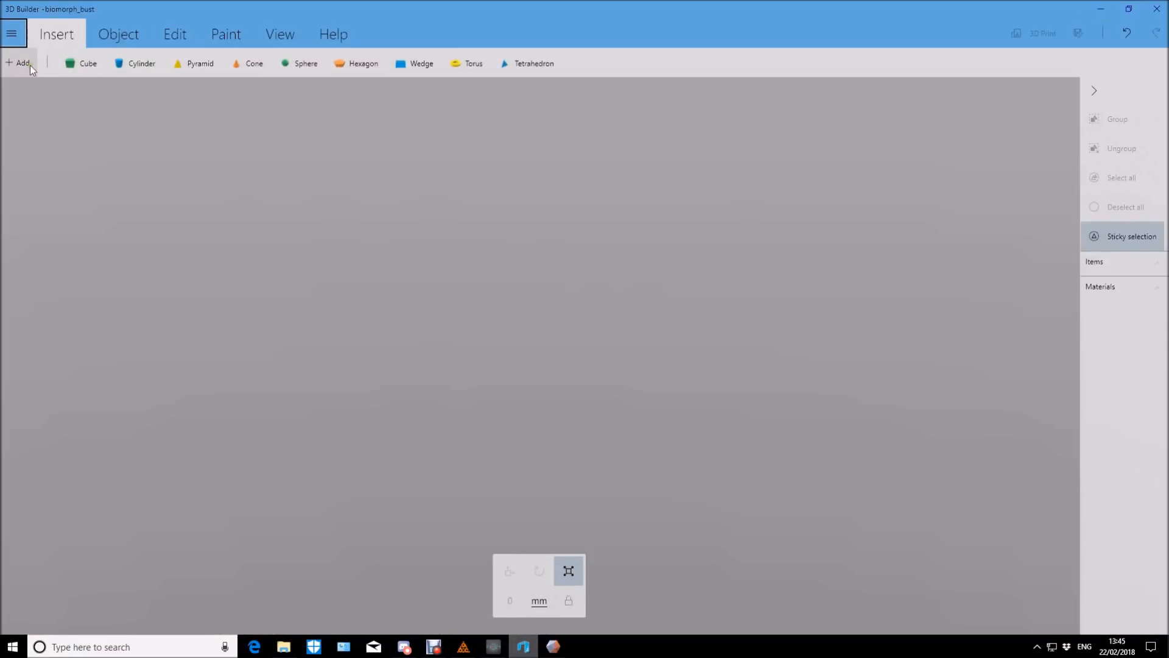
{"action": "left_click", "coordinate": [20, 63]}
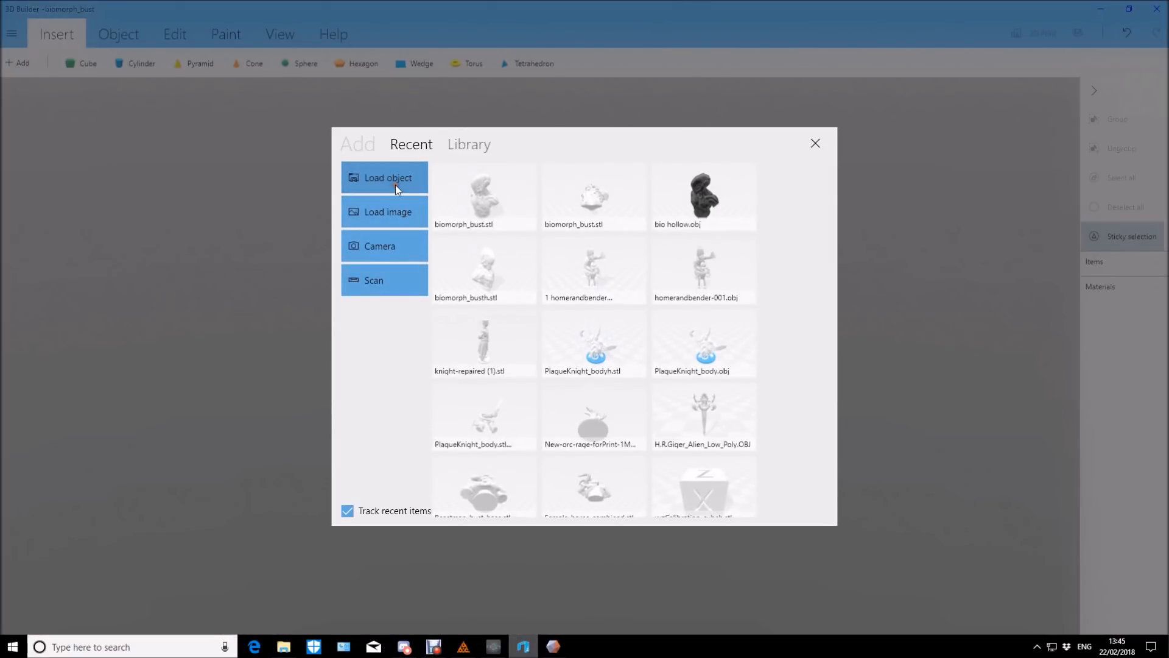
{"action": "left_click", "coordinate": [387, 177]}
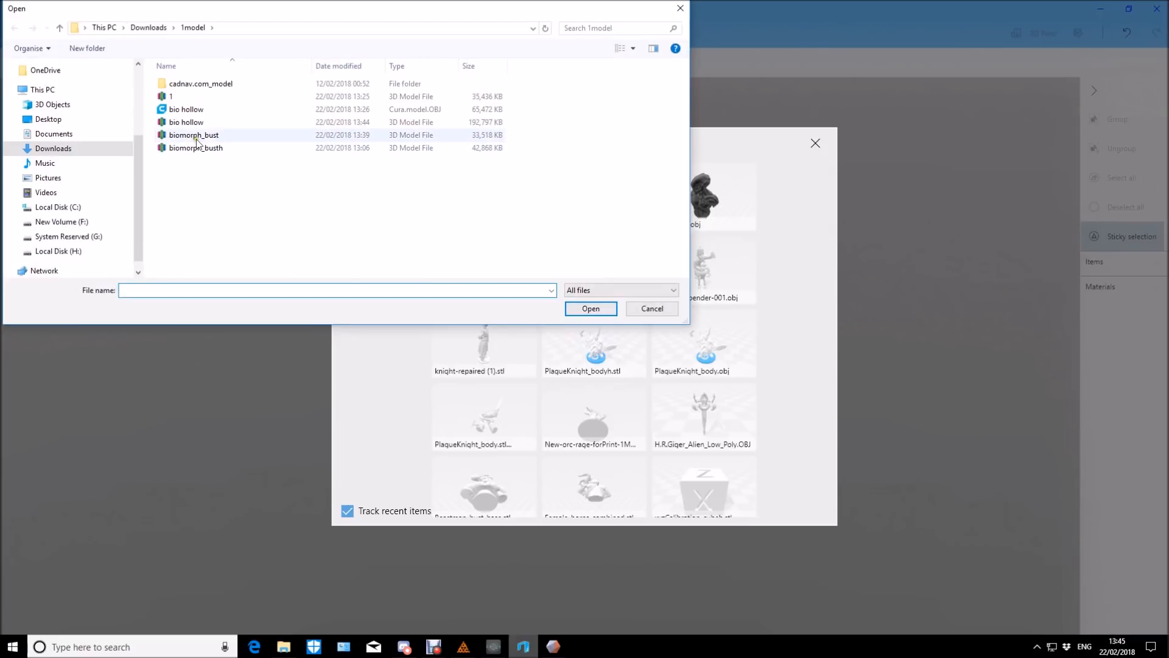
{"action": "left_click", "coordinate": [185, 121]}
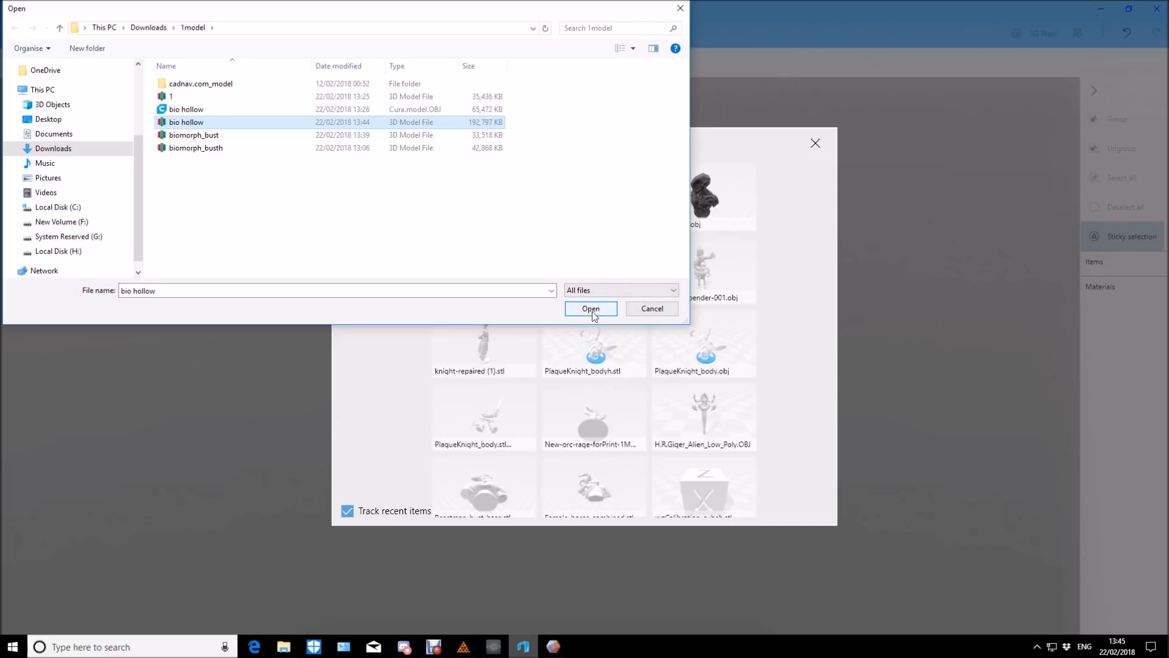
{"action": "left_click", "coordinate": [590, 308]}
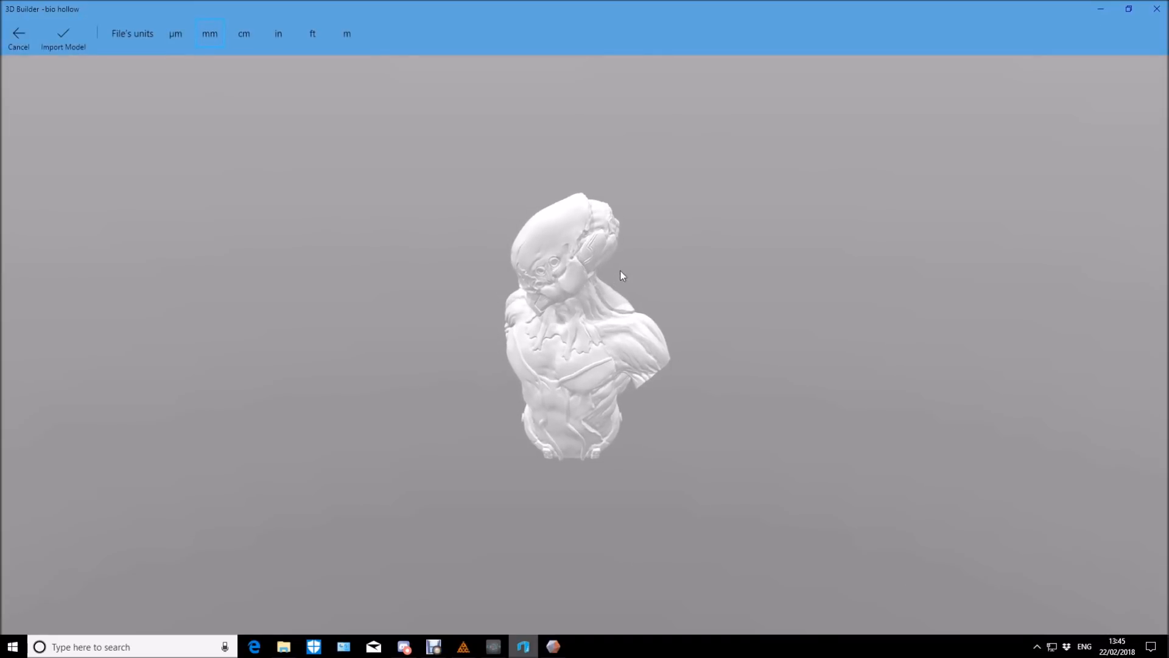
{"action": "left_click", "coordinate": [62, 38]}
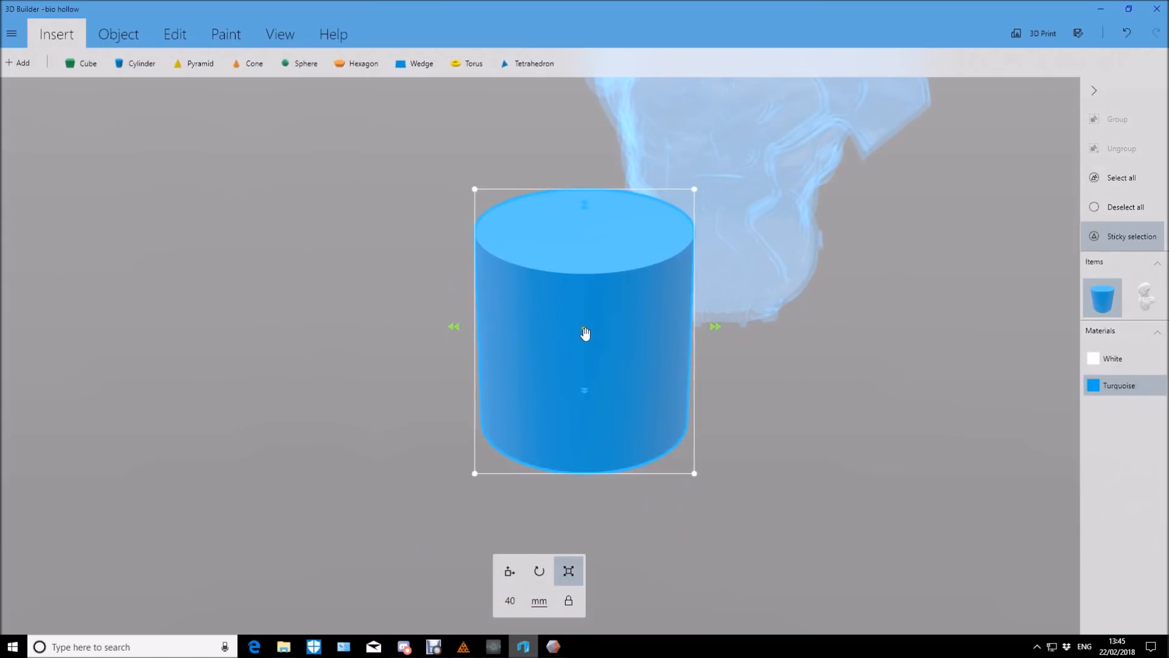
{"action": "mouse_move", "coordinate": [542, 552]}
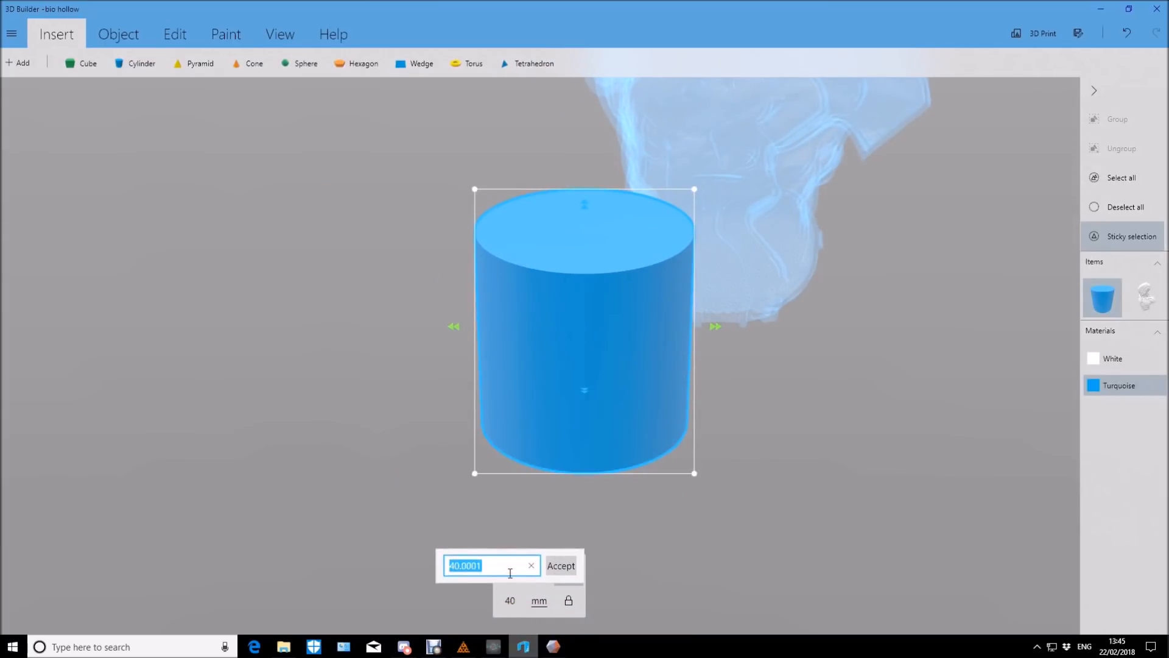
- Shrink the cylinder to 10 mm and drag it inside the bust's hollow base
{"action": "left_click", "coordinate": [561, 565]}
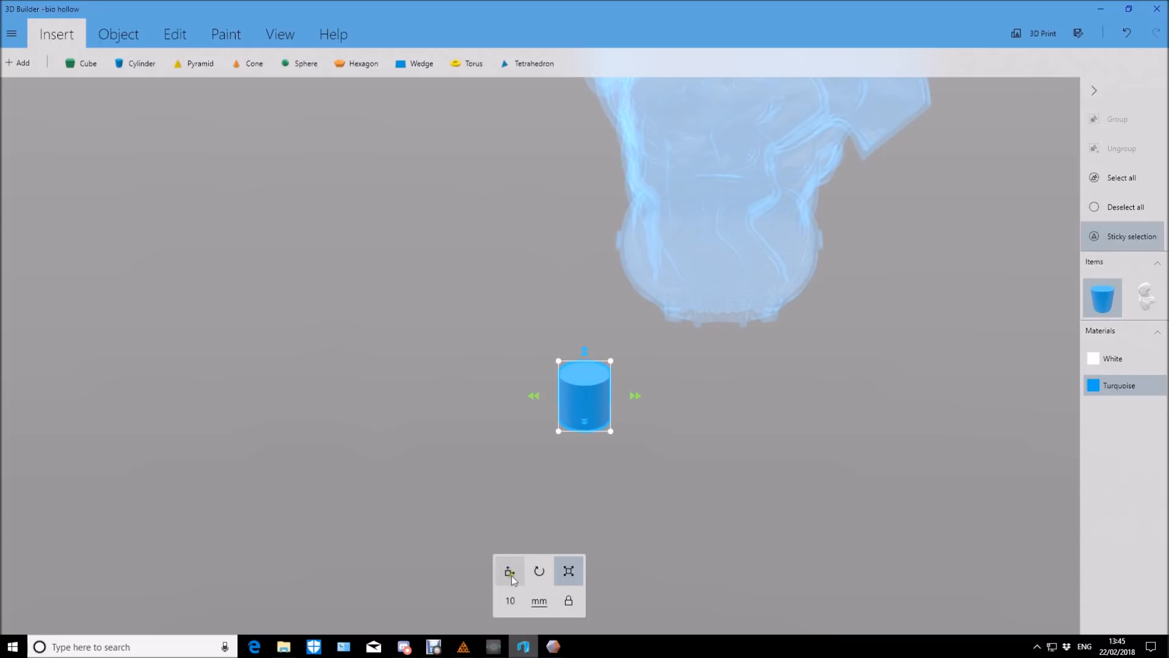
{"action": "left_click_drag", "start_coordinate": [635, 395], "coordinate": [755, 386]}
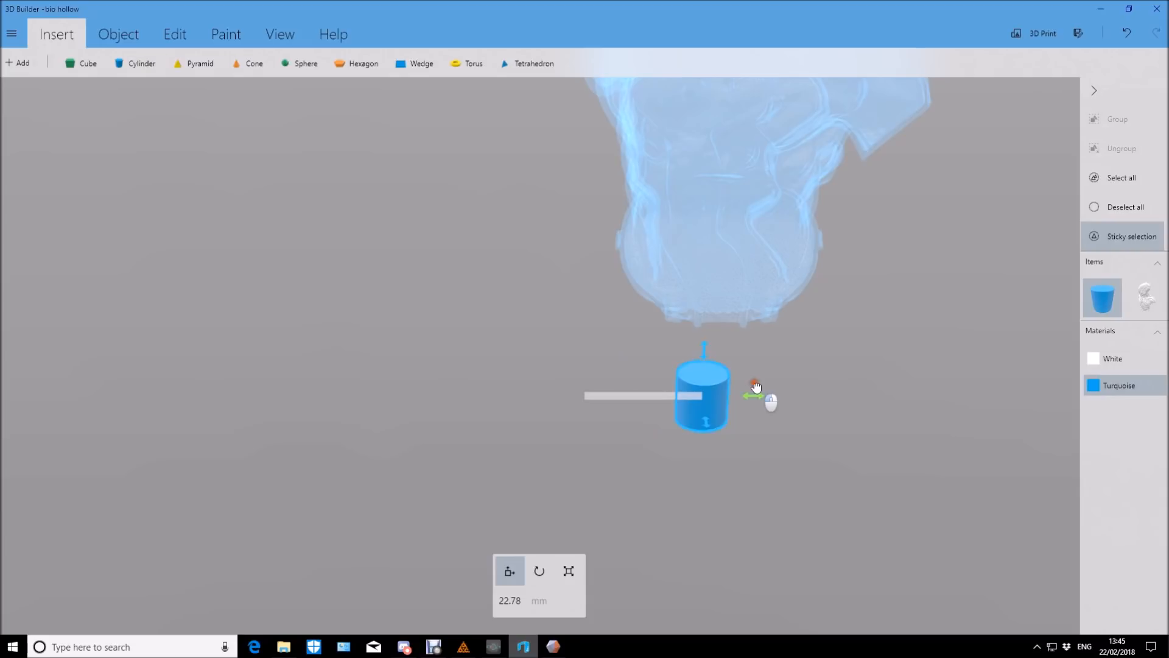
{"action": "left_click_drag", "start_coordinate": [756, 386], "coordinate": [708, 287]}
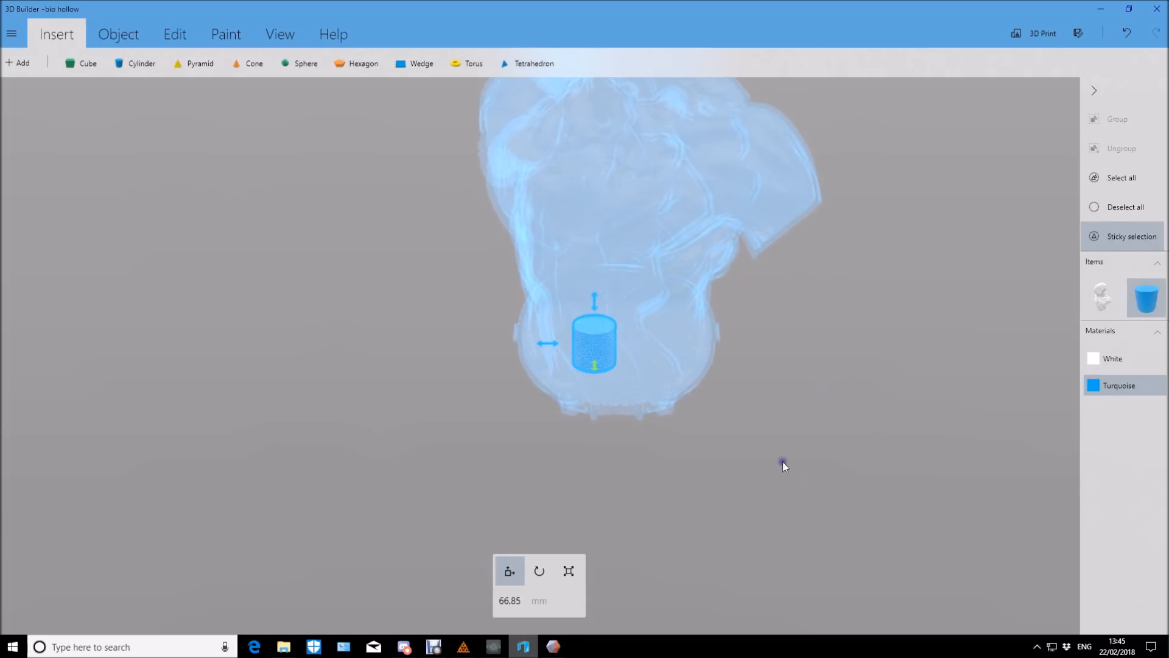
{"action": "left_click_drag", "start_coordinate": [783, 466], "coordinate": [311, 335]}
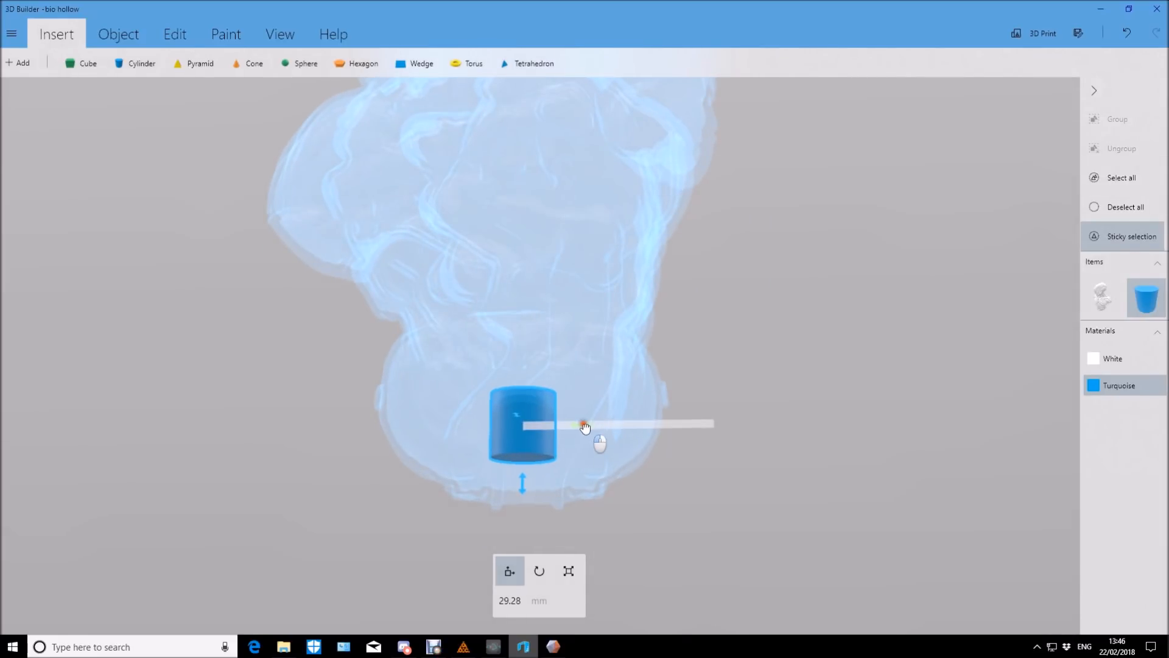
{"action": "left_click_drag", "start_coordinate": [585, 427], "coordinate": [709, 489]}
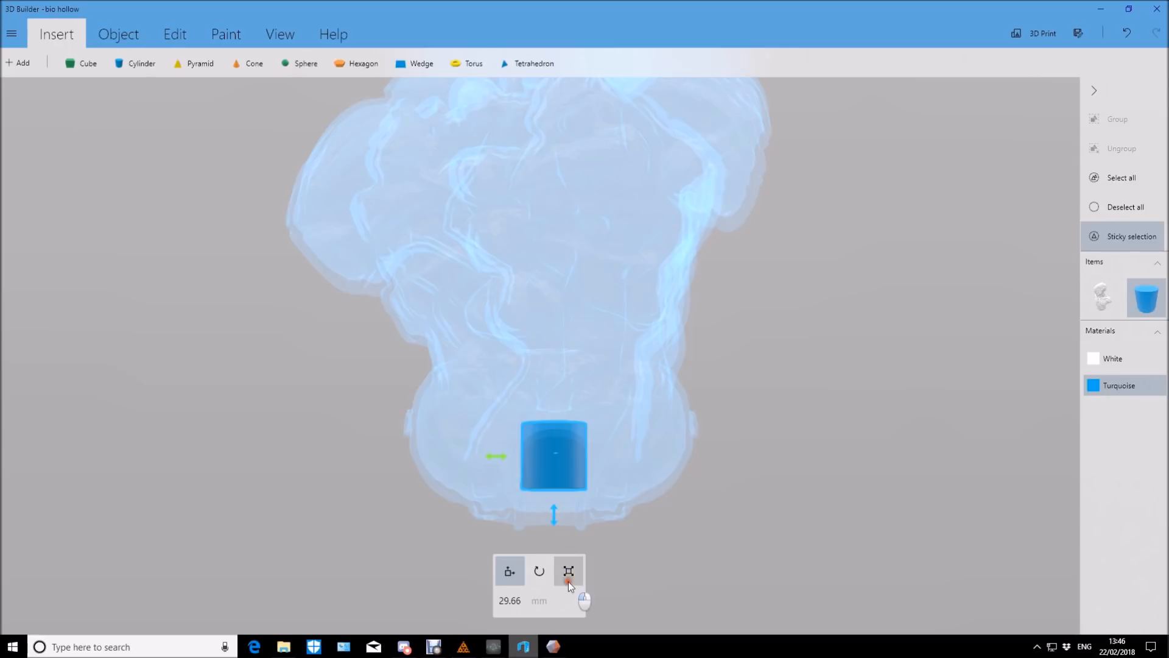
{"action": "left_click", "coordinate": [568, 570]}
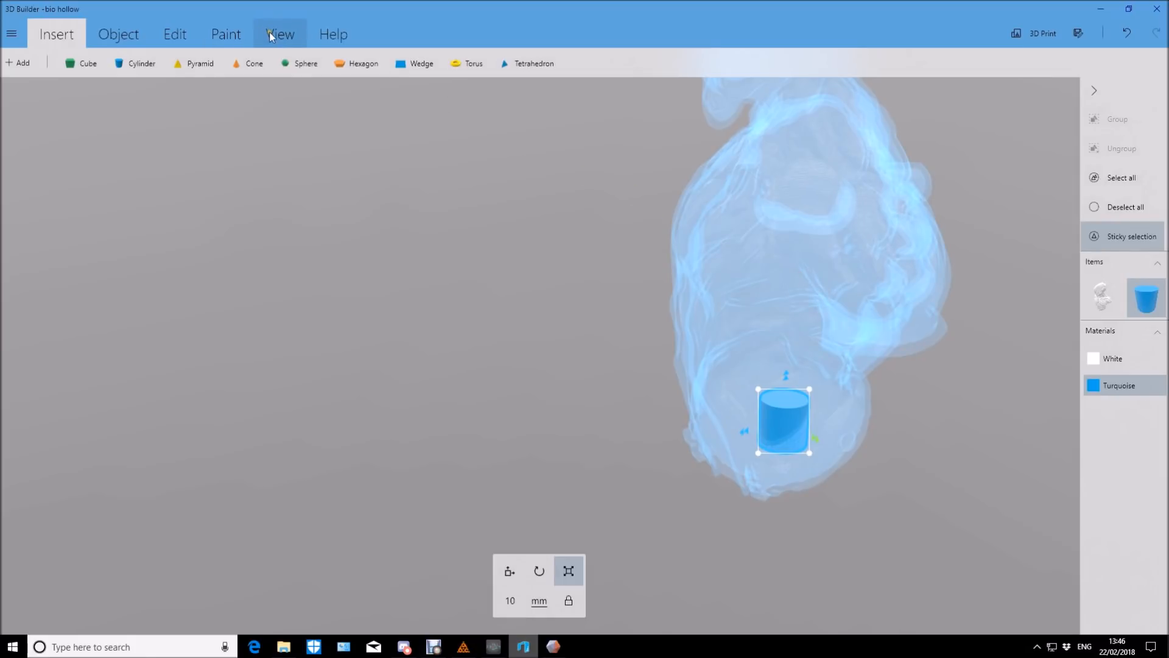
- Subtract the cylinder from the bust and orbit to check the drain hole underneath
{"action": "left_click", "coordinate": [175, 34]}
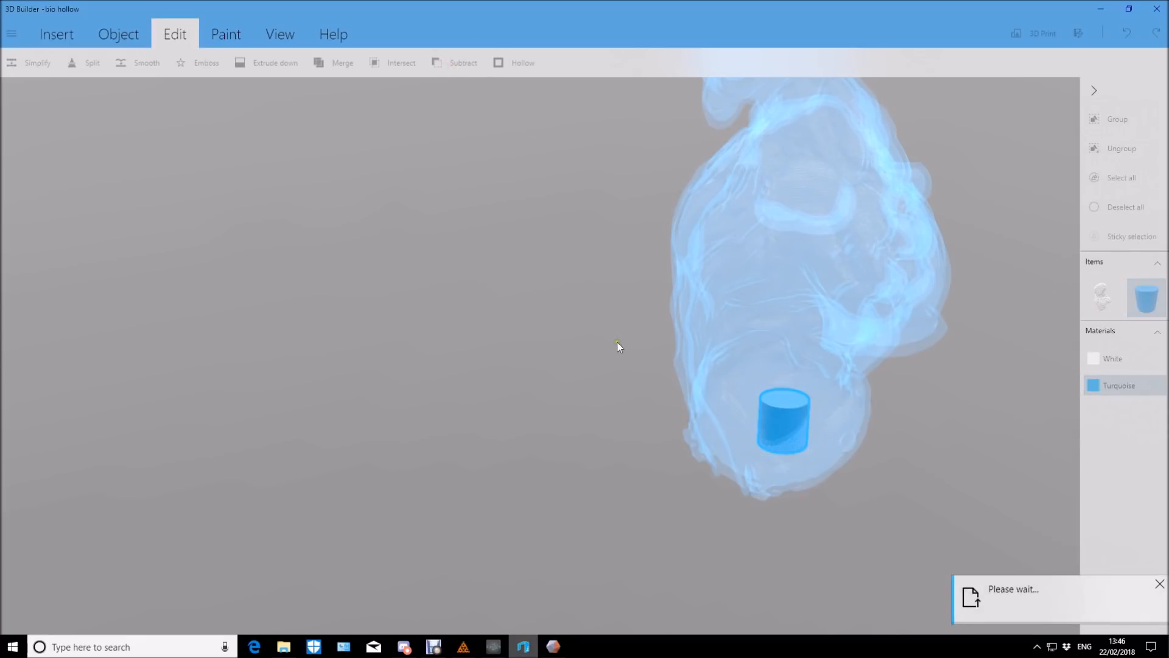
{"action": "mouse_move", "coordinate": [559, 331]}
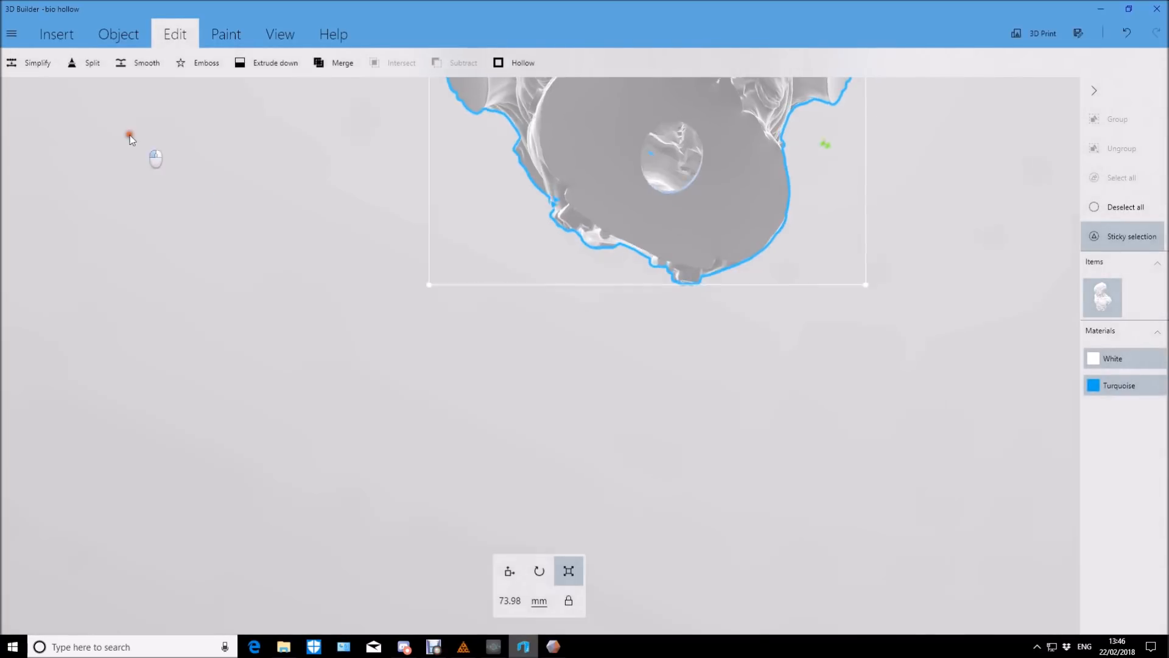
{"action": "left_click_drag", "start_coordinate": [130, 139], "coordinate": [596, 224]}
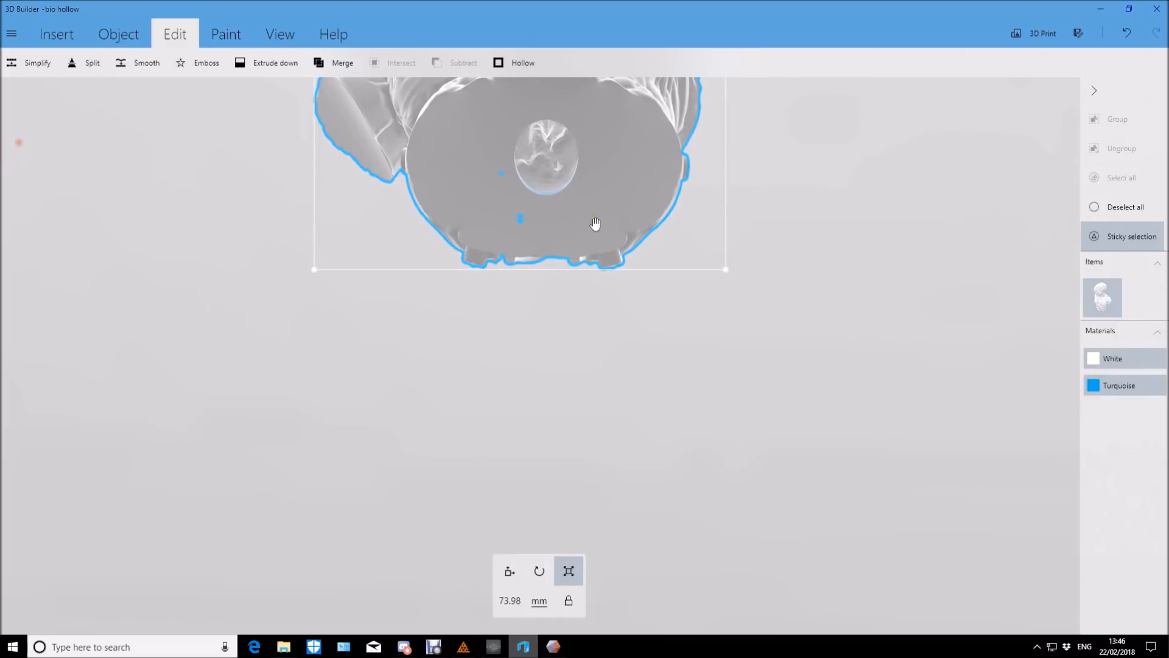
{"action": "left_click_drag", "start_coordinate": [596, 223], "coordinate": [818, 250]}
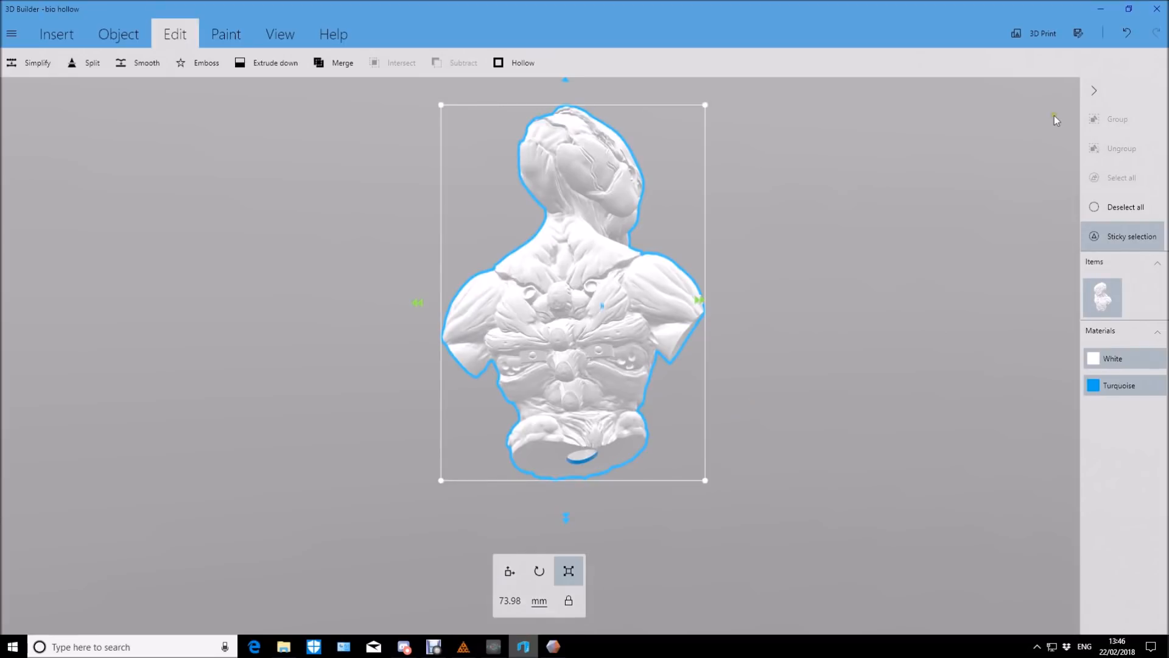
- Save the bust as STL over the existing bio hollow.stl, confirming the overwrite
{"action": "left_click", "coordinate": [1078, 34]}
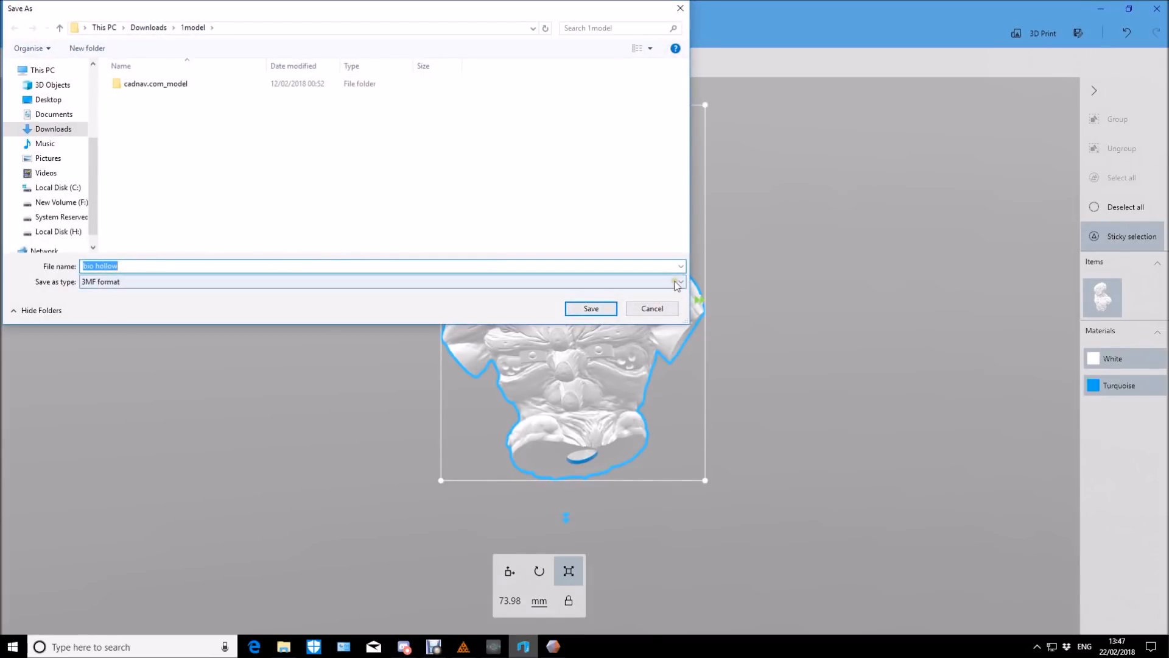
{"action": "left_click", "coordinate": [679, 281]}
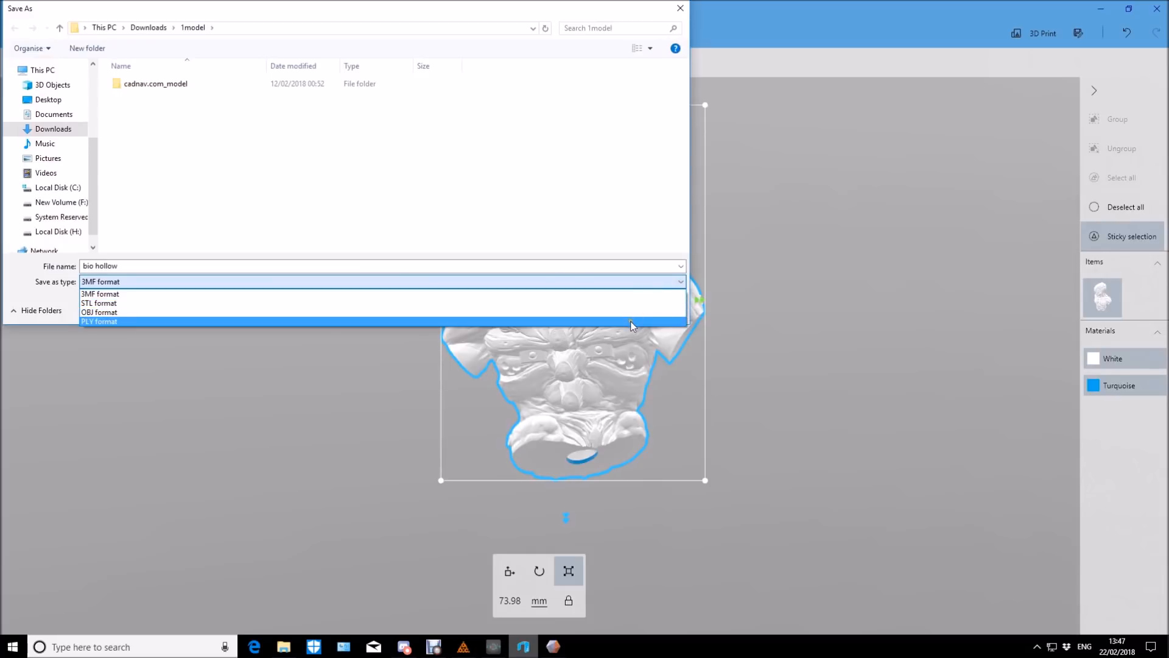
{"action": "left_click", "coordinate": [99, 303]}
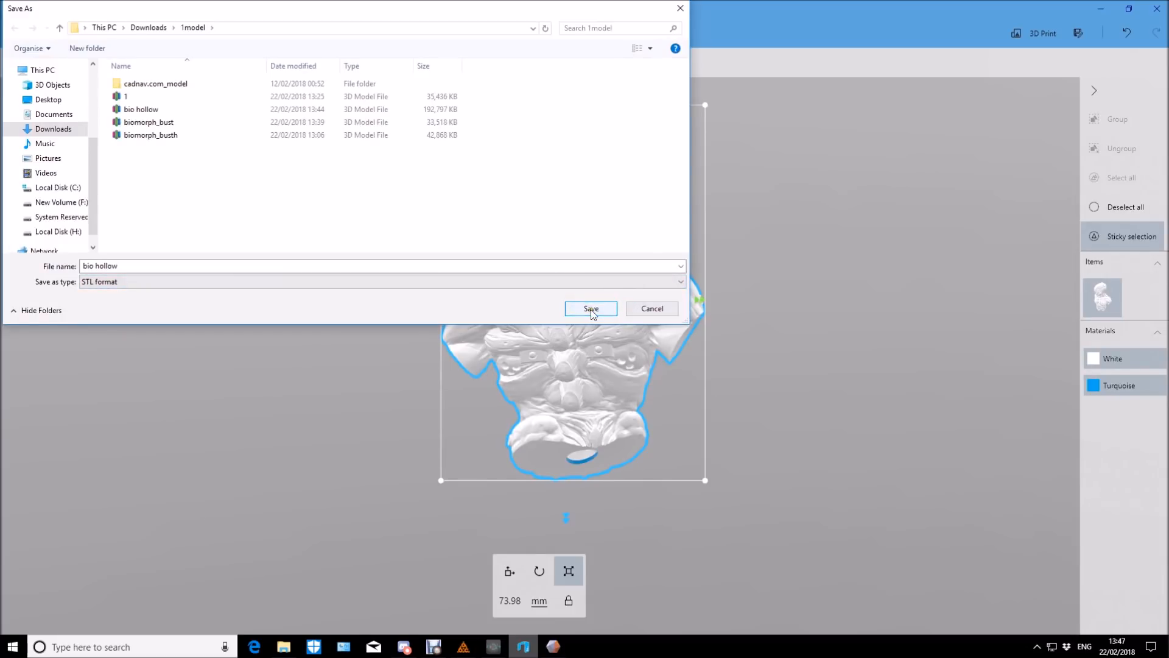
{"action": "left_click", "coordinate": [142, 109]}
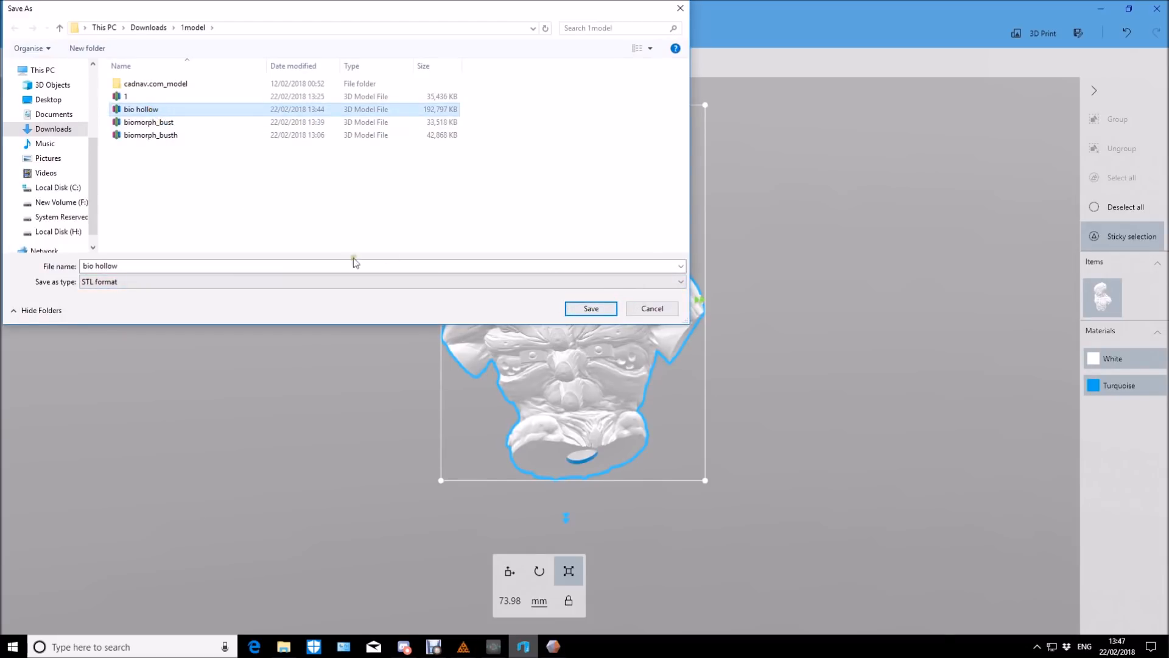
{"action": "left_click", "coordinate": [589, 308]}
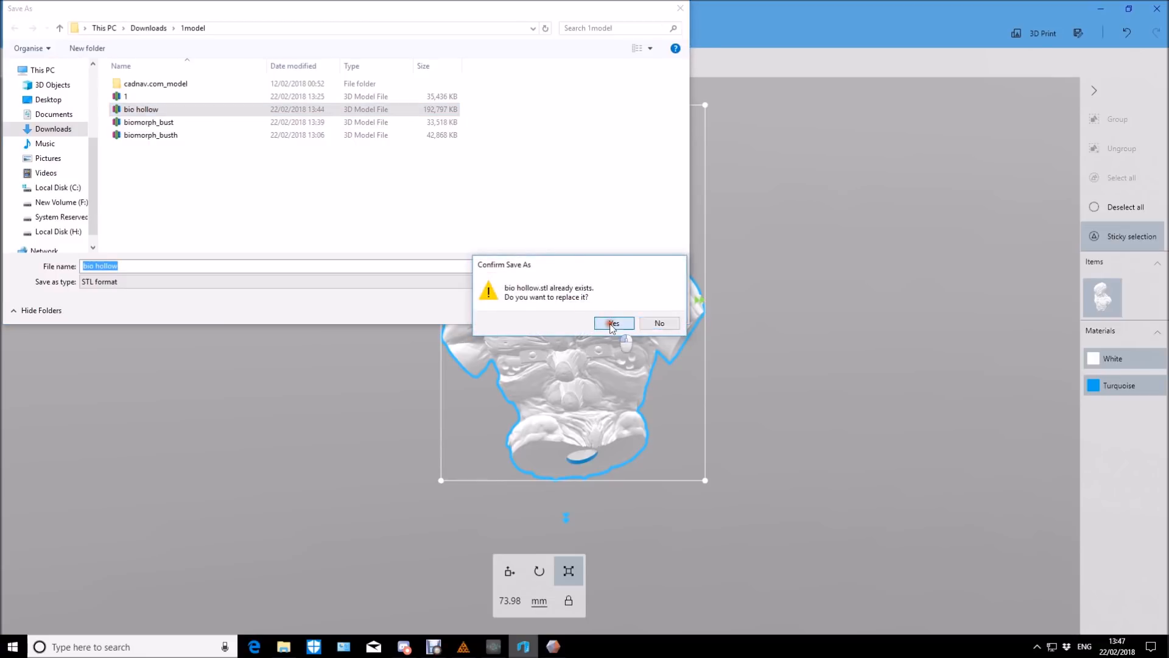
{"action": "left_click", "coordinate": [613, 323]}
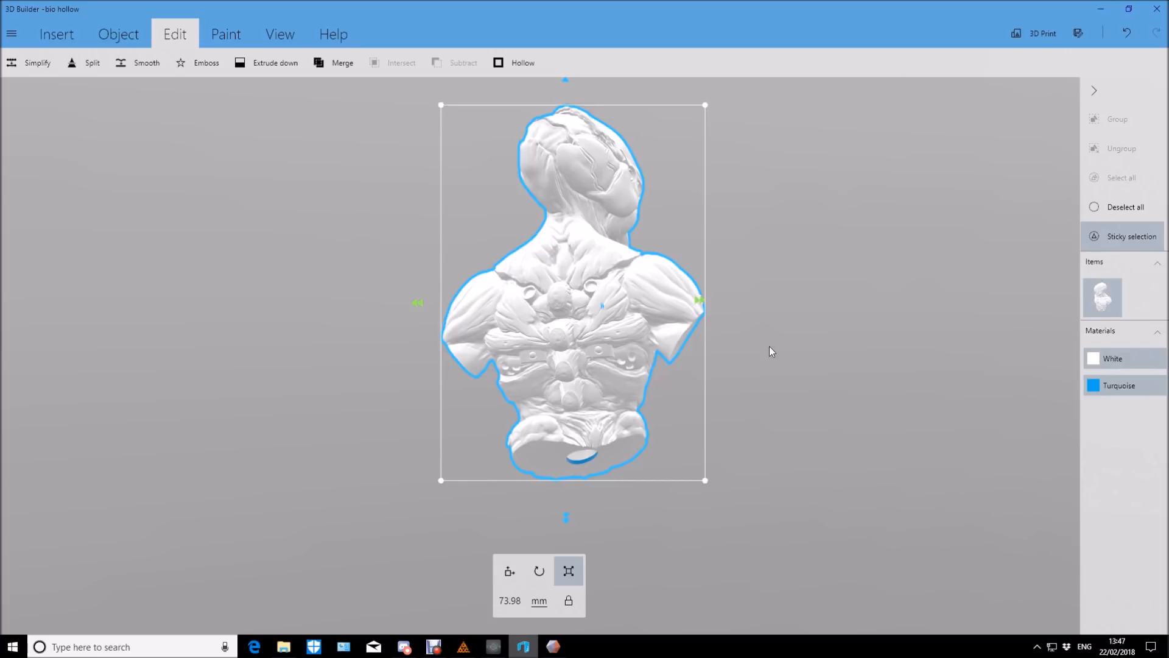
- Start loading a model and select biomorph_busth in the 1model folder
{"action": "left_click", "coordinate": [11, 34]}
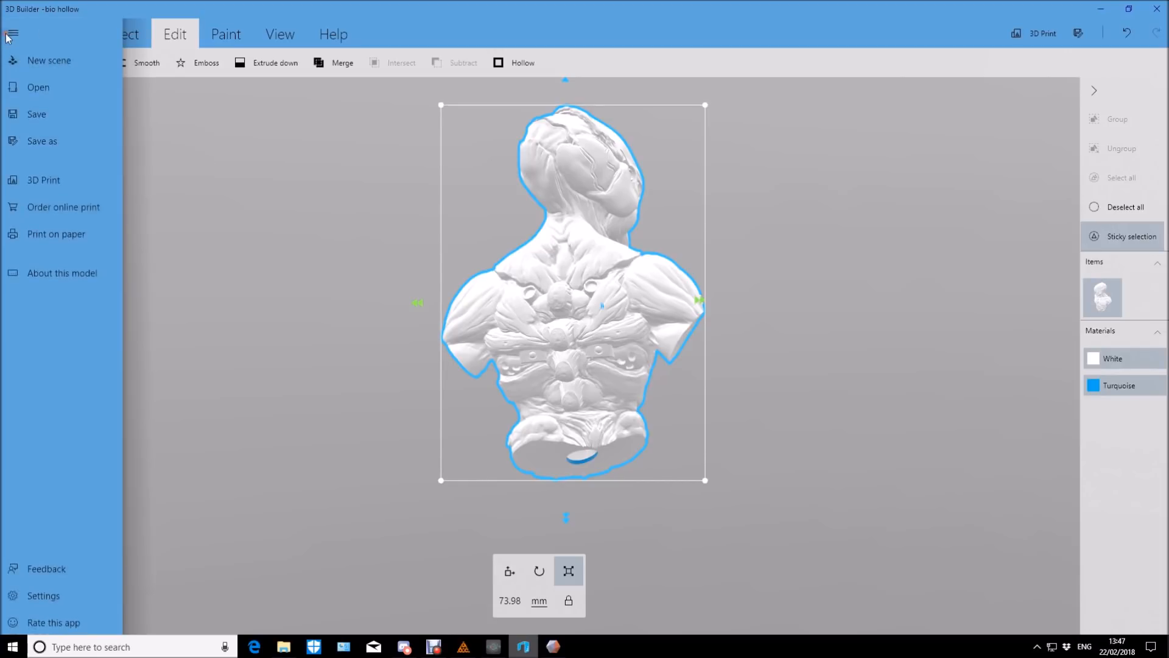
{"action": "left_click", "coordinate": [38, 88]}
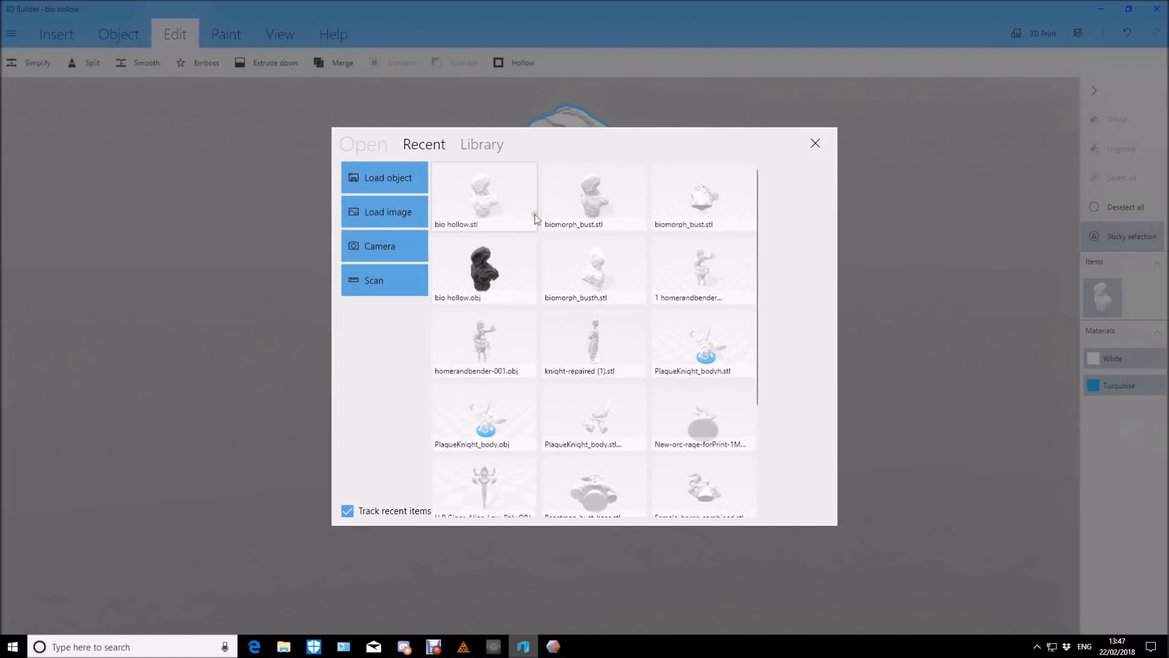
{"action": "mouse_move", "coordinate": [438, 214]}
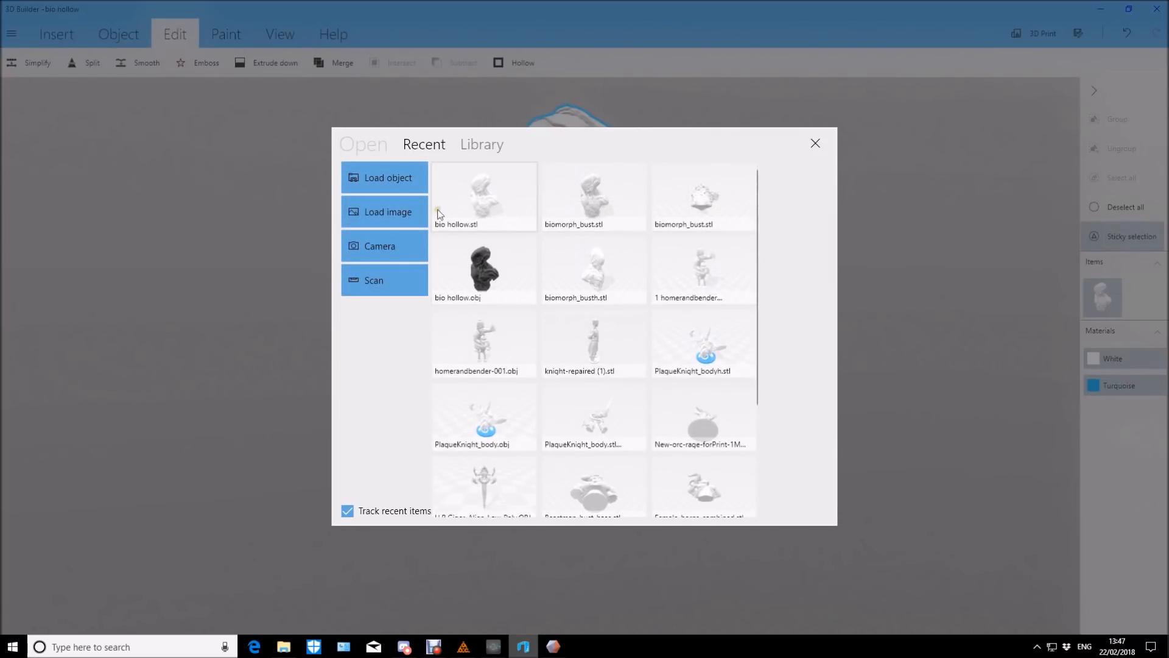
{"action": "left_click", "coordinate": [385, 178]}
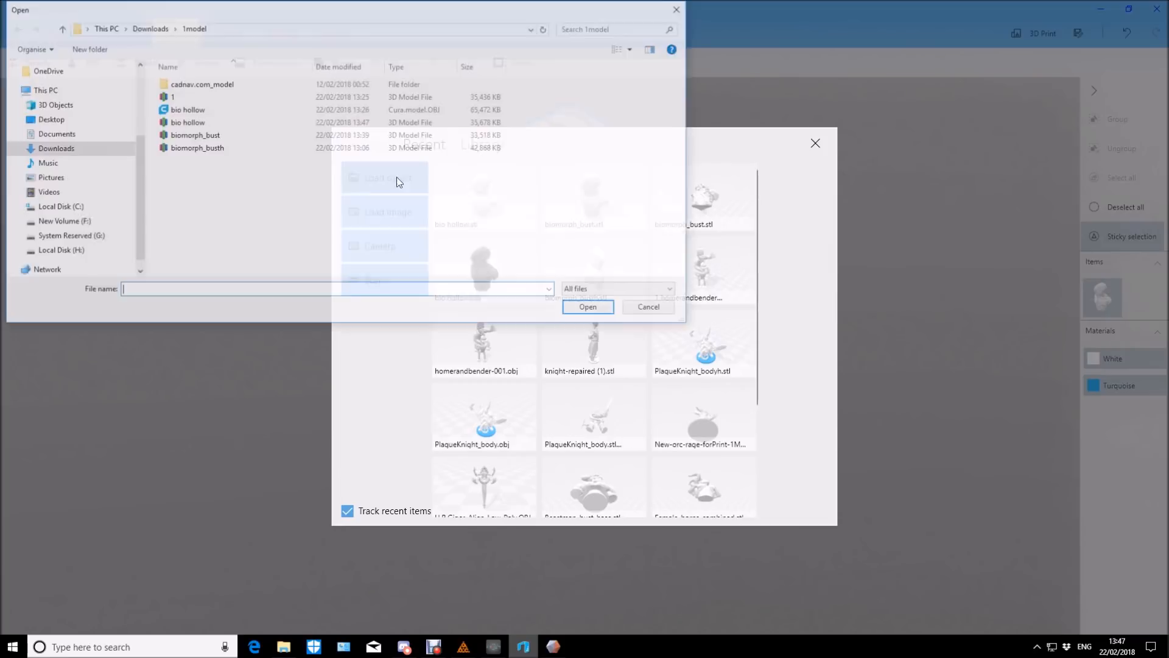
{"action": "left_click", "coordinate": [196, 147]}
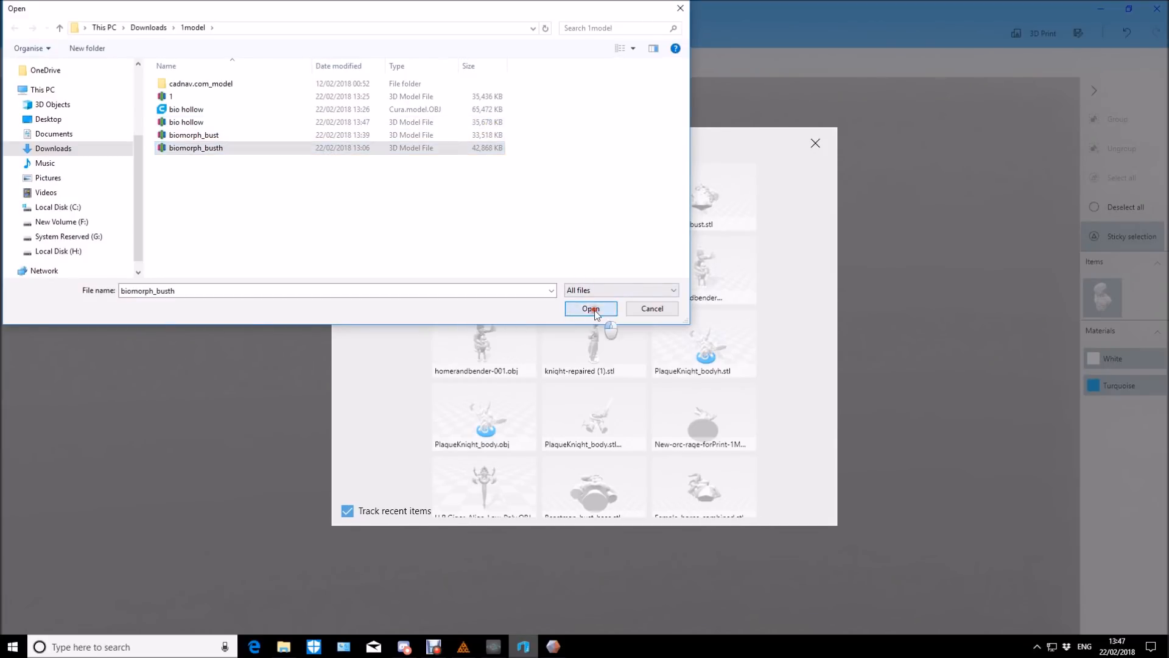
- Load the chosen biomorph_busth model into a new scene
{"action": "left_click", "coordinate": [590, 308]}
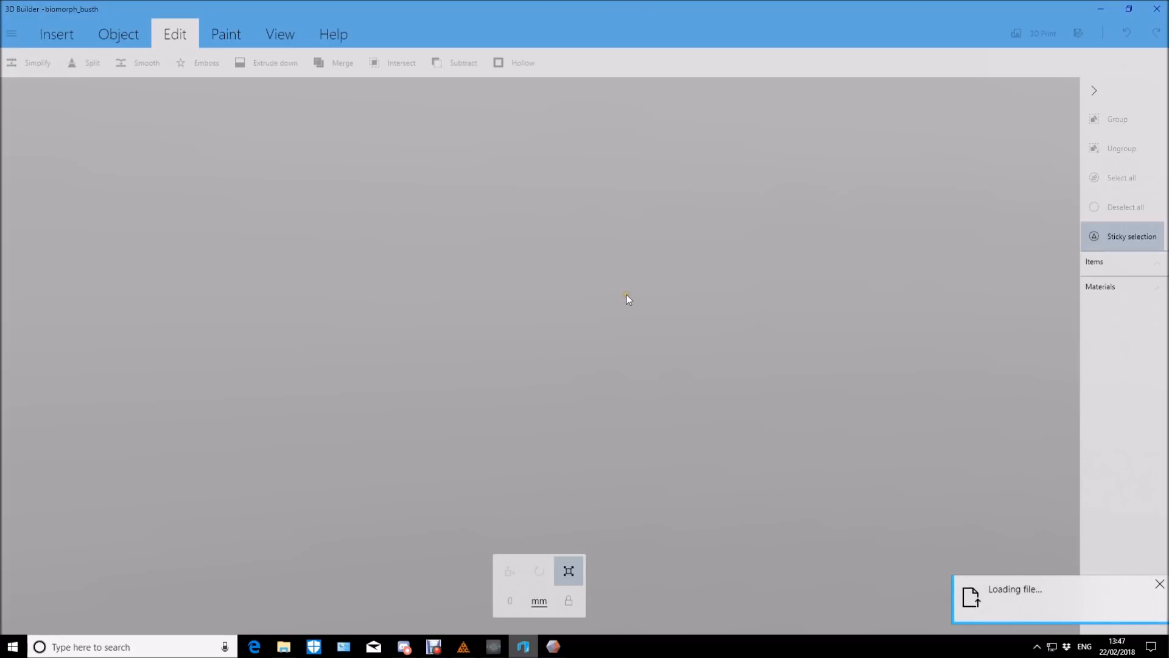
{"action": "mouse_move", "coordinate": [634, 300]}
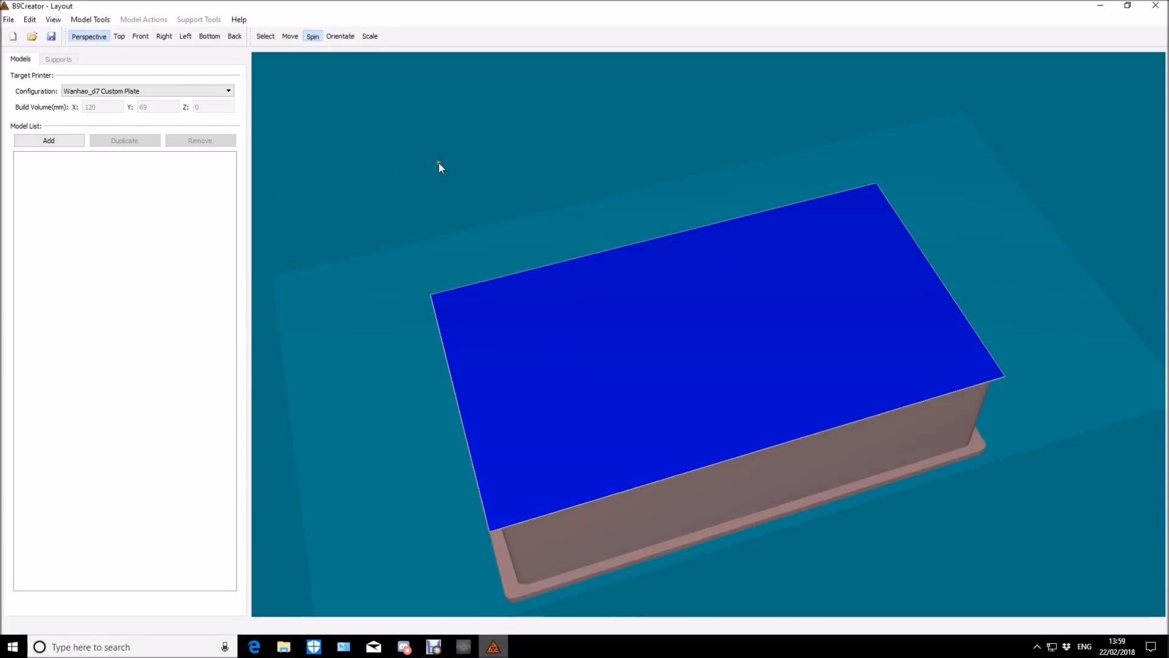
- Add bio hollow.stl to the layout, reduce its scaling factor and raise its Z position to 7
{"action": "left_click", "coordinate": [49, 140]}
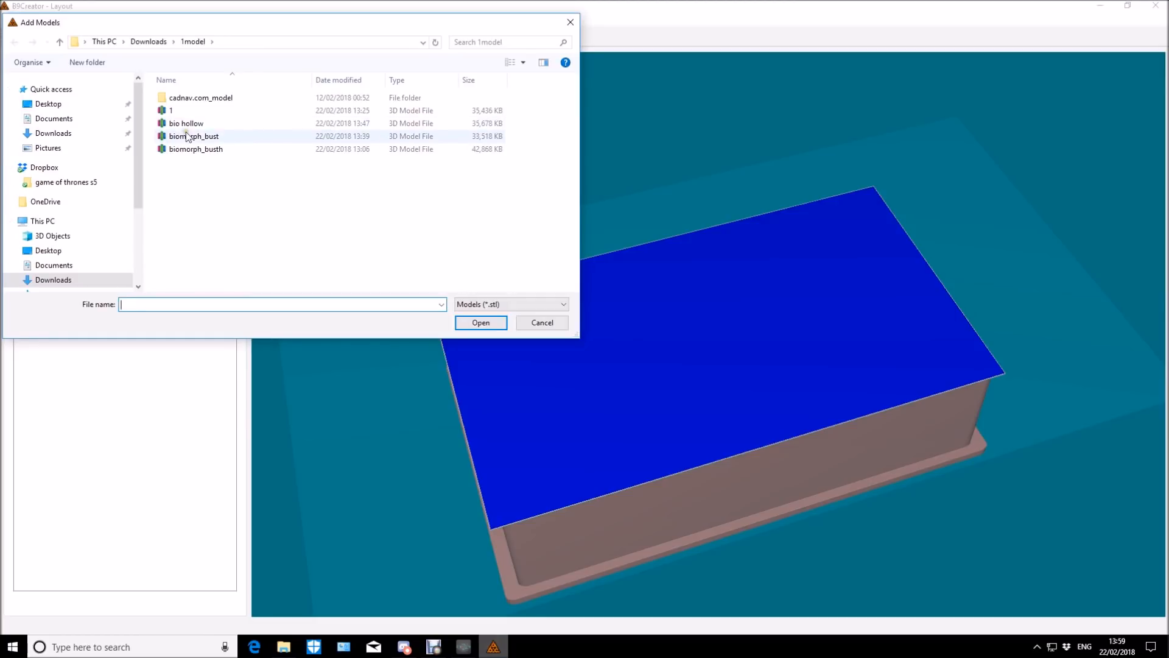
{"action": "left_click", "coordinate": [185, 123]}
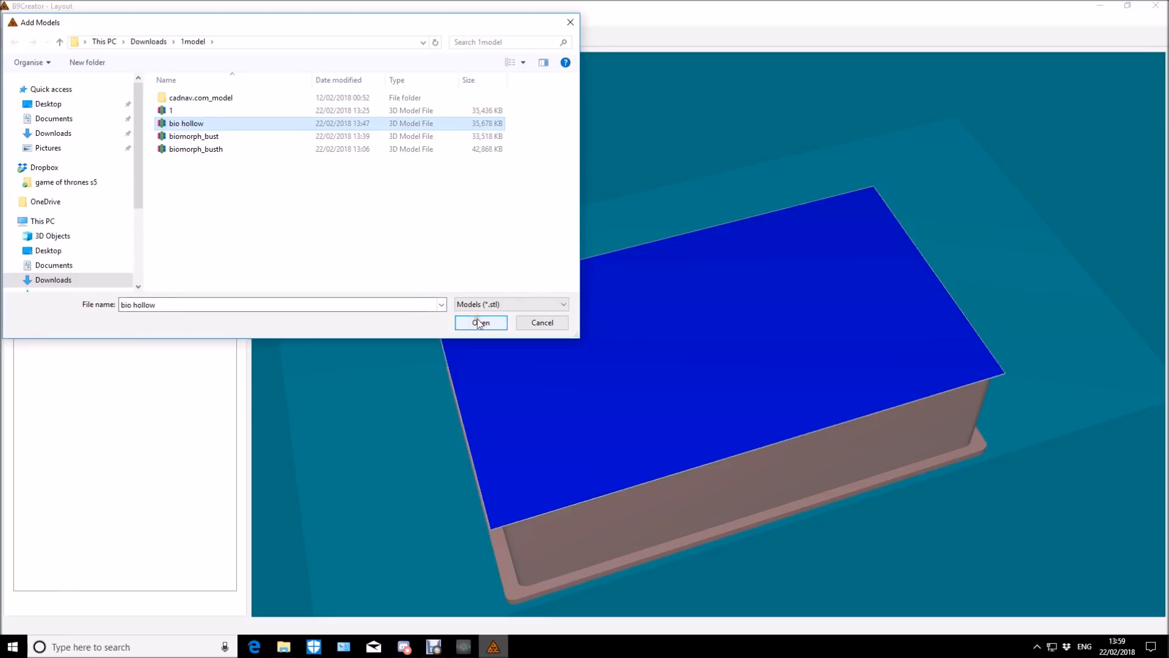
{"action": "left_click", "coordinate": [480, 322]}
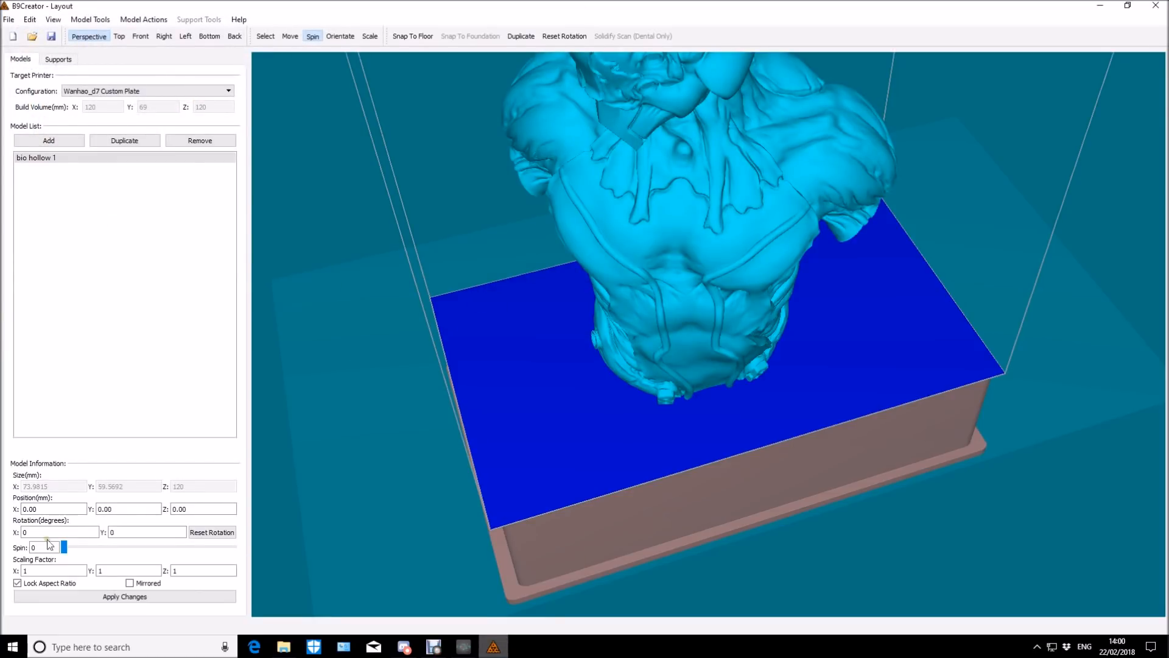
{"action": "left_click", "coordinate": [52, 570]}
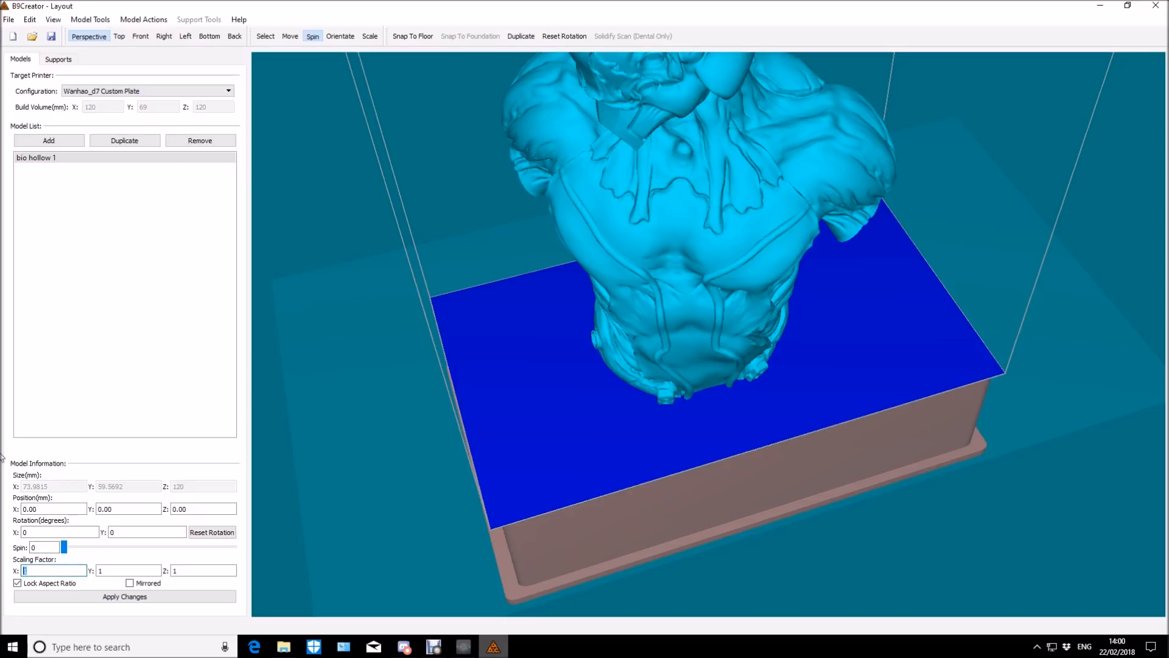
{"action": "type", "text": "0.70"}
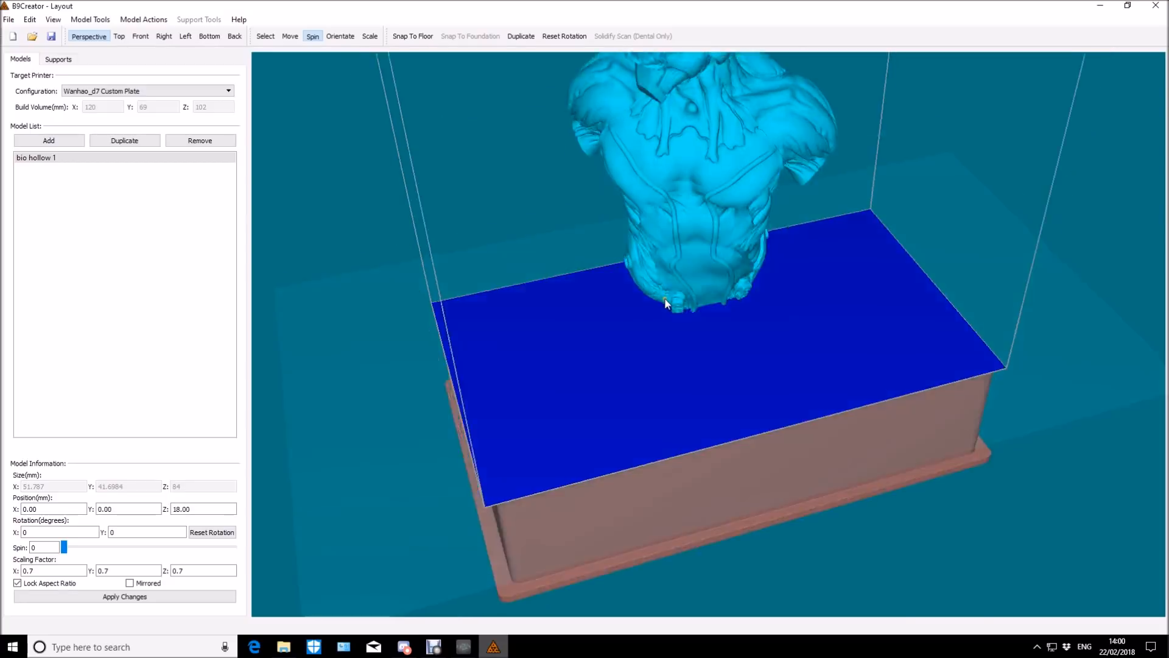
{"action": "left_click_drag", "start_coordinate": [667, 303], "coordinate": [620, 296]}
{"action": "type", "text": "0.5"}
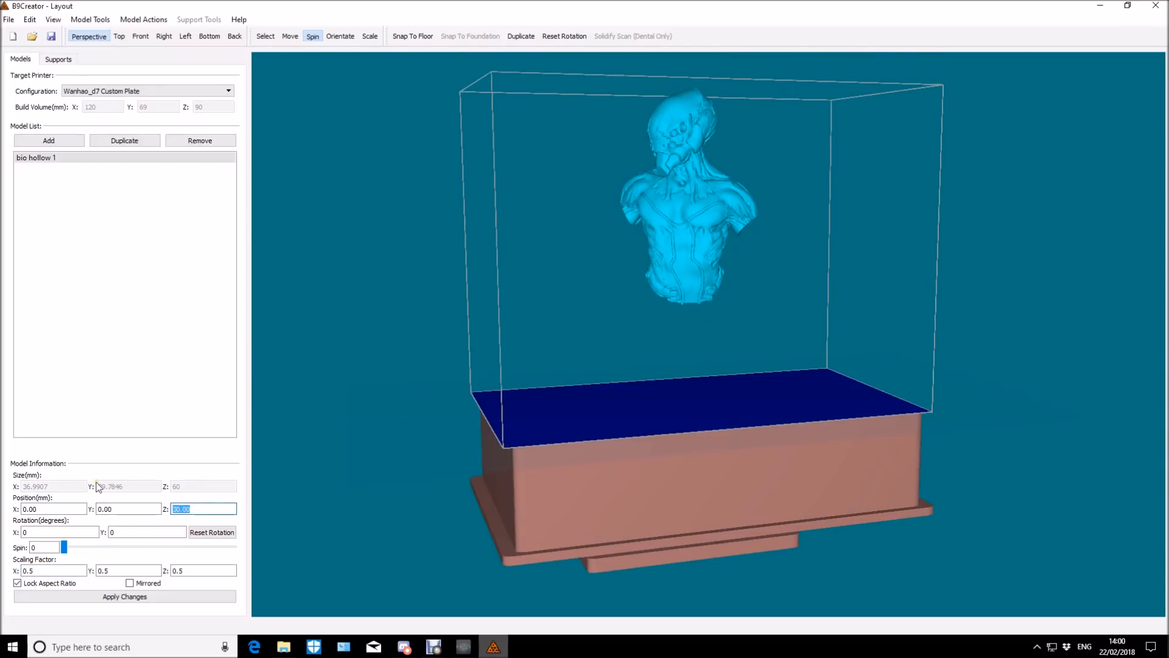
{"action": "type", "text": "7"}
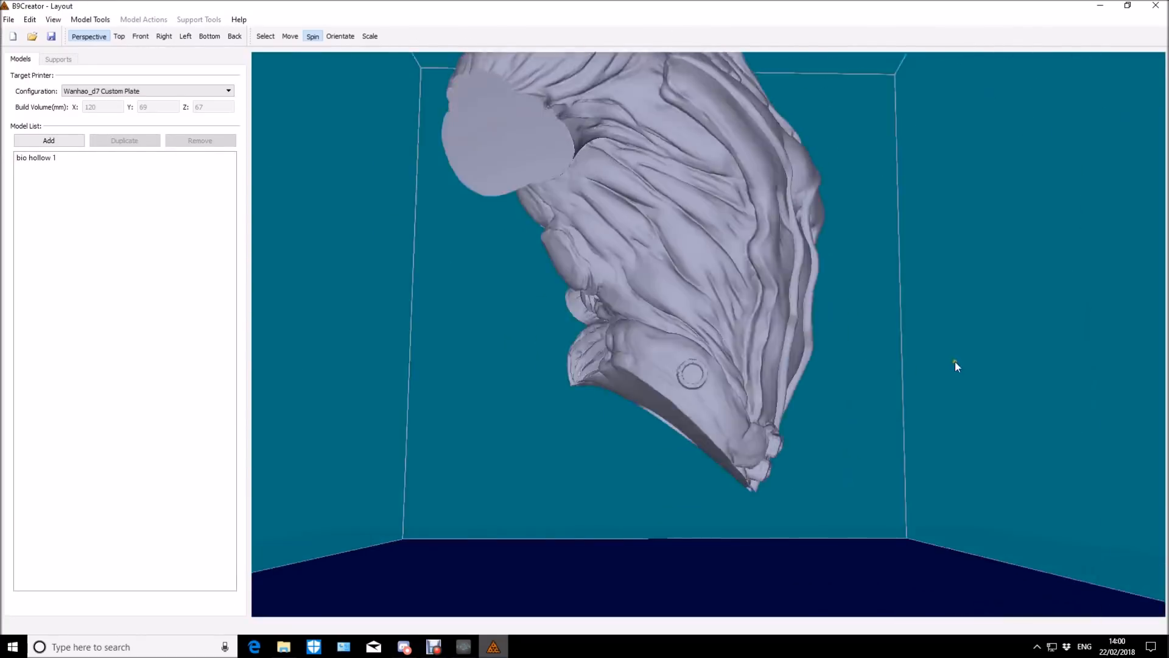
- Add a support under the base rim from the Supports tab
{"action": "left_click", "coordinate": [35, 158]}
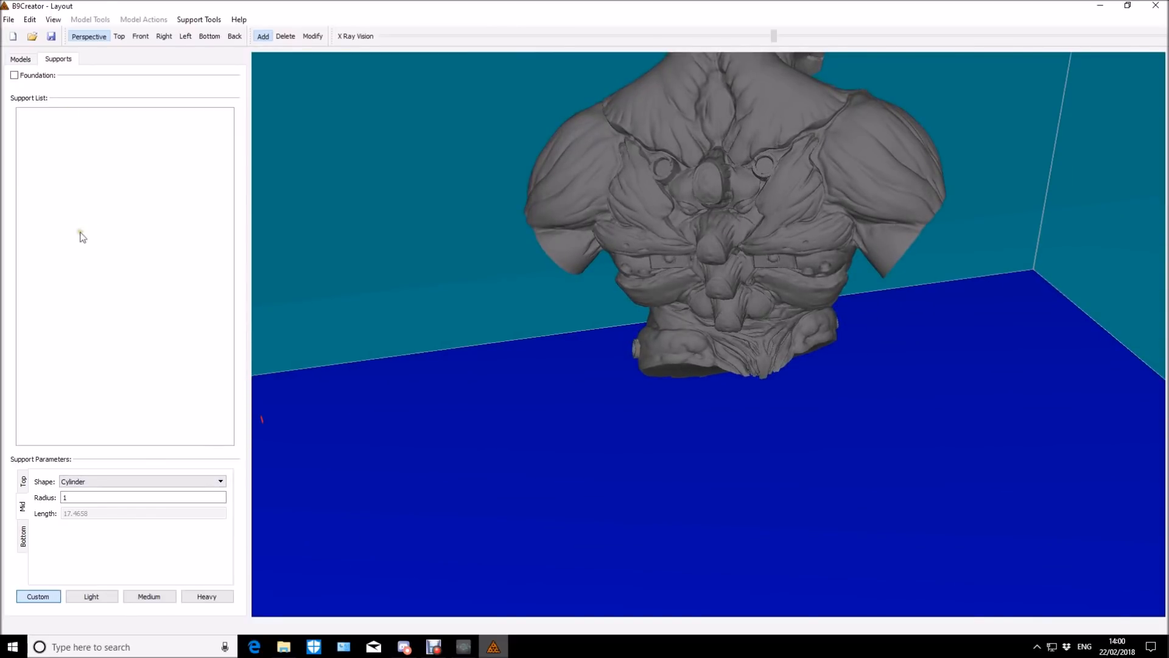
{"action": "left_click", "coordinate": [91, 595]}
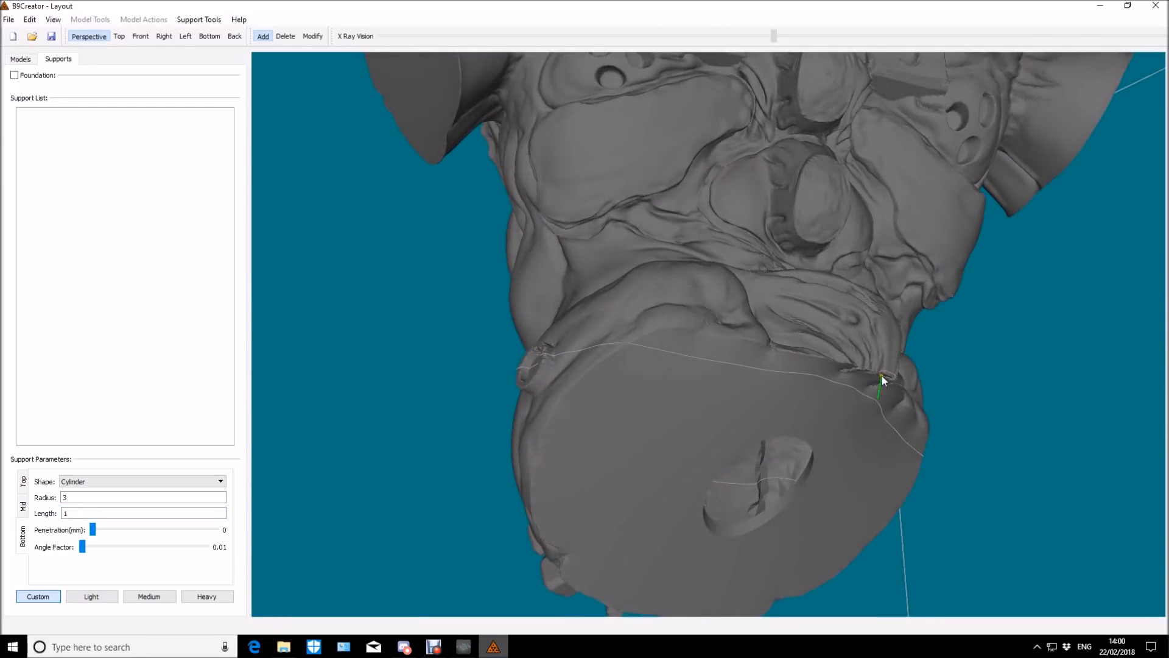
{"action": "left_click", "coordinate": [882, 380]}
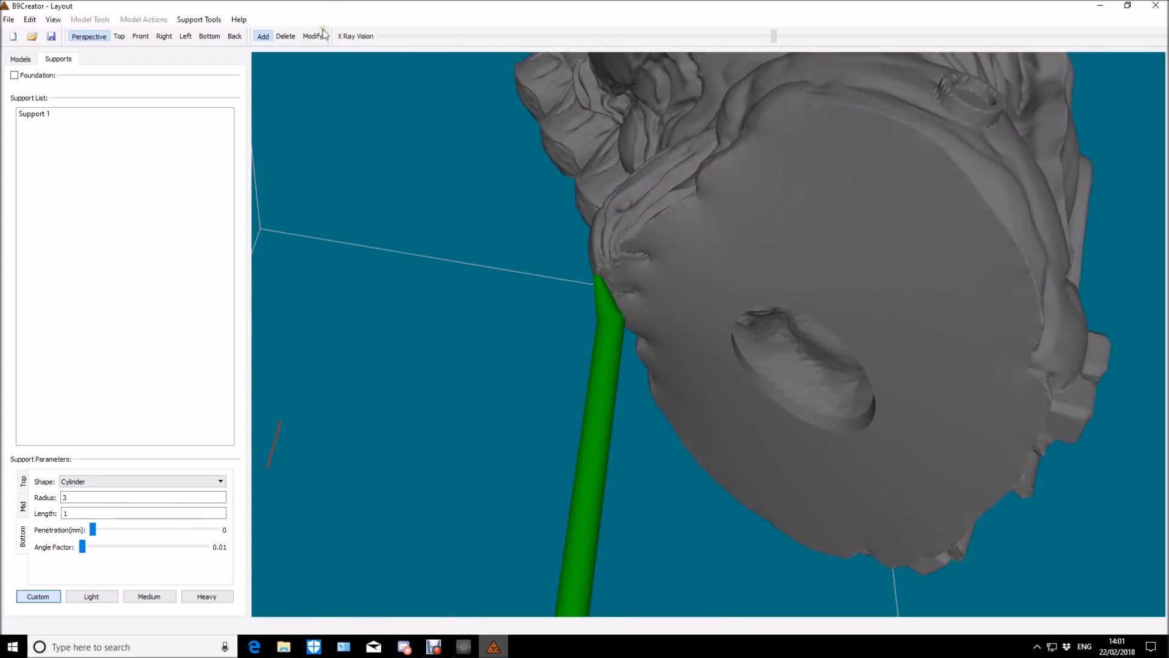
{"action": "left_click", "coordinate": [313, 35]}
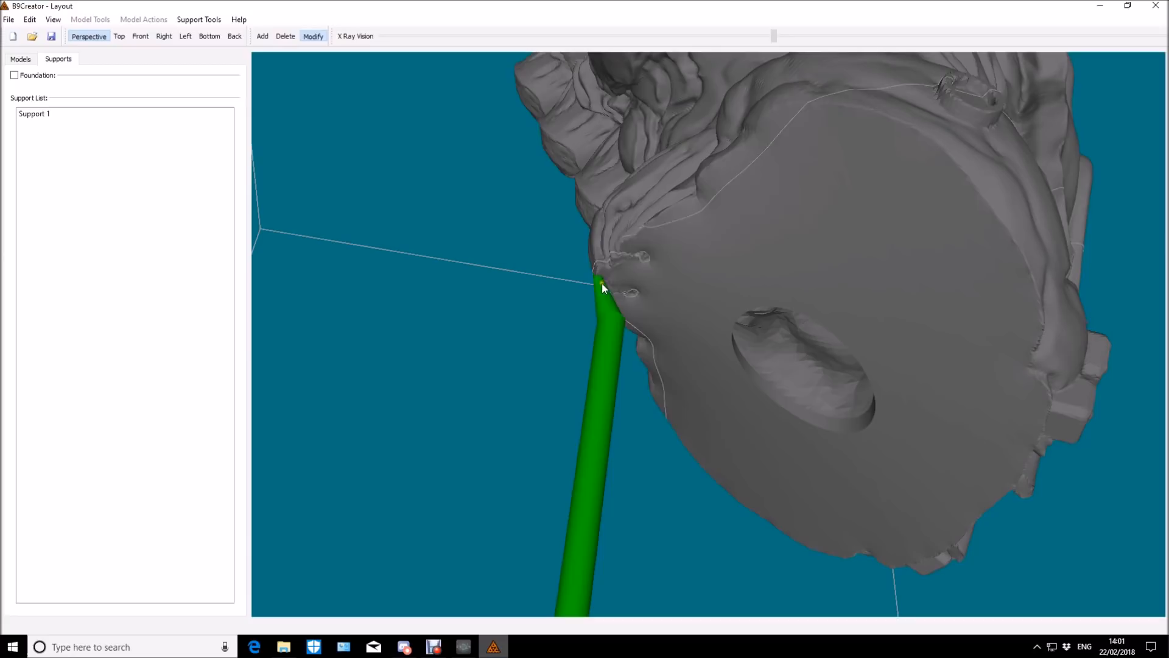
- Place a second thinner support and reposition a support under the flat base
{"action": "left_click", "coordinate": [603, 290]}
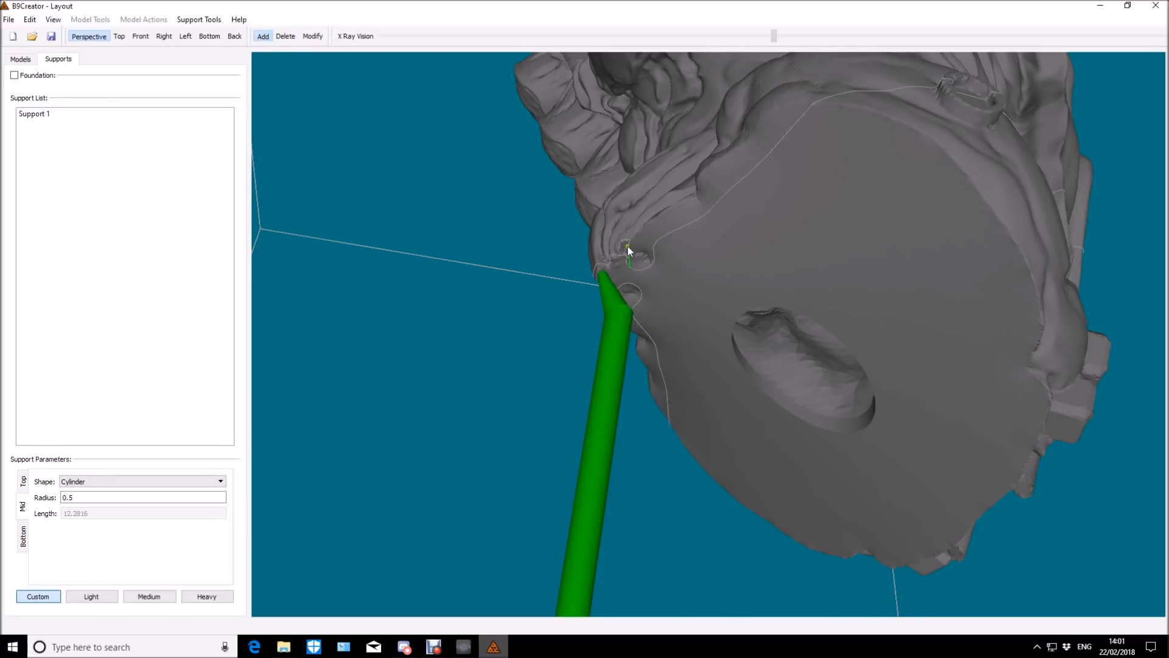
{"action": "left_click", "coordinate": [626, 252]}
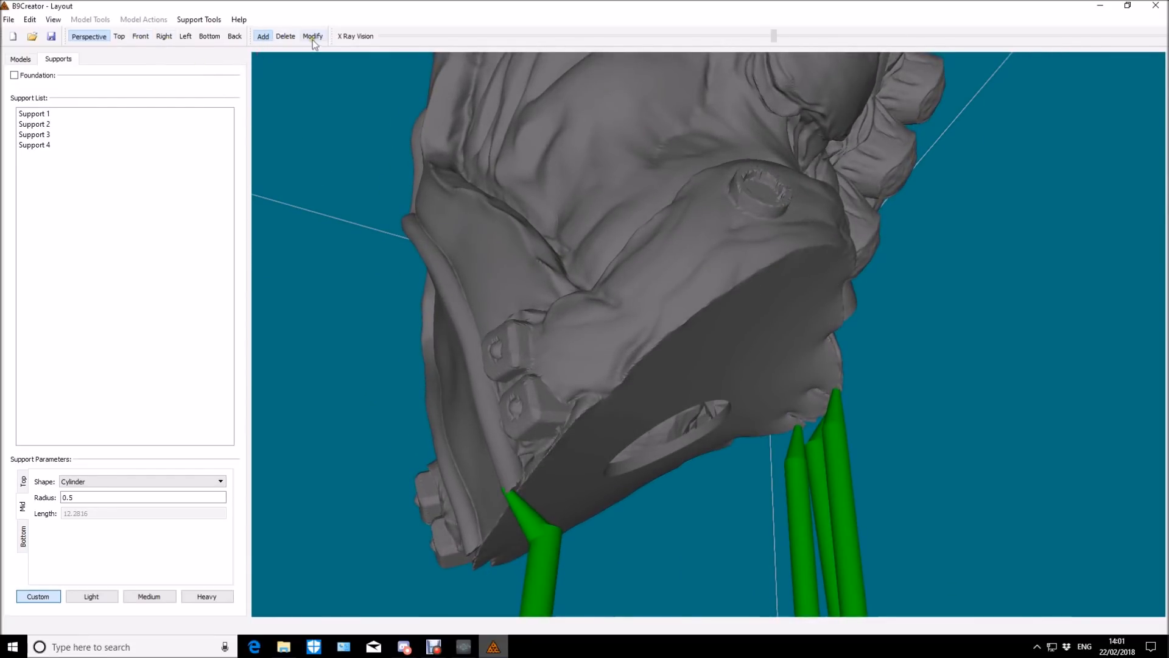
{"action": "left_click", "coordinate": [311, 35]}
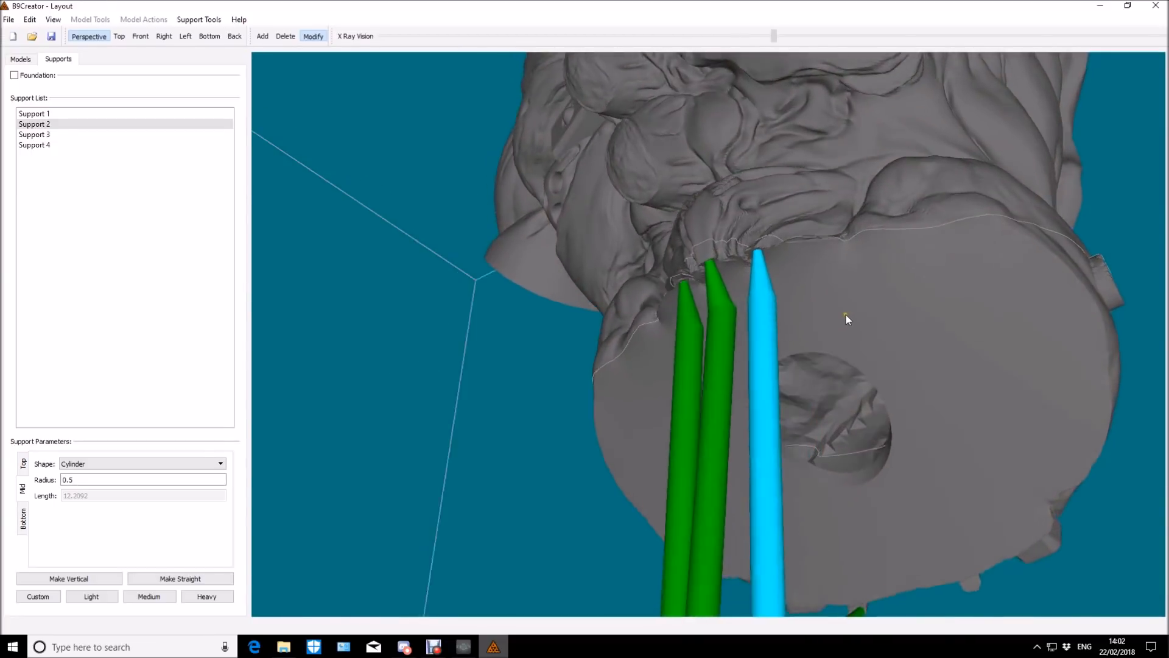
{"action": "left_click_drag", "start_coordinate": [847, 319], "coordinate": [1077, 357]}
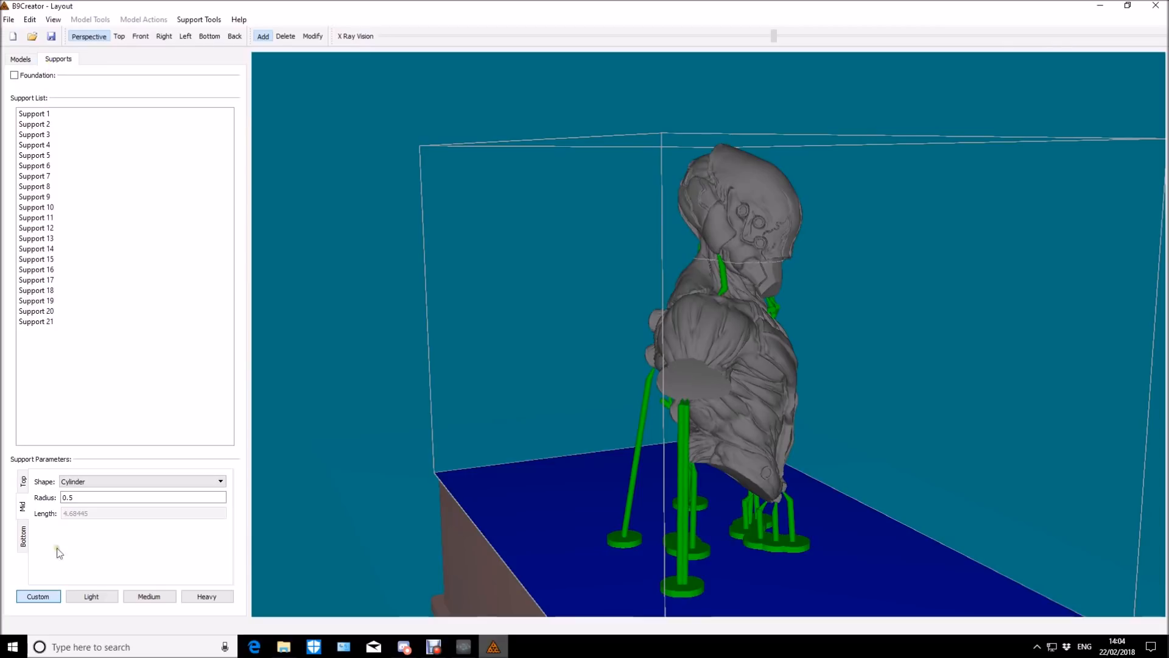
- Set the support base length to 1 in the Bottom settings
{"action": "left_click", "coordinate": [148, 595]}
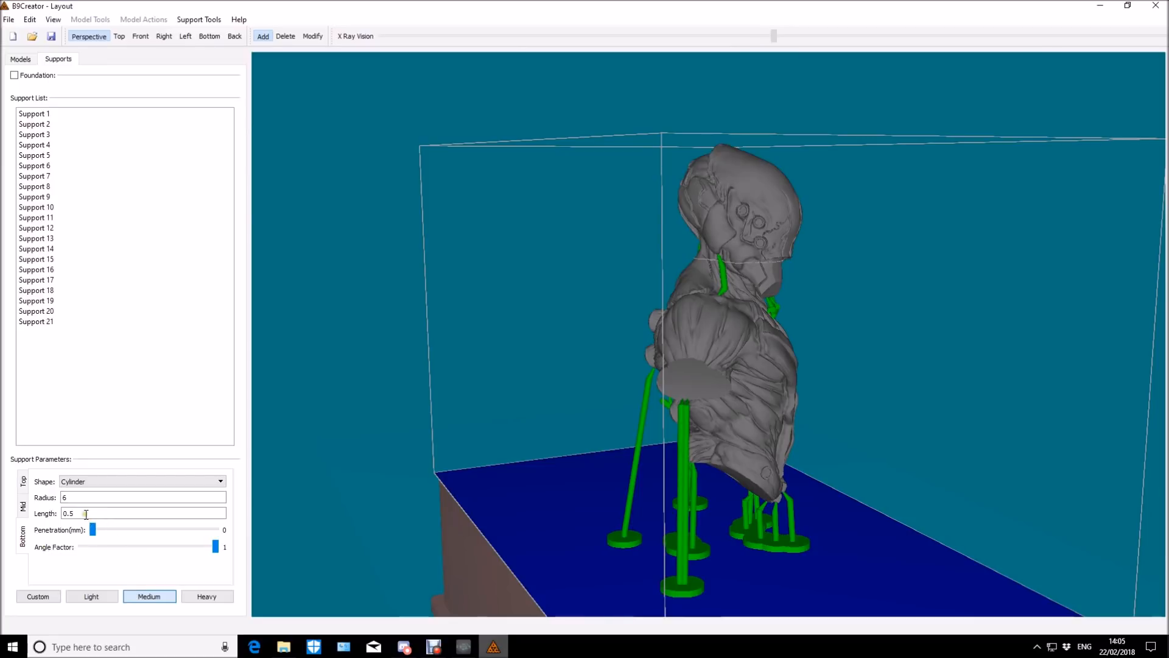
{"action": "type", "text": "1"}
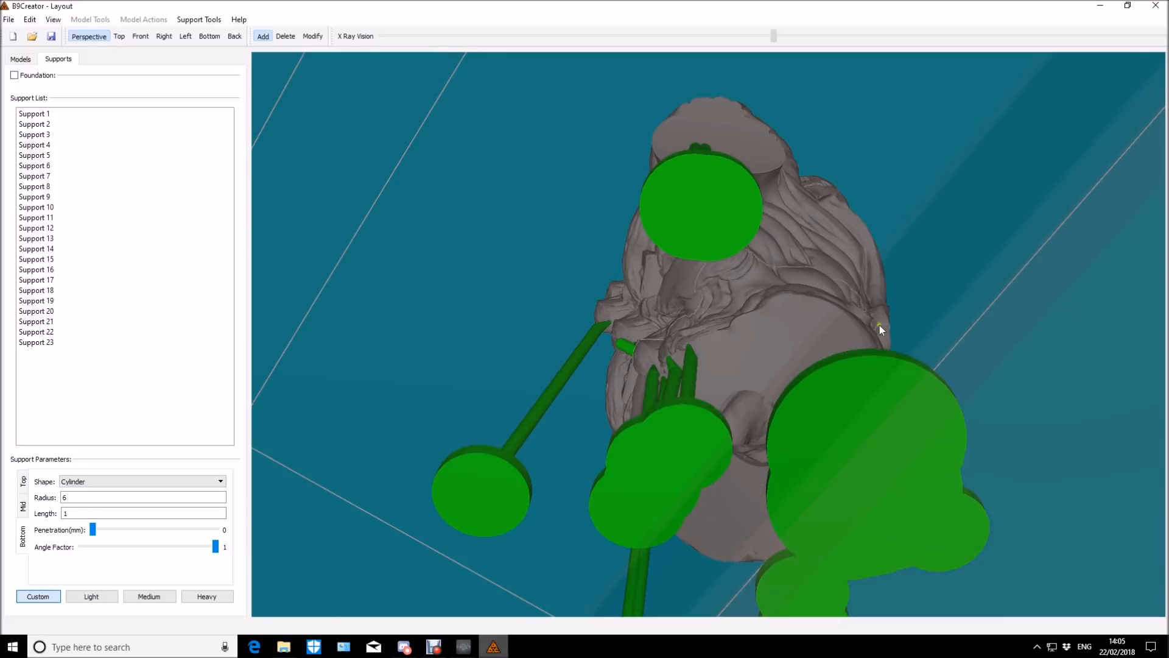
{"action": "left_click_drag", "start_coordinate": [879, 330], "coordinate": [760, 457]}
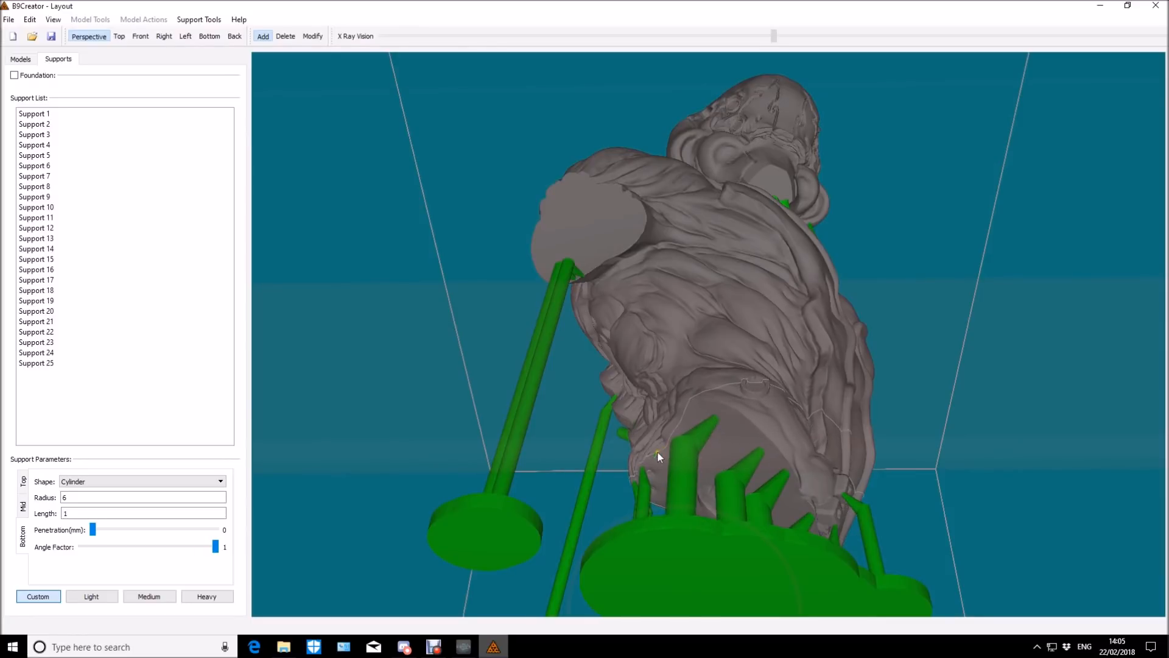
- Add supports under the lower torso, lower edges and lower back of the bust
{"action": "left_click", "coordinate": [659, 457]}
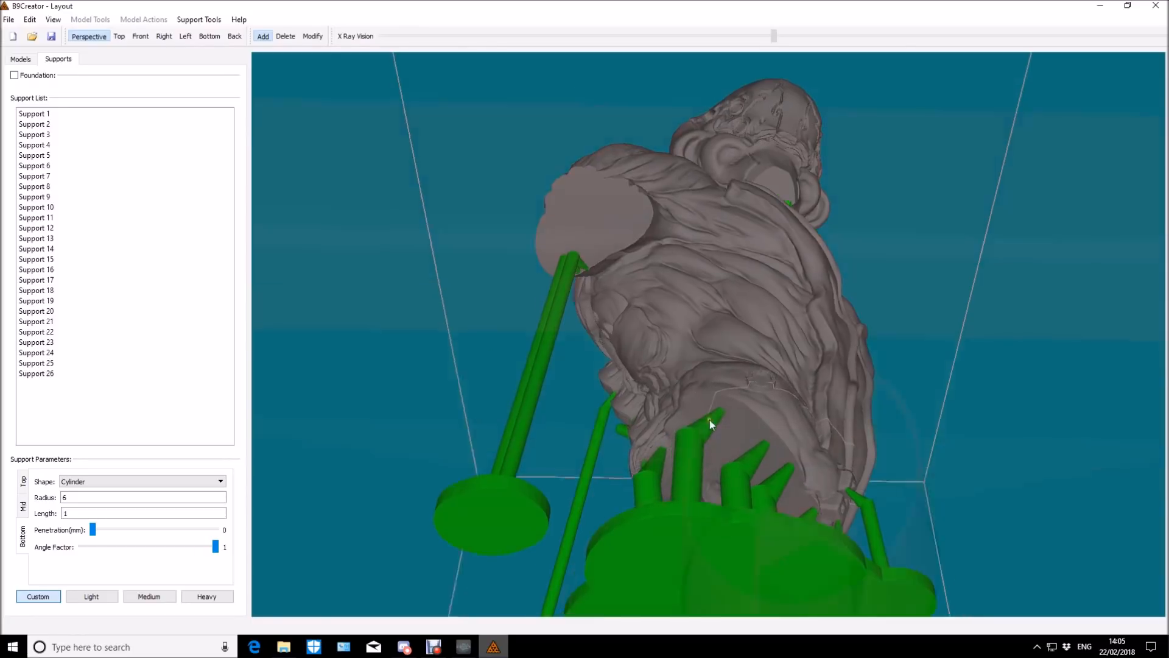
{"action": "left_click_drag", "start_coordinate": [708, 425], "coordinate": [760, 548]}
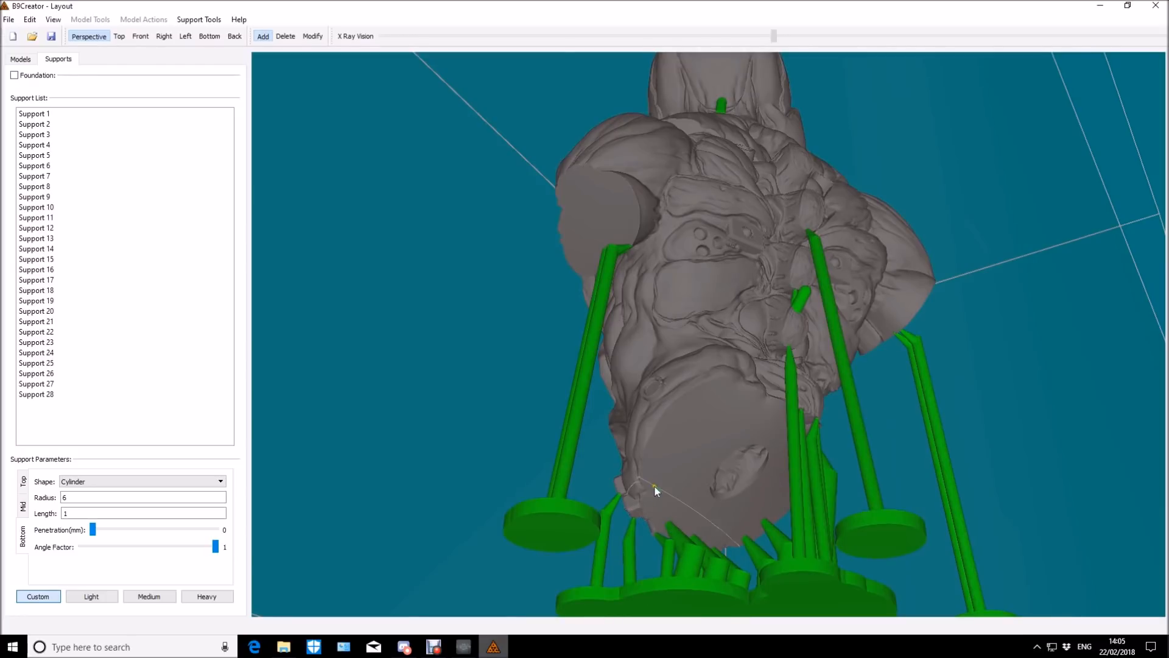
{"action": "left_click", "coordinate": [644, 488]}
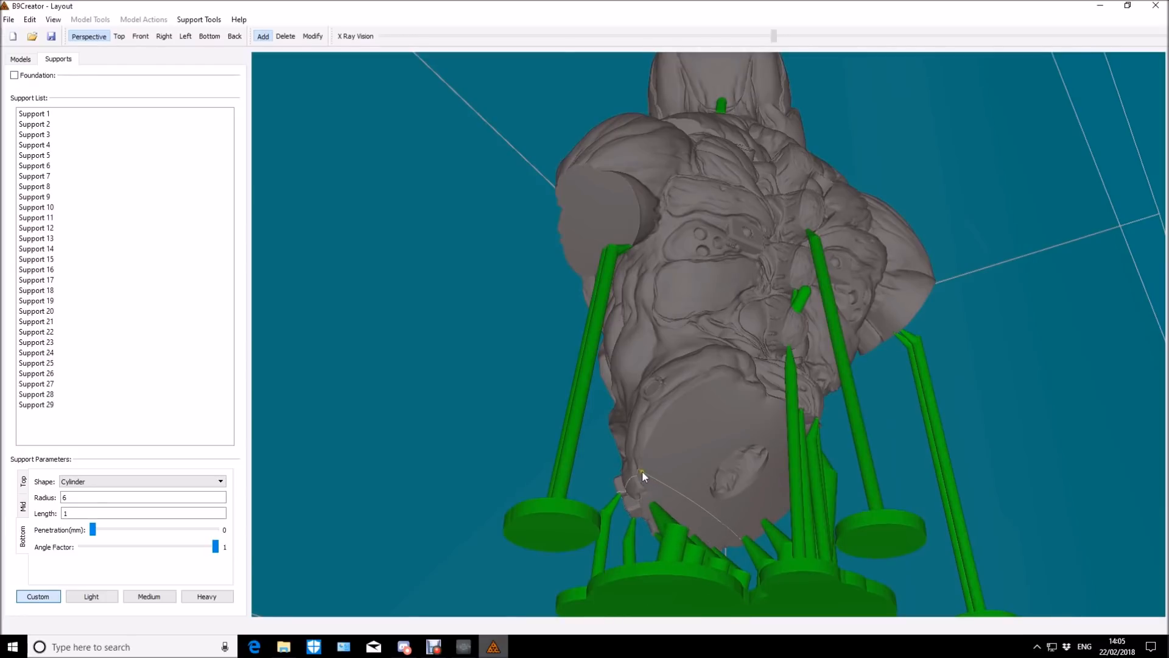
{"action": "left_click", "coordinate": [643, 476]}
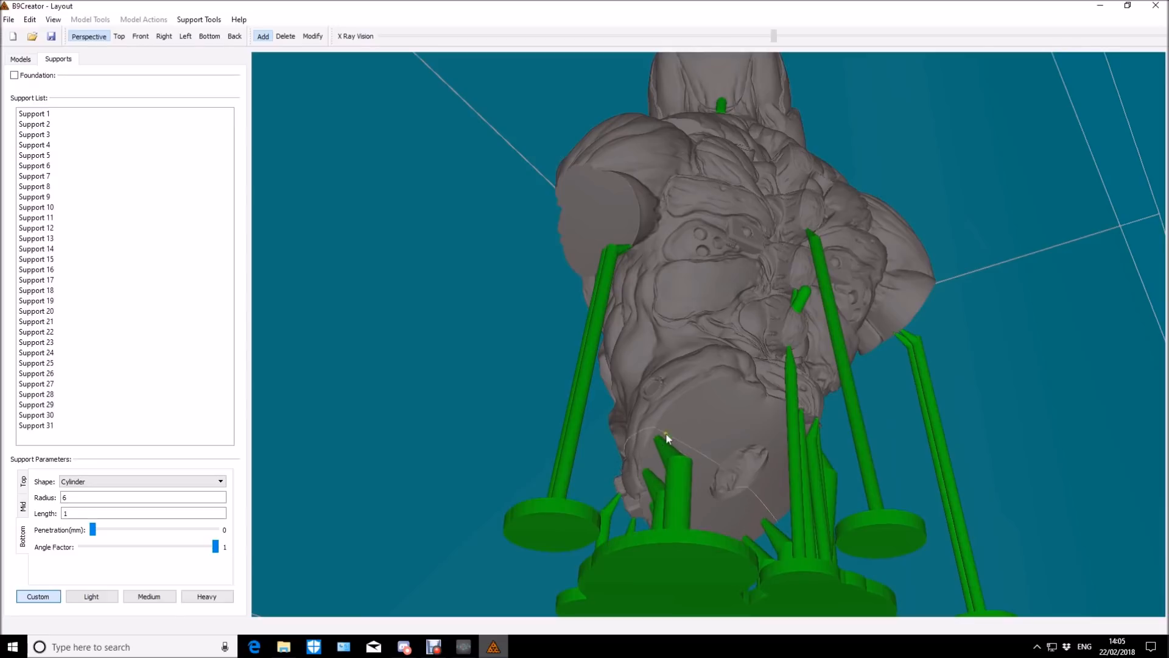
{"action": "left_click", "coordinate": [668, 438]}
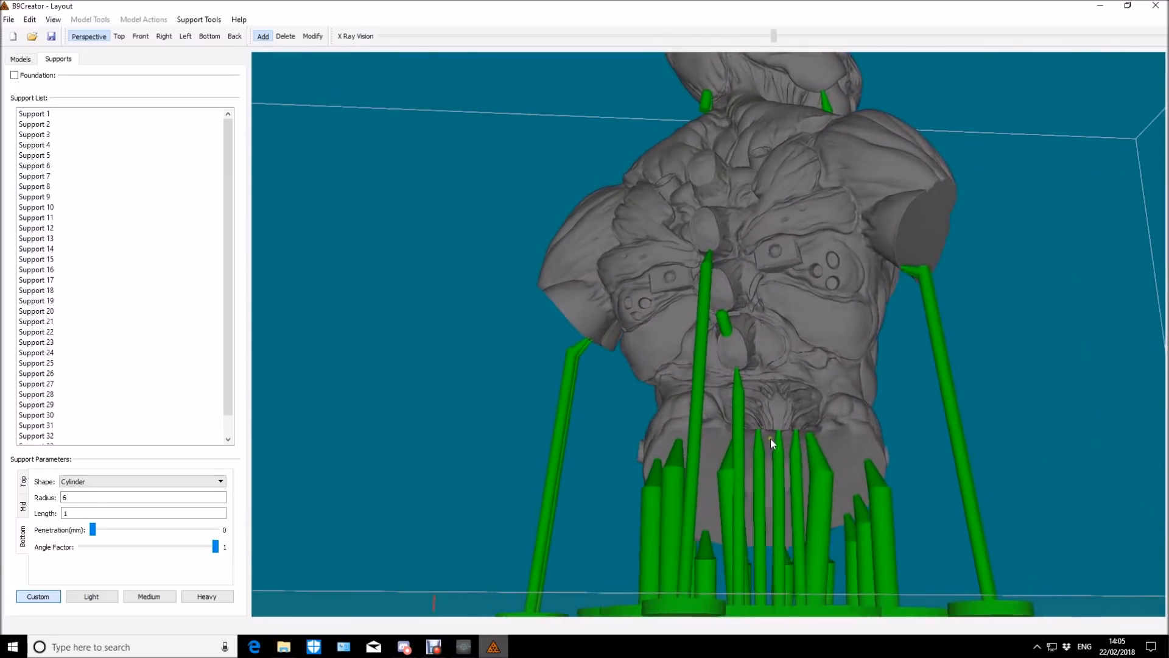
{"action": "left_click_drag", "start_coordinate": [772, 443], "coordinate": [864, 383]}
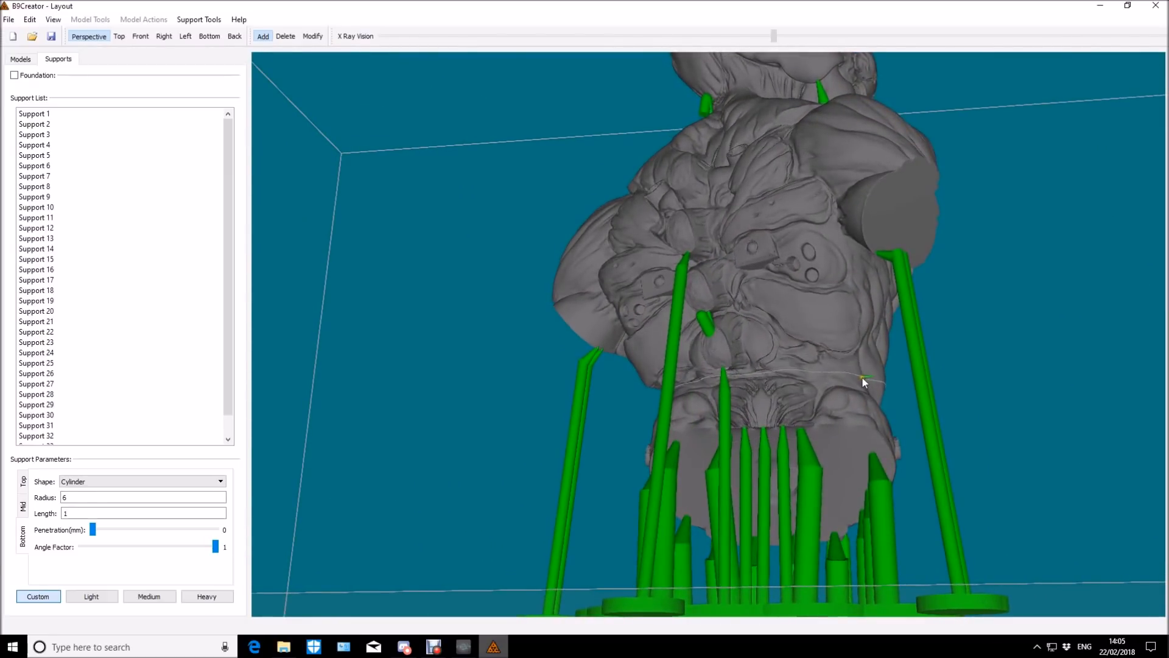
- Switch support mode and orbit around the bust's back, shoulders and sides
{"action": "left_click_drag", "start_coordinate": [865, 383], "coordinate": [783, 280]}
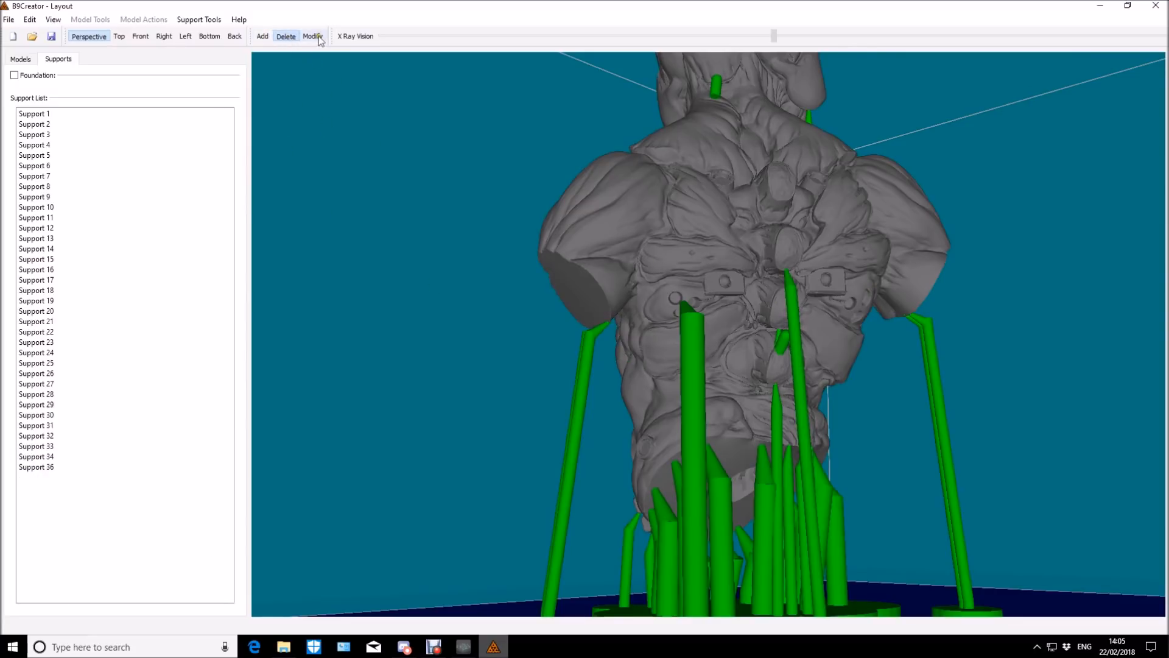
{"action": "left_click", "coordinate": [311, 36]}
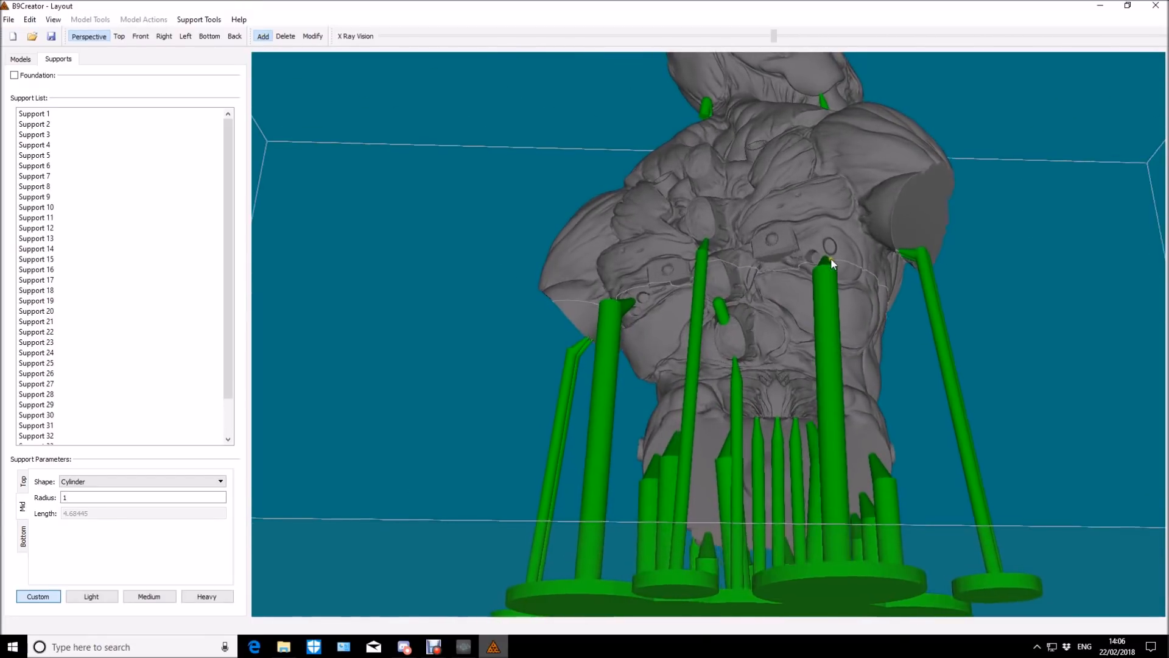
{"action": "left_click_drag", "start_coordinate": [832, 263], "coordinate": [756, 418]}
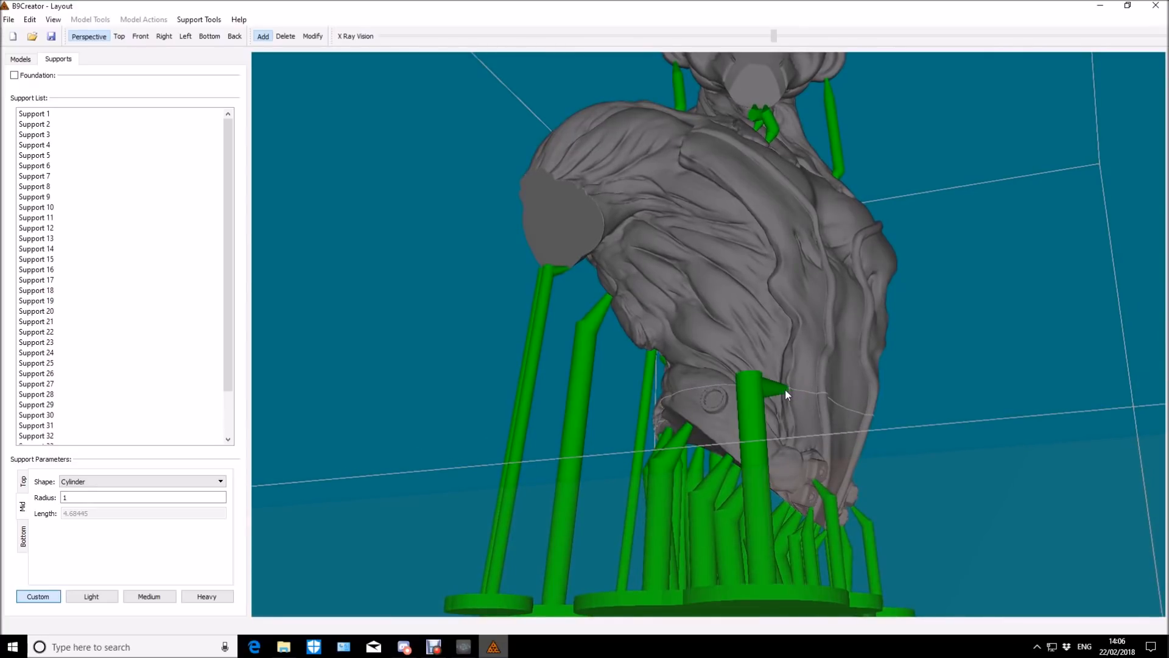
{"action": "left_click_drag", "start_coordinate": [787, 395], "coordinate": [742, 403]}
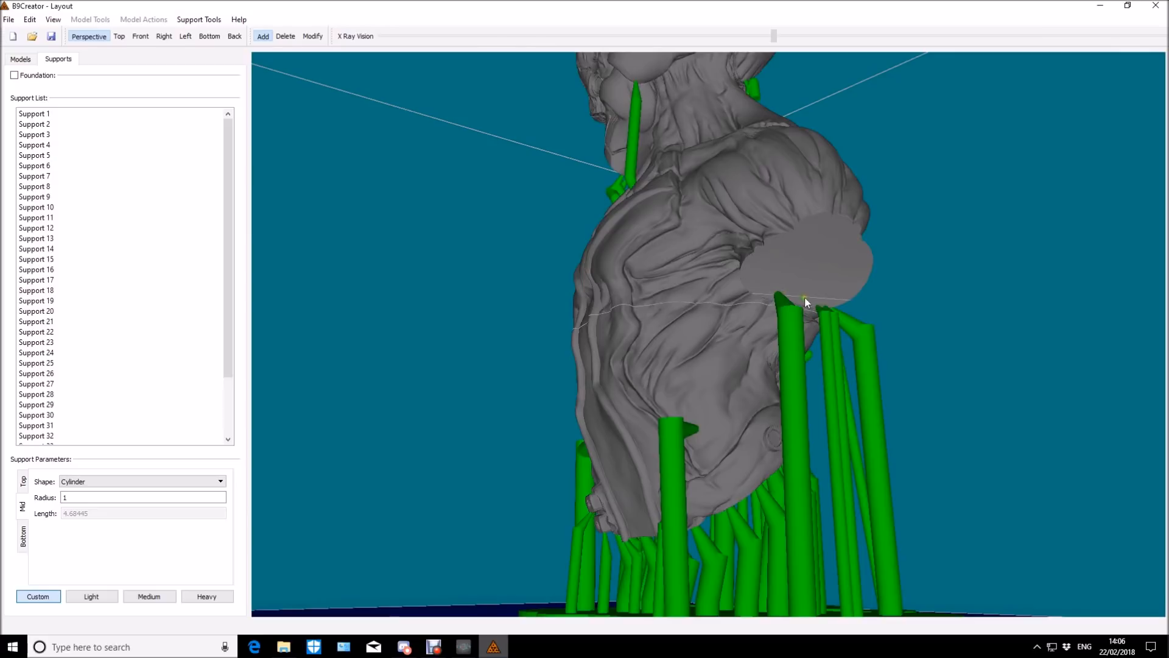
{"action": "left_click_drag", "start_coordinate": [805, 302], "coordinate": [653, 315]}
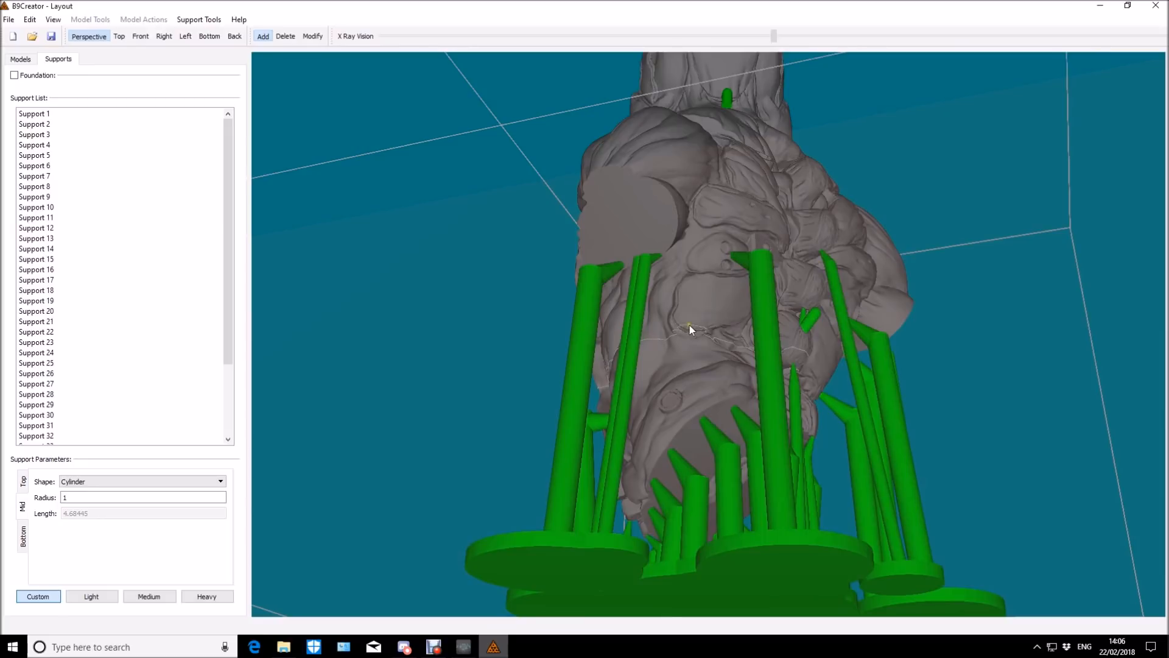
{"action": "mouse_move", "coordinate": [705, 334]}
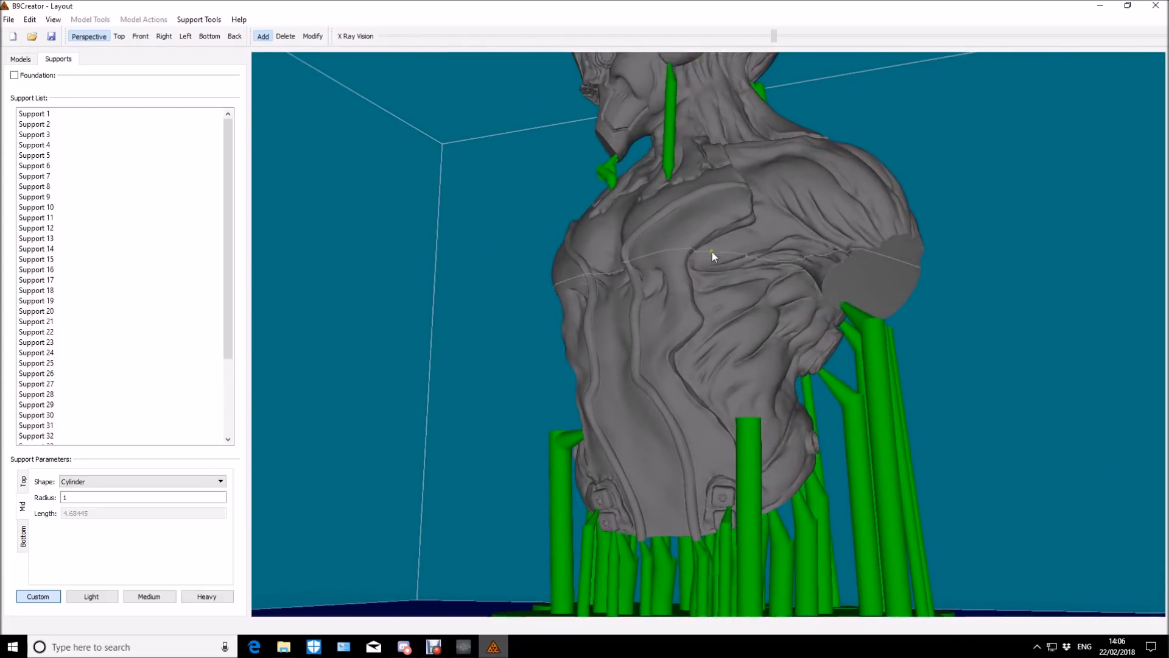
{"action": "left_click_drag", "start_coordinate": [712, 256], "coordinate": [656, 263]}
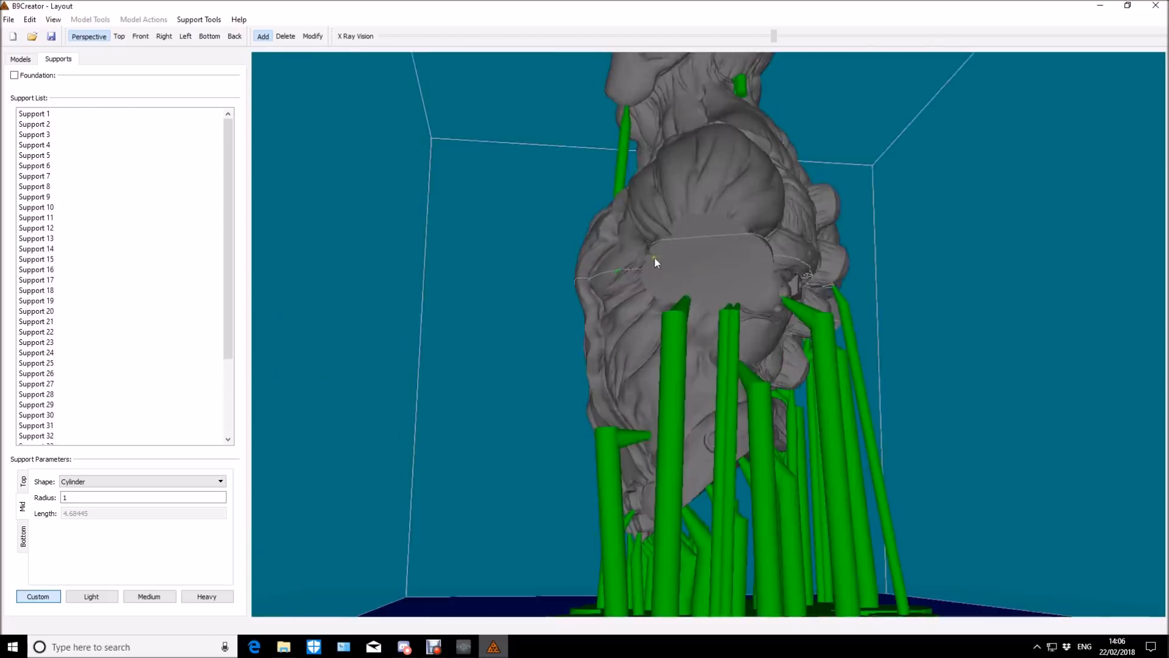
{"action": "left_click_drag", "start_coordinate": [655, 263], "coordinate": [693, 284]}
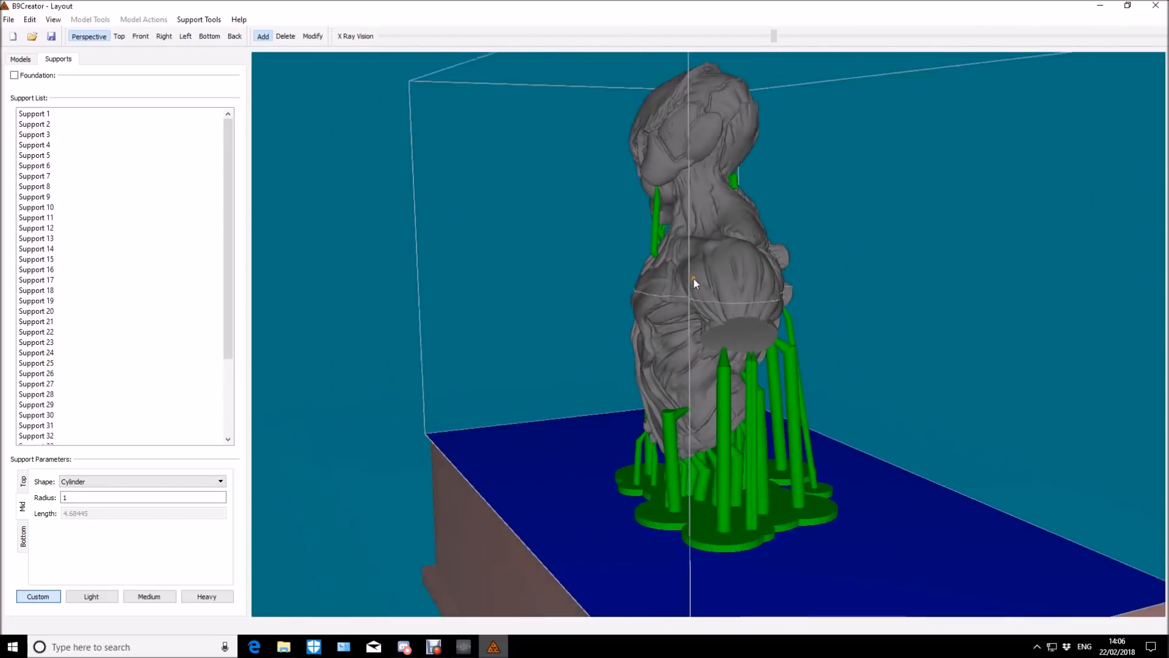
{"action": "left_click_drag", "start_coordinate": [693, 283], "coordinate": [735, 280]}
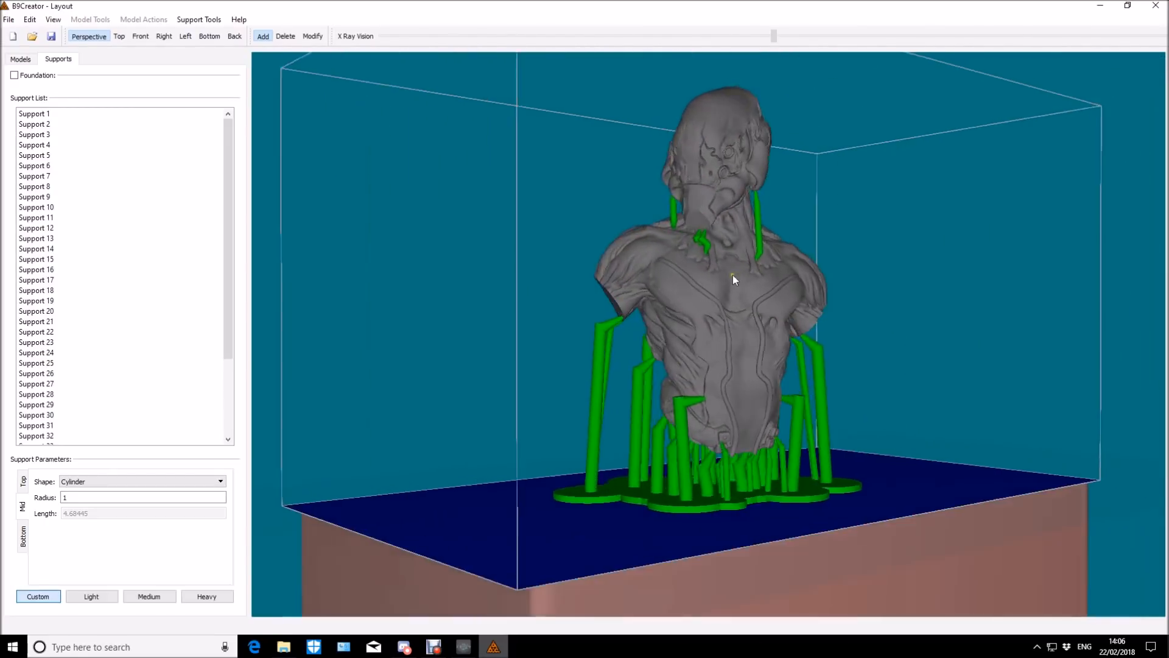
{"action": "left_click_drag", "start_coordinate": [734, 280], "coordinate": [798, 278]}
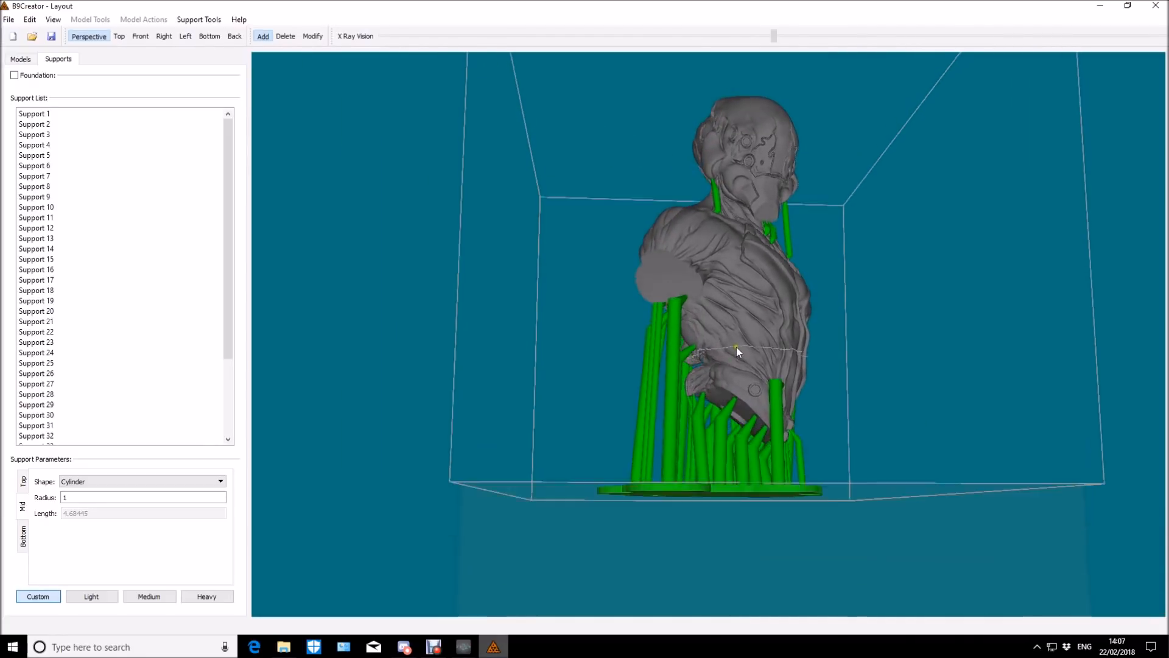
{"action": "left_click_drag", "start_coordinate": [737, 352], "coordinate": [872, 345]}
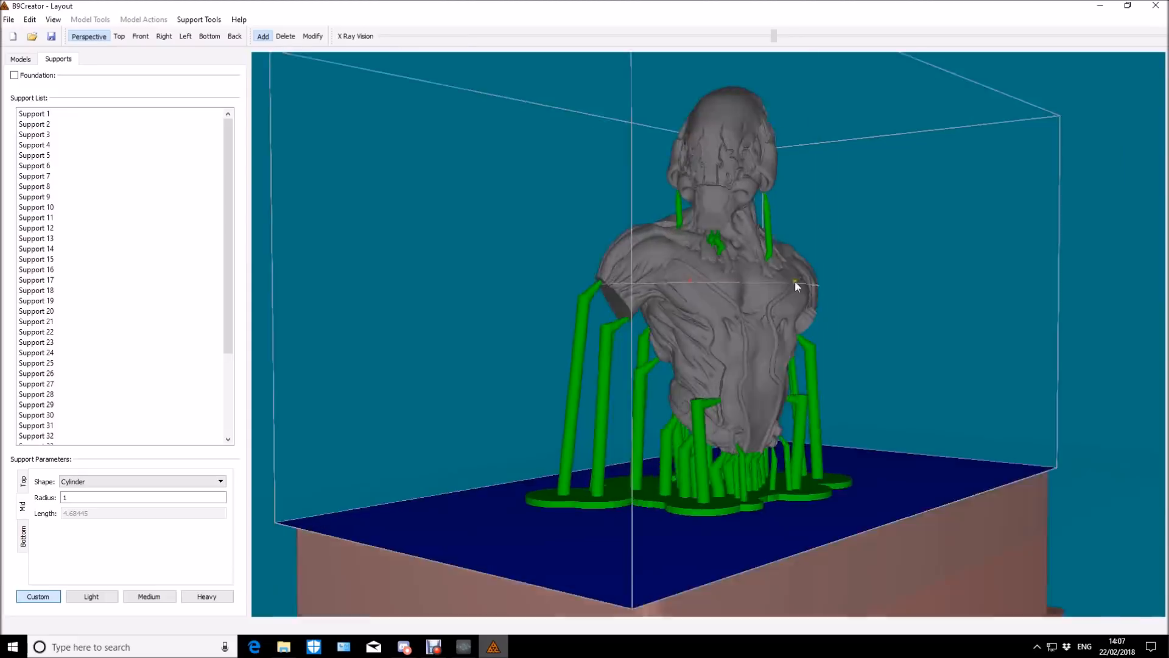
{"action": "left_click_drag", "start_coordinate": [796, 287], "coordinate": [738, 311]}
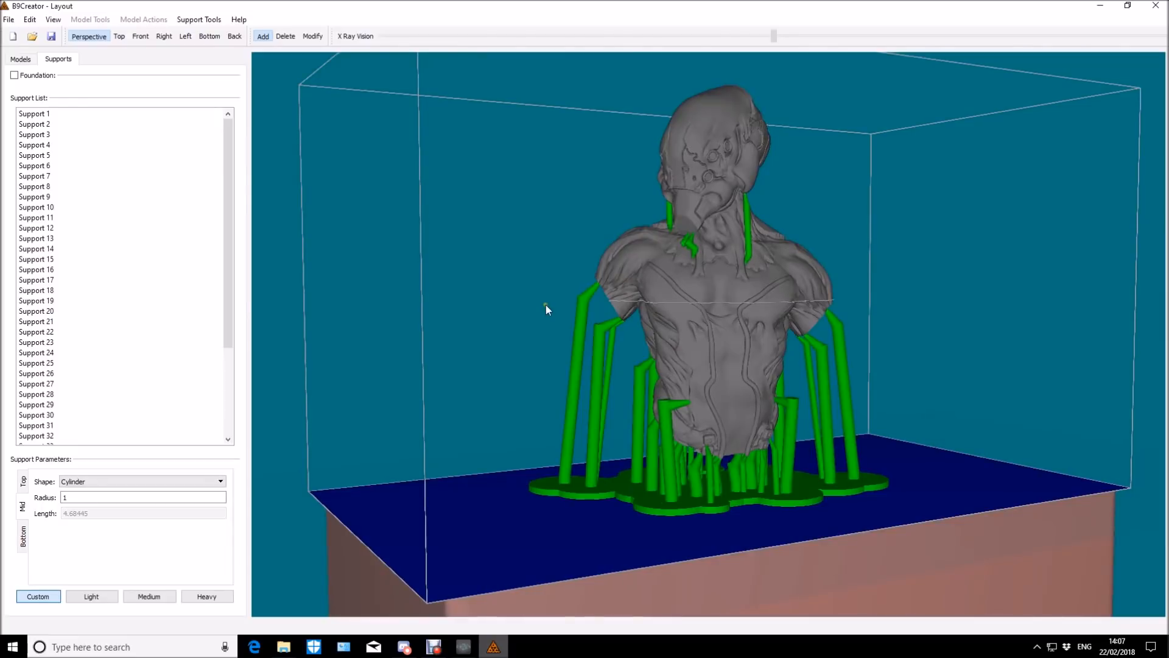
{"action": "mouse_move", "coordinate": [667, 310]}
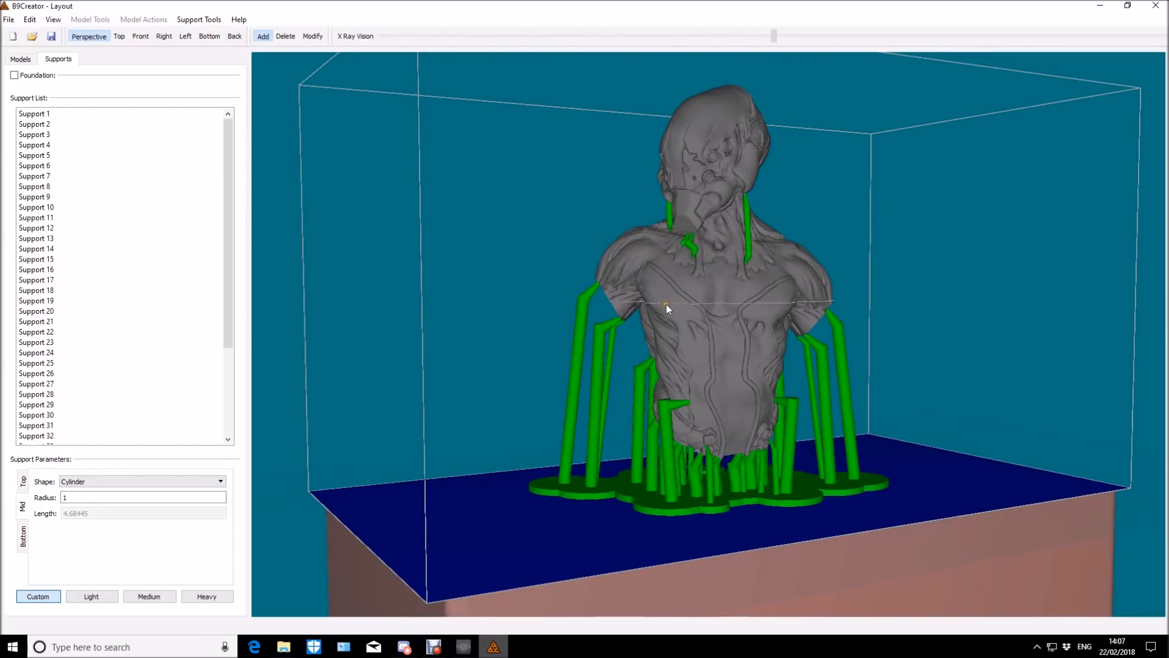
{"action": "left_click_drag", "start_coordinate": [667, 309], "coordinate": [725, 298]}
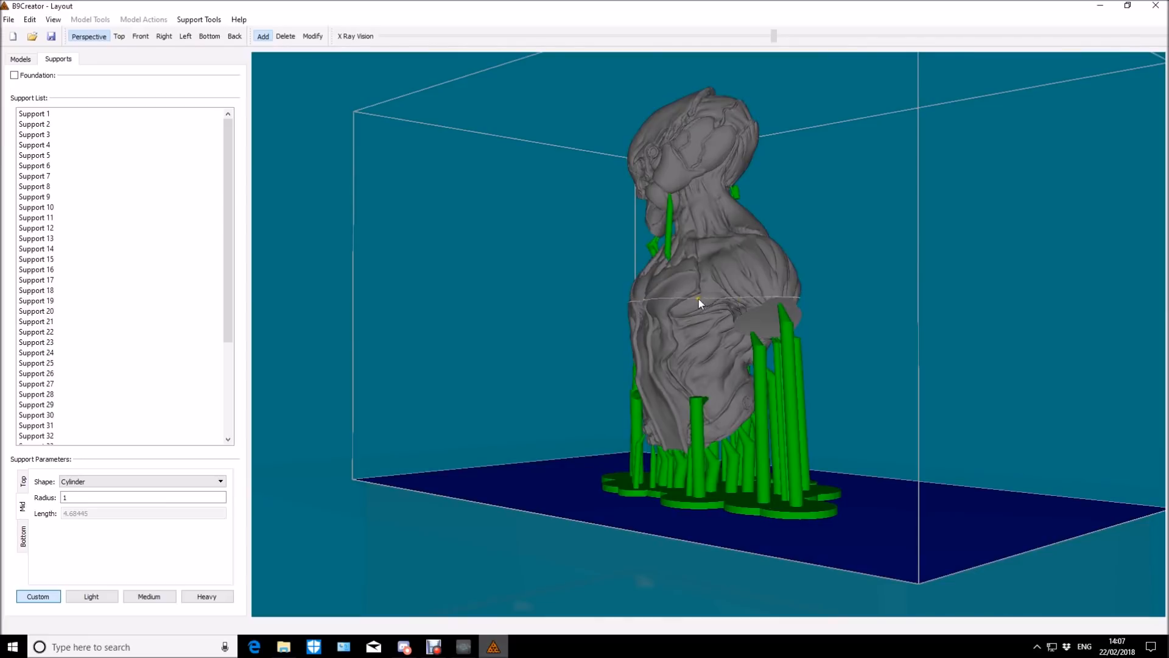
{"action": "left_click_drag", "start_coordinate": [709, 299], "coordinate": [697, 306]}
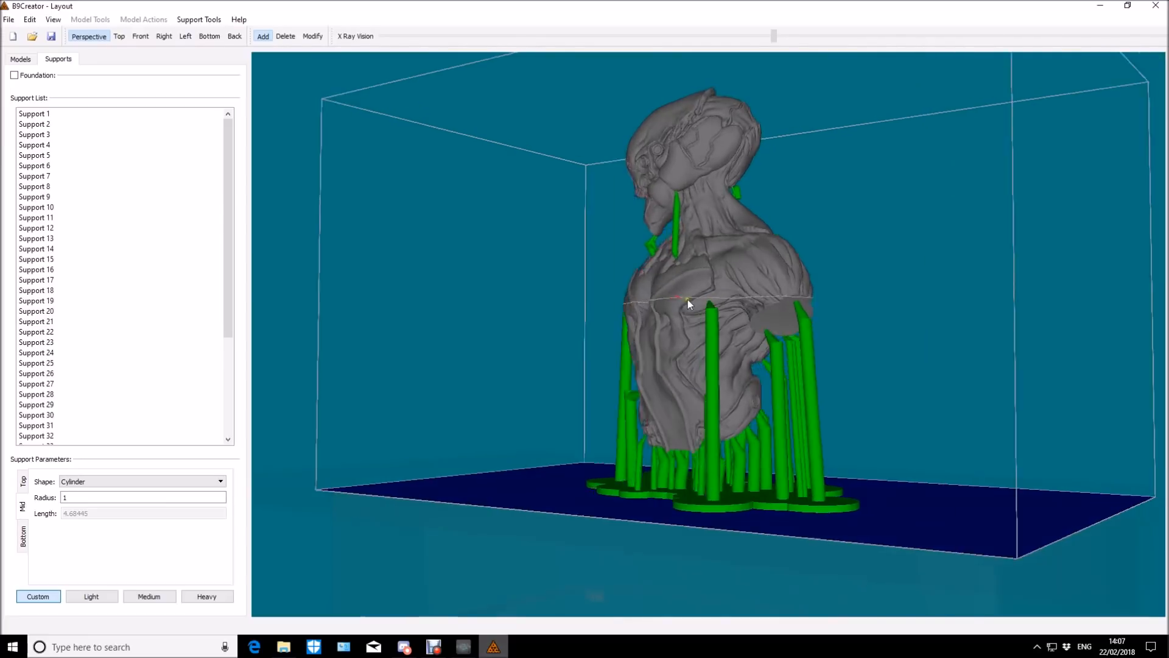
{"action": "left_click_drag", "start_coordinate": [686, 306], "coordinate": [805, 328]}
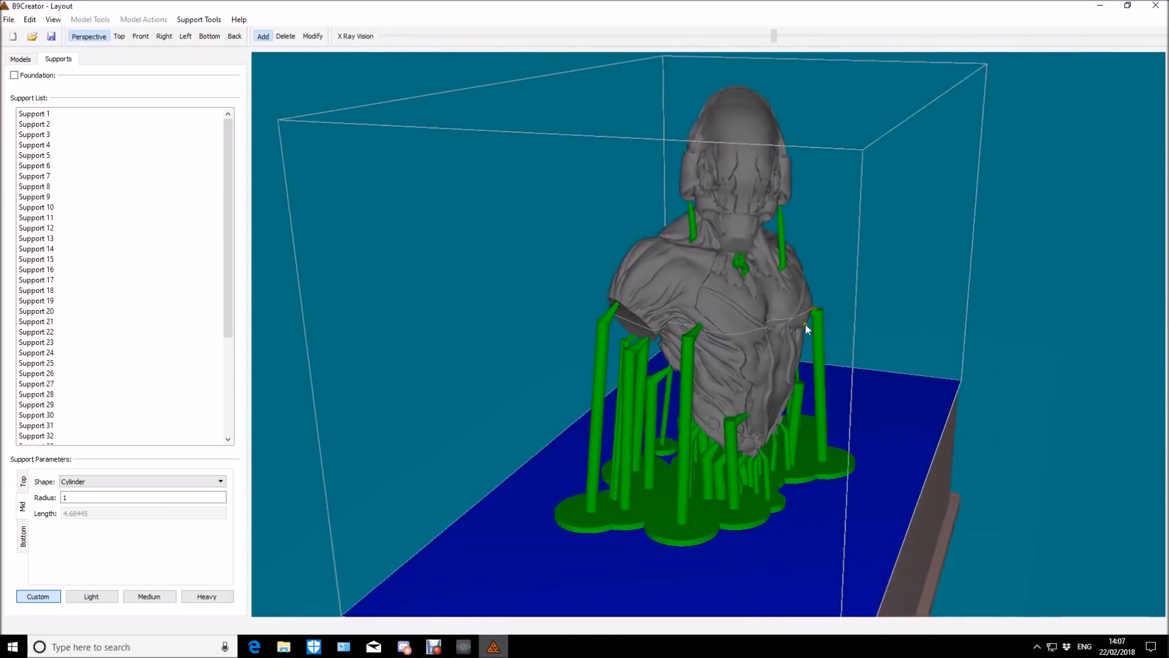
{"action": "left_click_drag", "start_coordinate": [805, 330], "coordinate": [782, 277]}
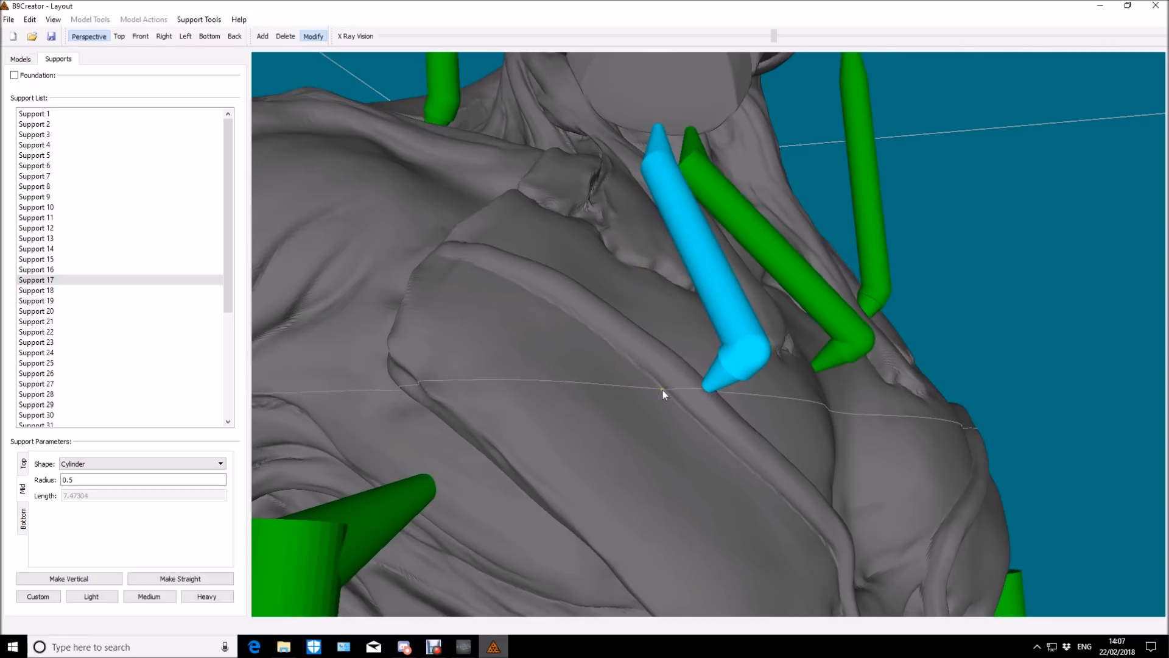
- Reposition the support on the upper chest so it props the bust properly
{"action": "left_click_drag", "start_coordinate": [664, 393], "coordinate": [708, 433]}
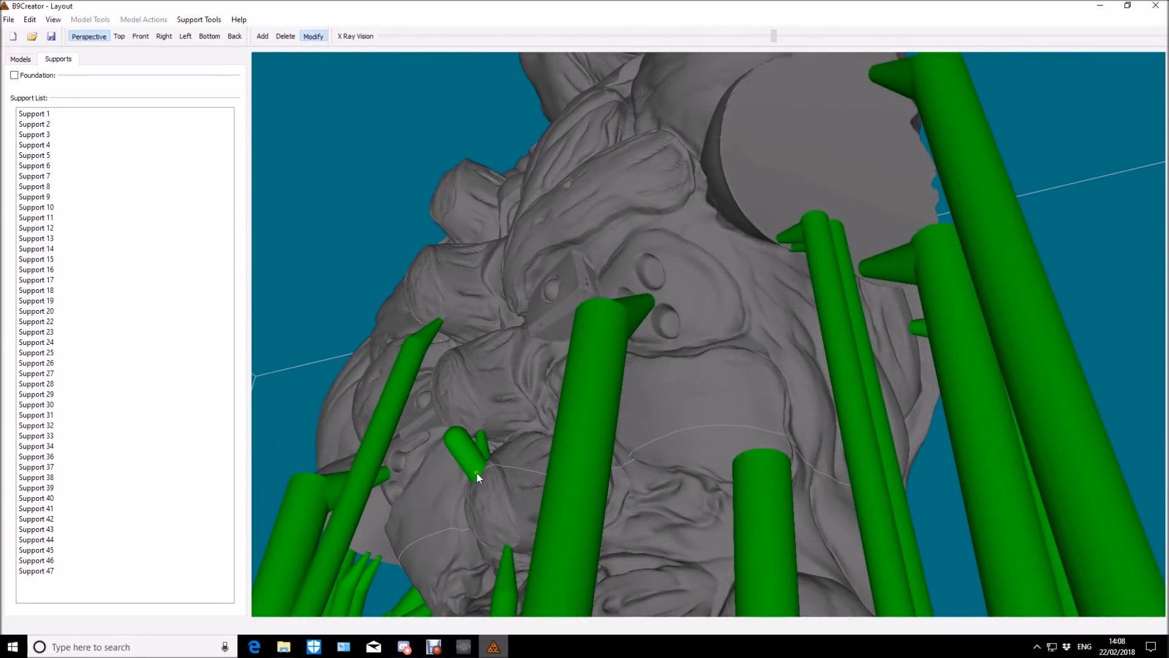
- Reattach a support near the bust's lower edge to another point on the model
{"action": "left_click", "coordinate": [460, 447]}
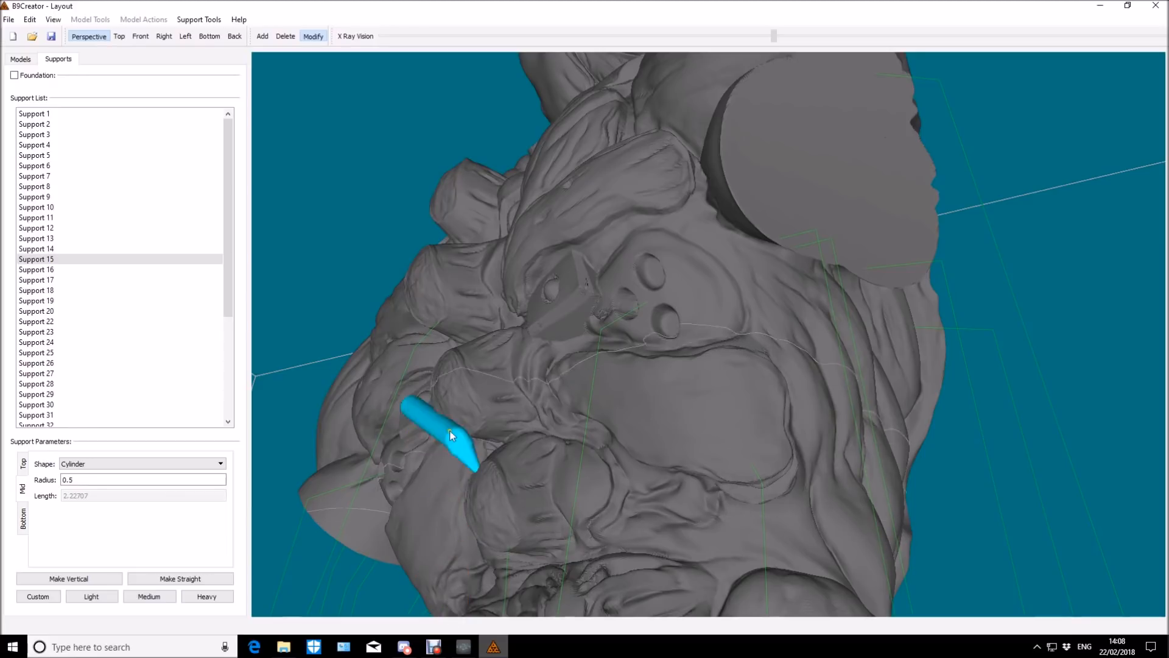
{"action": "left_click", "coordinate": [447, 440]}
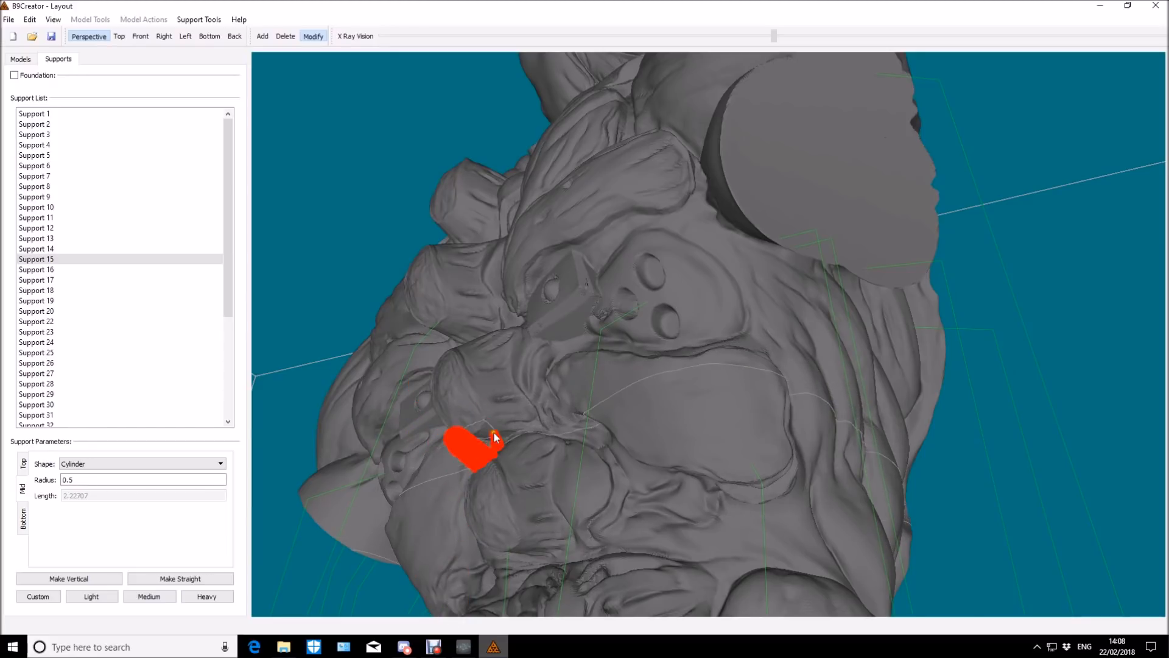
{"action": "left_click_drag", "start_coordinate": [496, 437], "coordinate": [449, 470]}
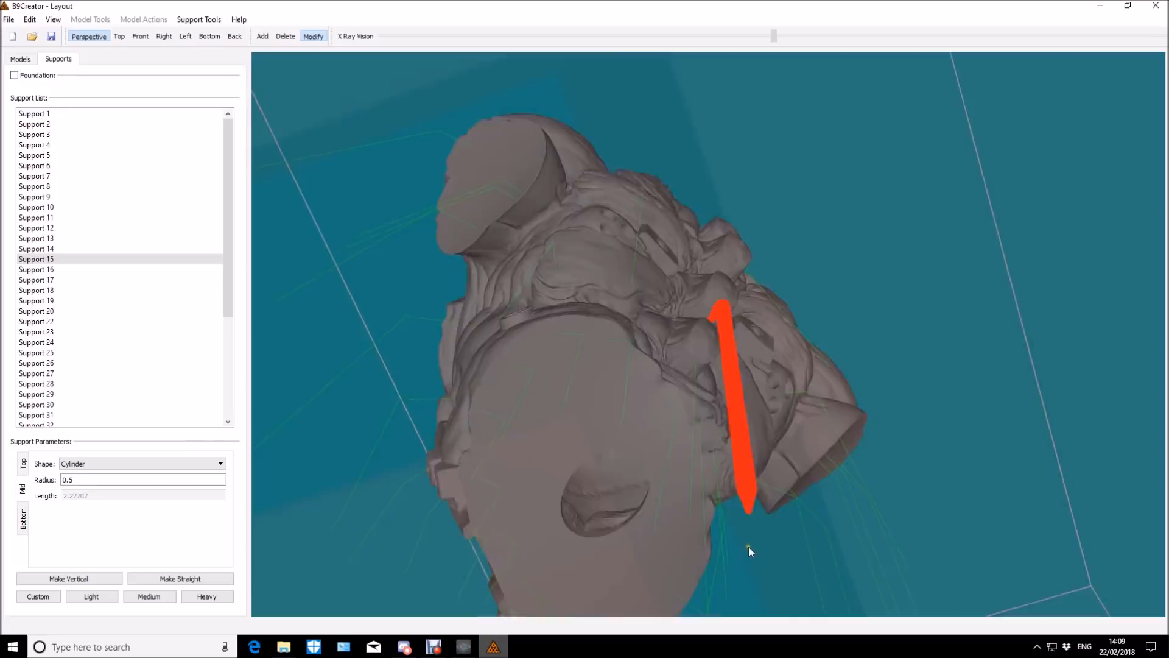
{"action": "left_click_drag", "start_coordinate": [750, 551], "coordinate": [725, 503]}
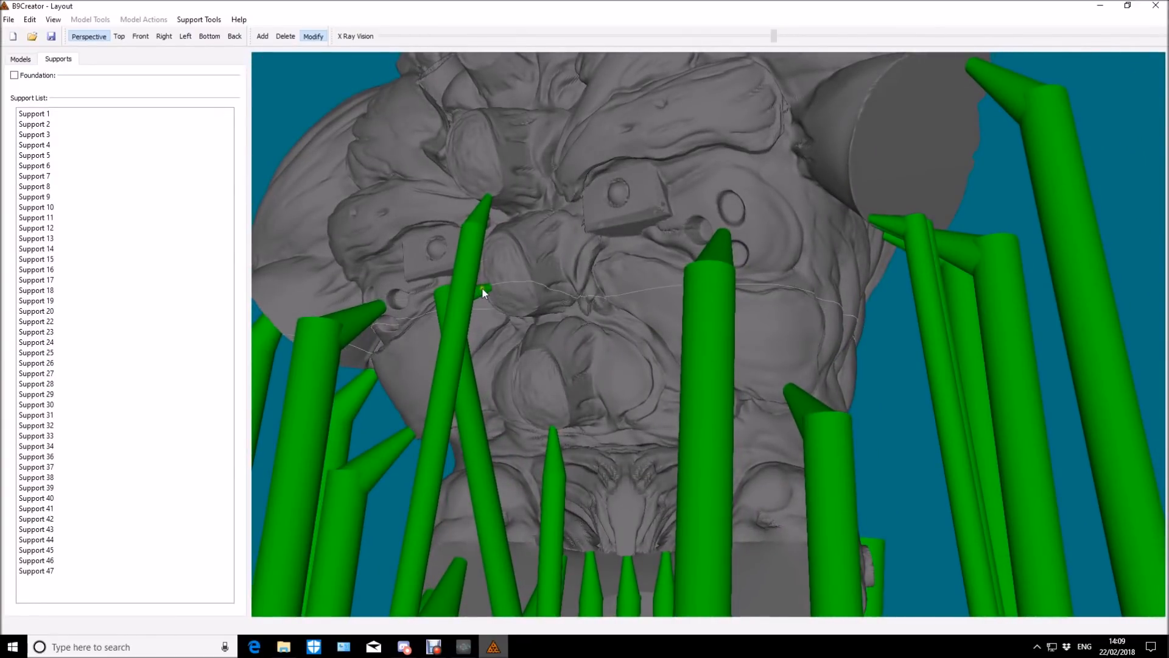
- Select the support beneath the chest and set its base pad value to 1
{"action": "left_click", "coordinate": [483, 291]}
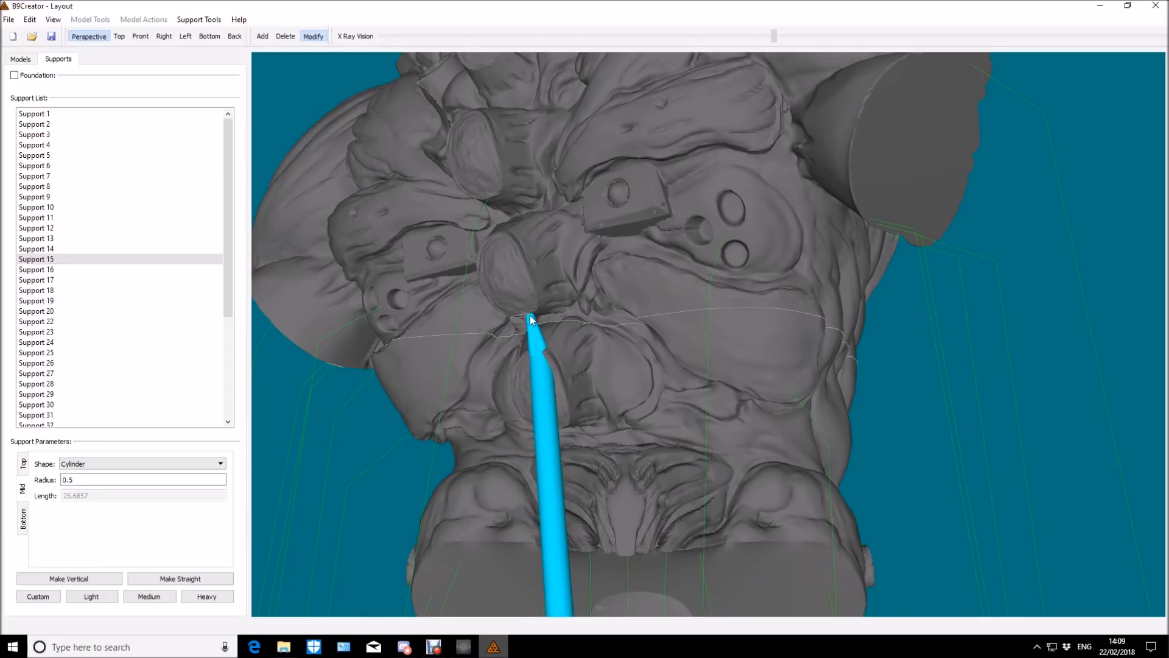
{"action": "left_click_drag", "start_coordinate": [530, 319], "coordinate": [678, 603]}
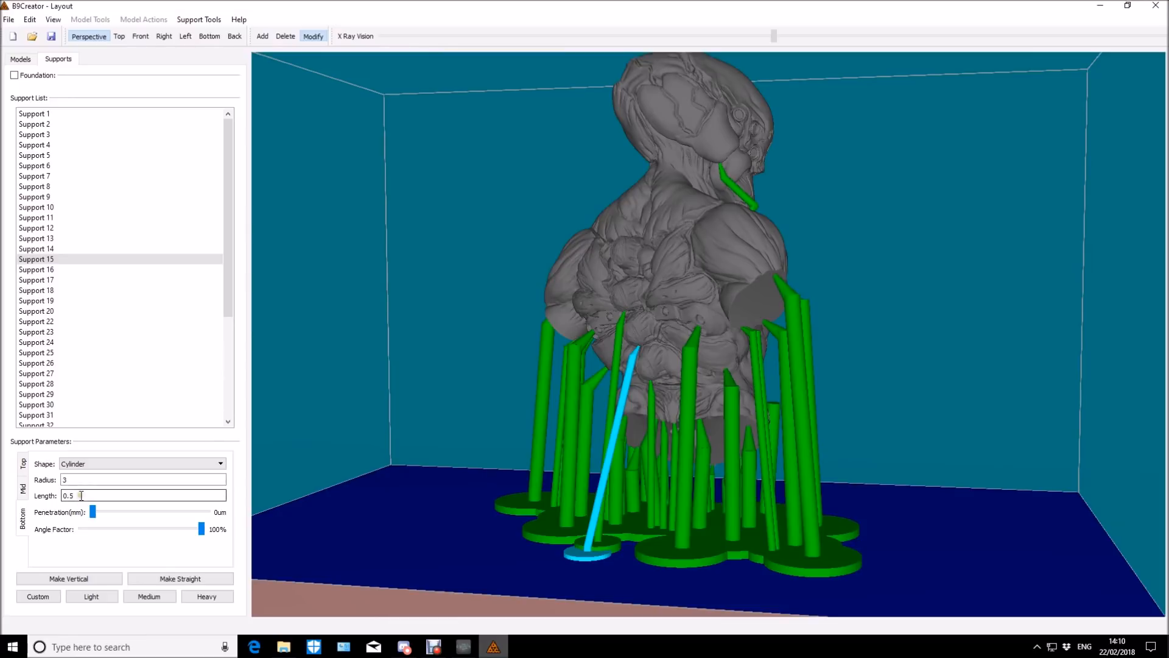
{"action": "type", "text": "1"}
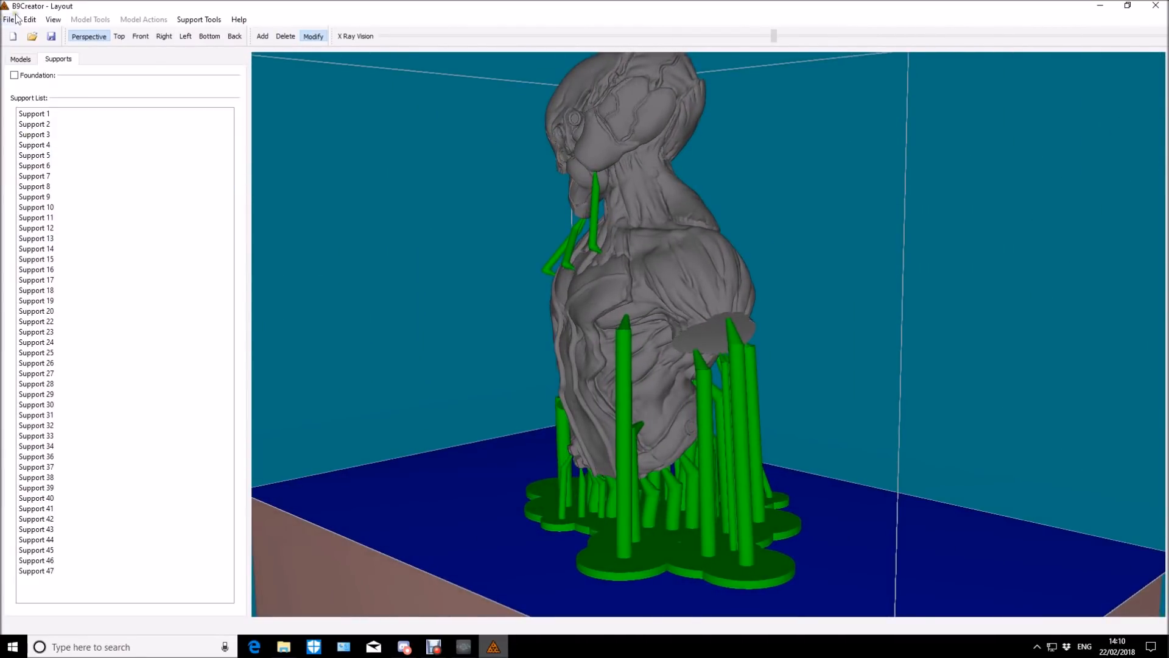
- Export the supported bust layout to STL via File > Export with a typed file name
{"action": "left_click", "coordinate": [8, 20]}
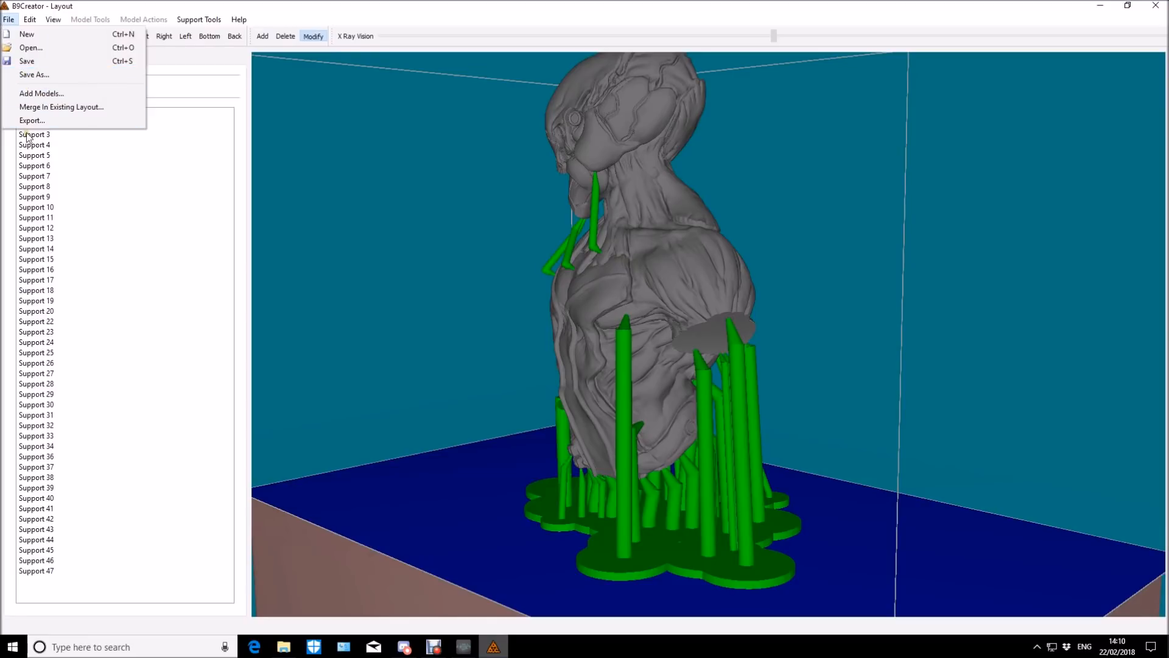
{"action": "left_click", "coordinate": [31, 120]}
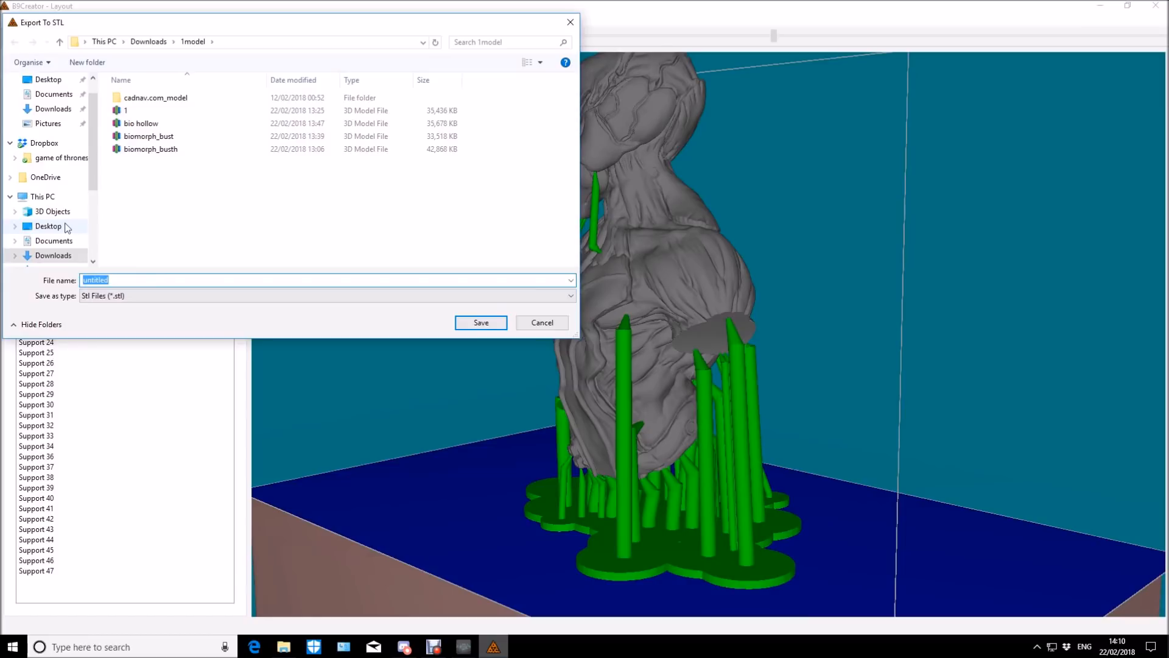
{"action": "type", "text": "bio su"}
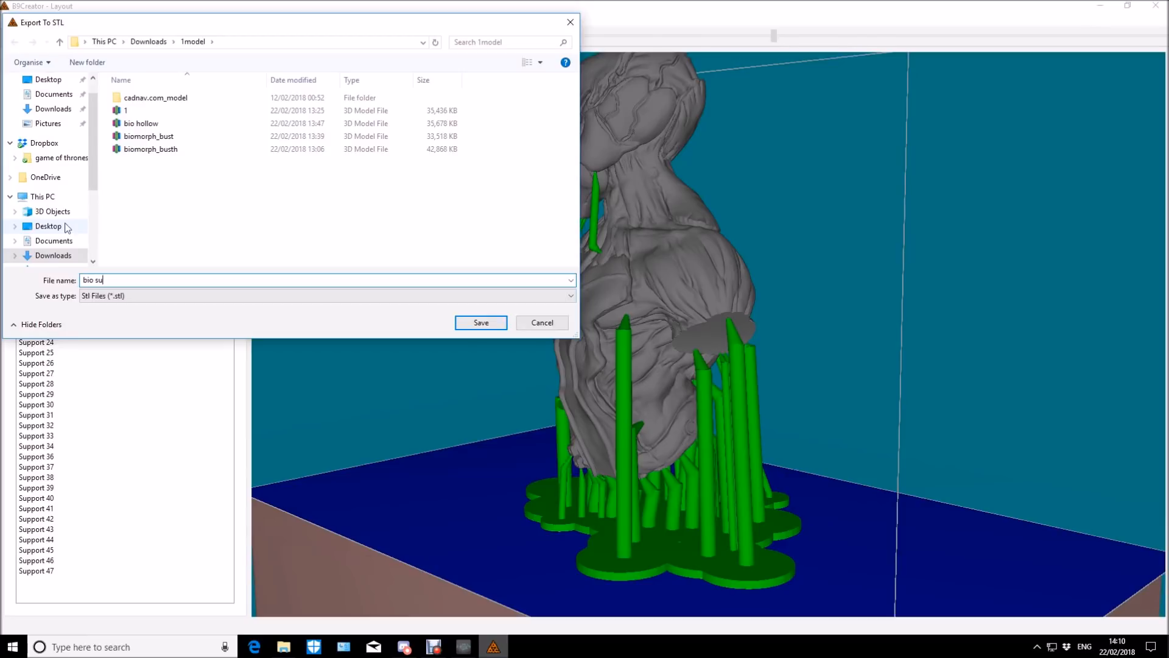
{"action": "type", "text": "p"}
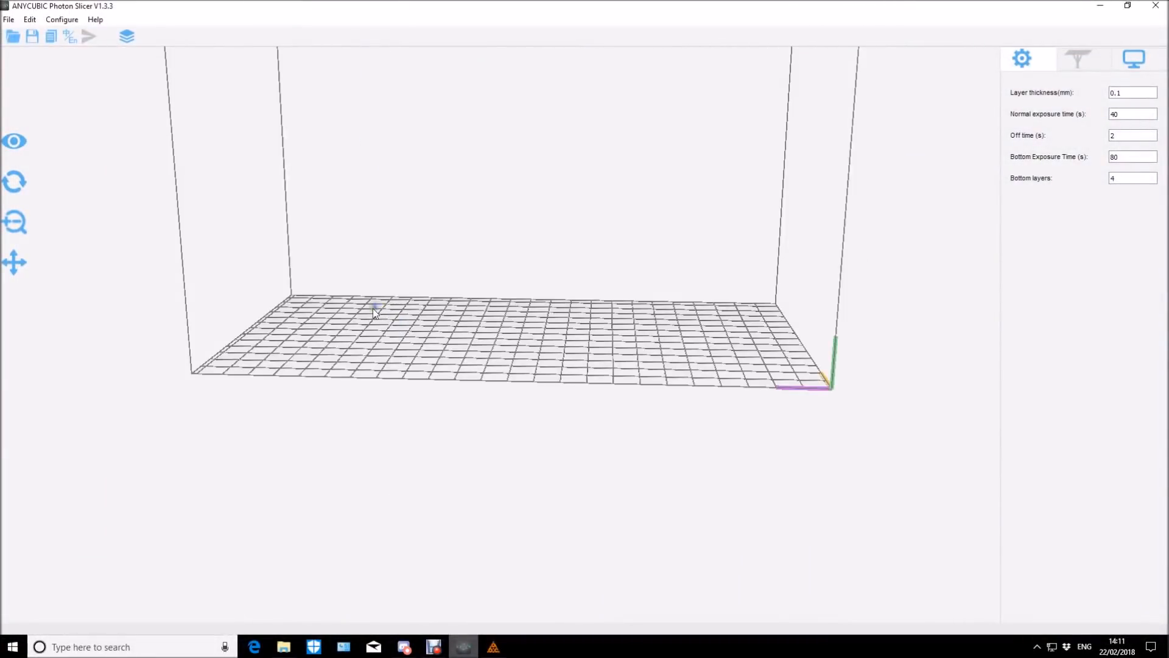
- Select the bust and generate automatic lattice supports under it with Auto-Support
{"action": "left_click_drag", "start_coordinate": [377, 312], "coordinate": [436, 284]}
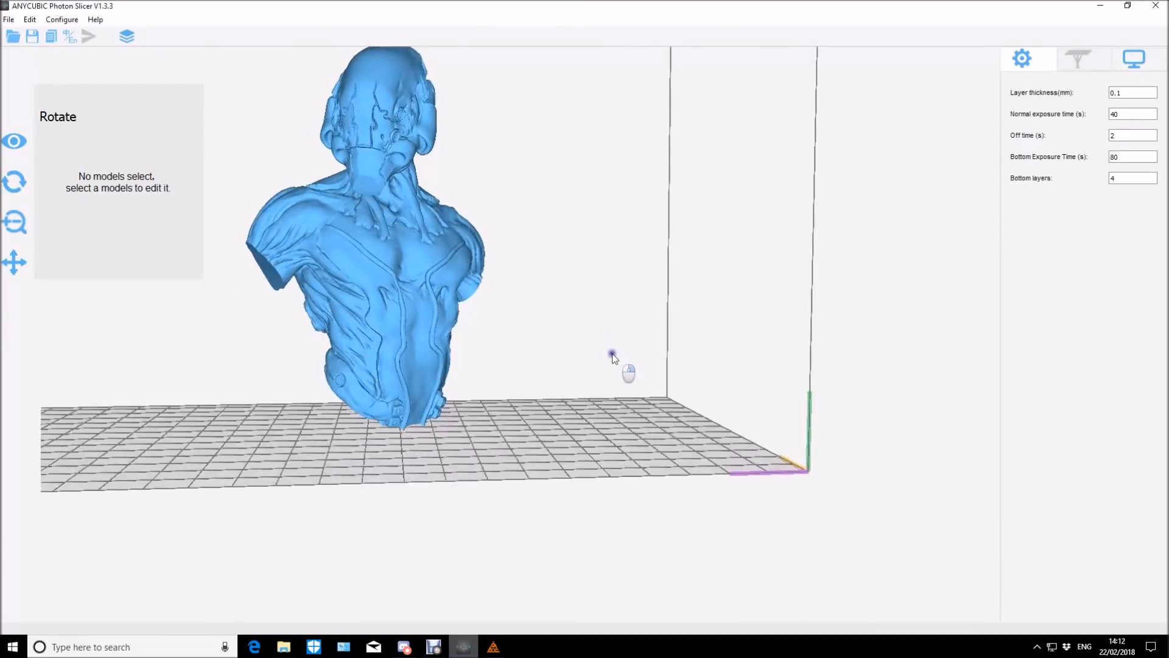
{"action": "left_click", "coordinate": [13, 263]}
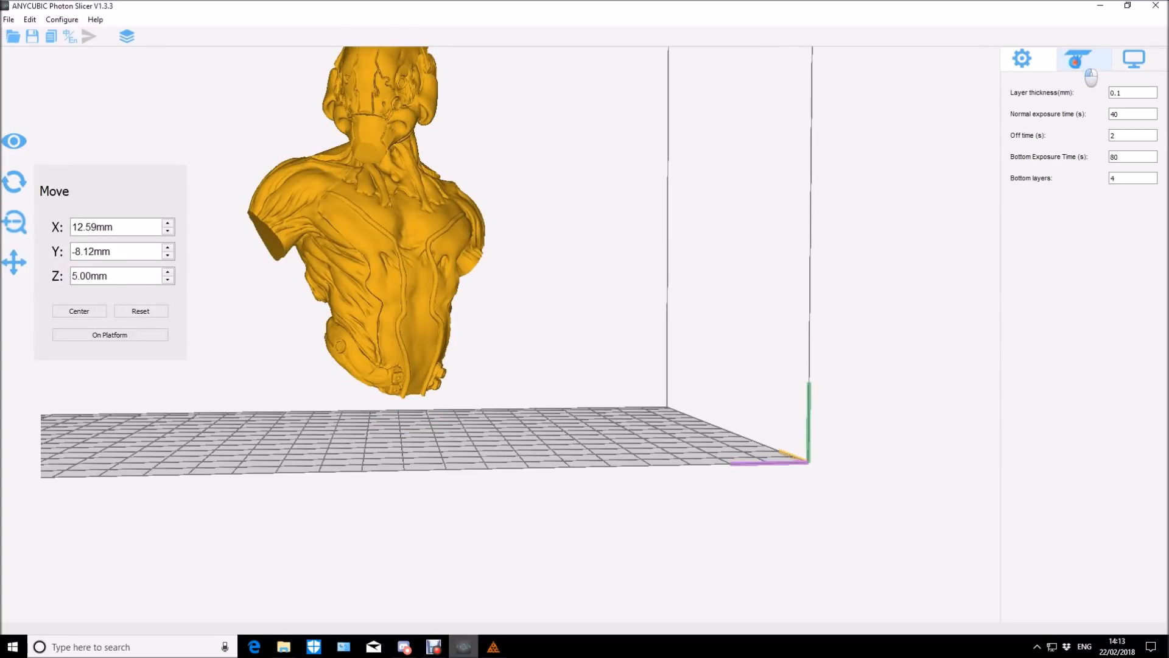
{"action": "left_click", "coordinate": [1077, 58]}
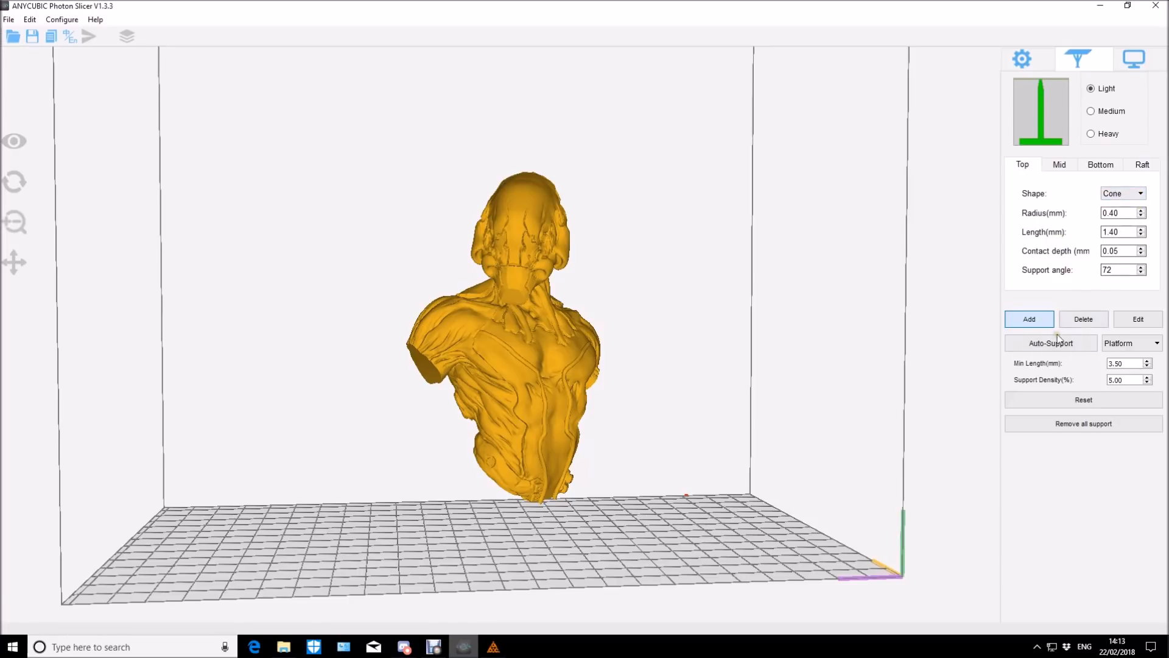
{"action": "left_click", "coordinate": [1050, 343]}
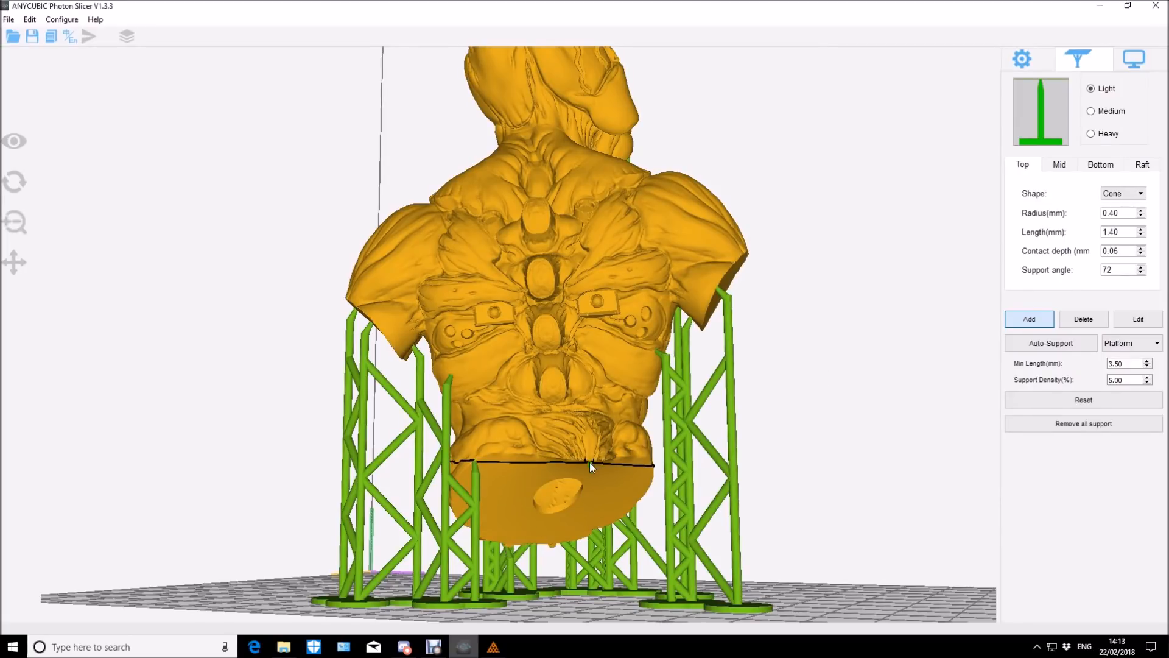
- Delete the old bio sup slice file and load the bio sup.stl supported bust
{"action": "left_click", "coordinate": [1021, 59]}
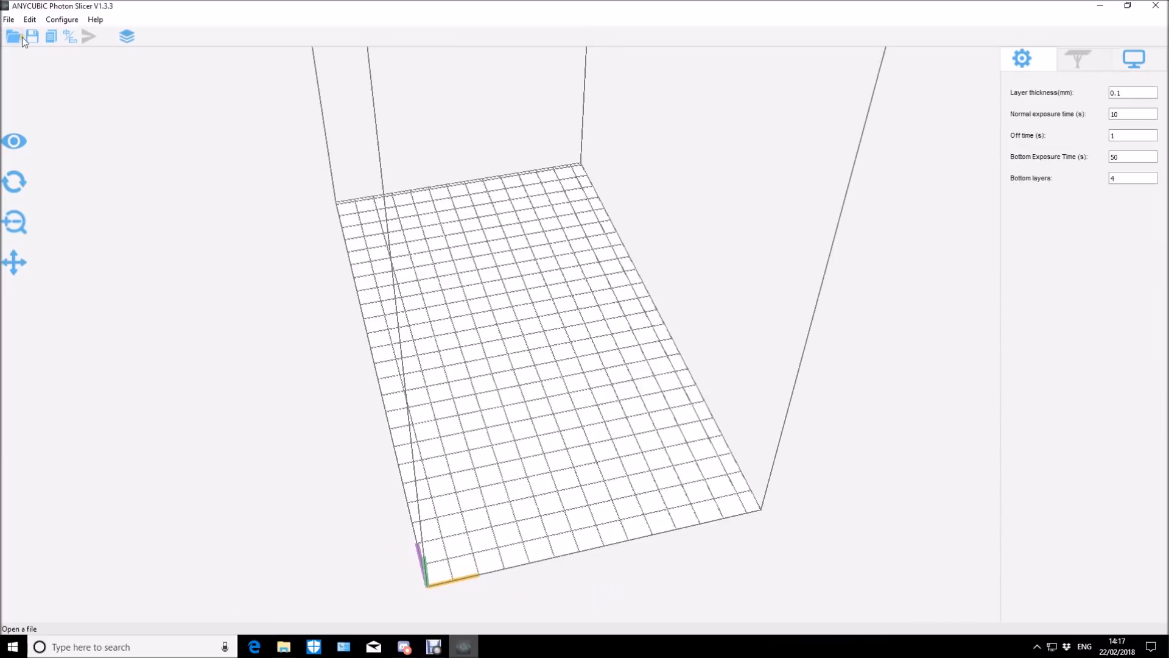
{"action": "left_click", "coordinate": [12, 36]}
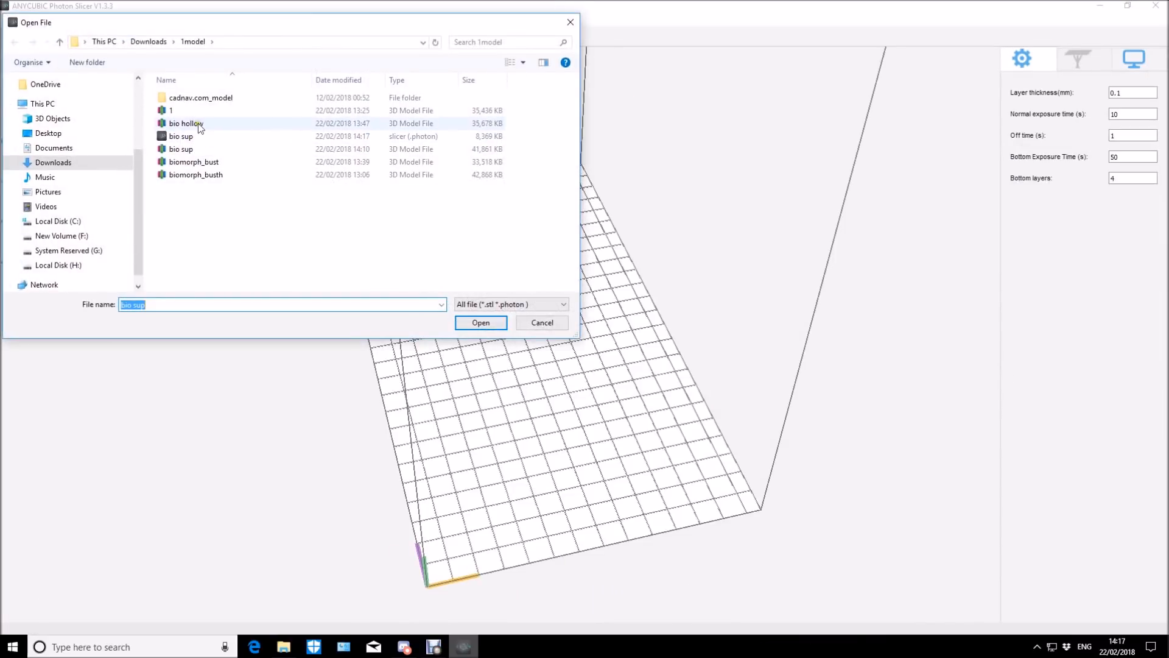
{"action": "left_click", "coordinate": [180, 135]}
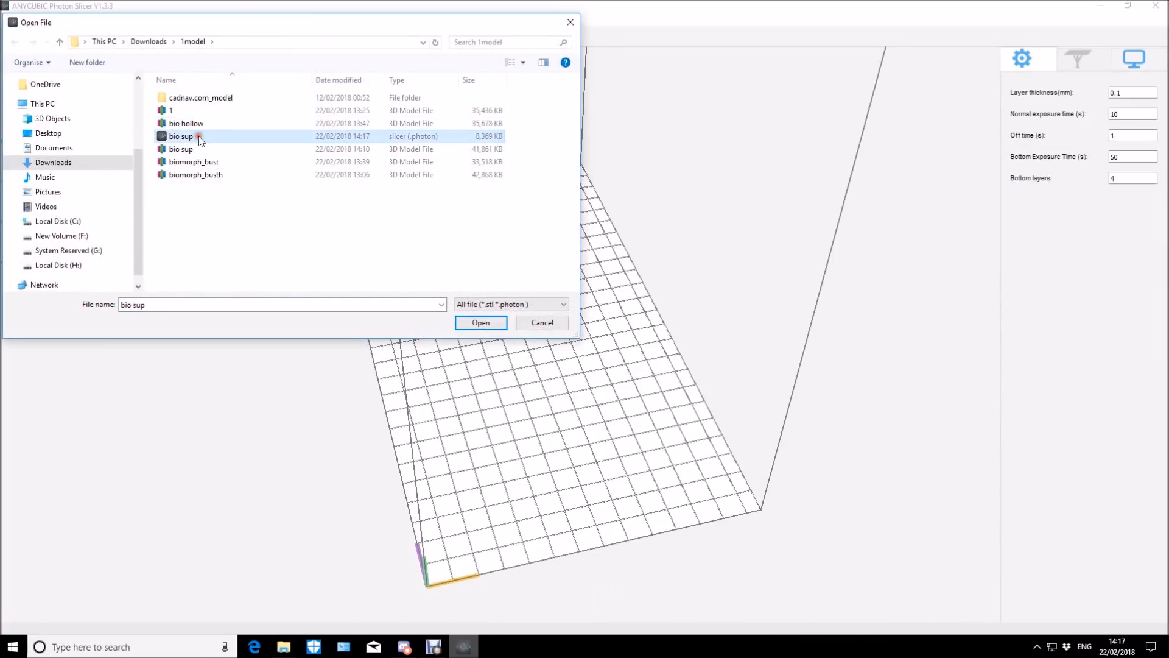
{"action": "key", "text": "Delete"}
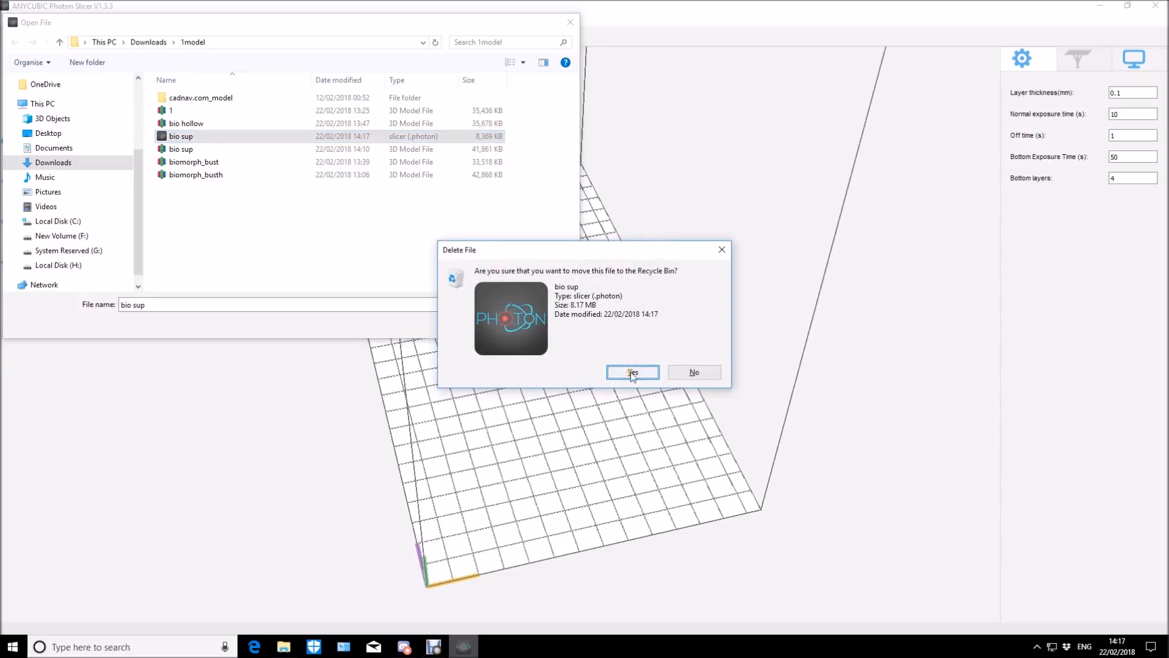
{"action": "left_click", "coordinate": [632, 373]}
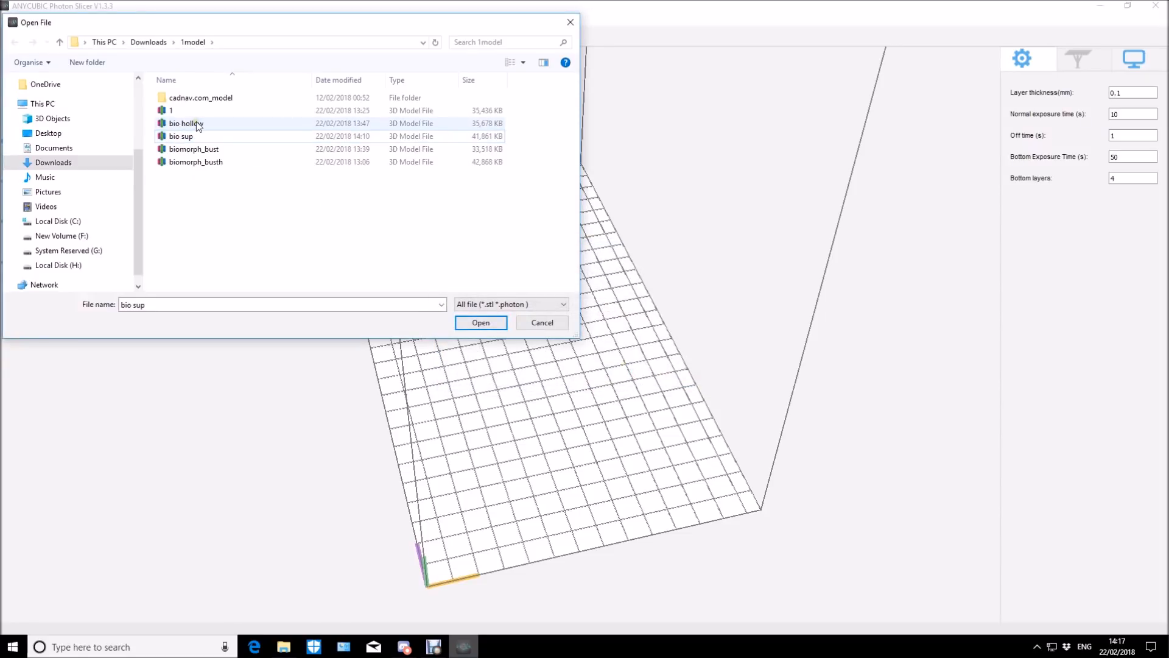
{"action": "left_click", "coordinate": [180, 135]}
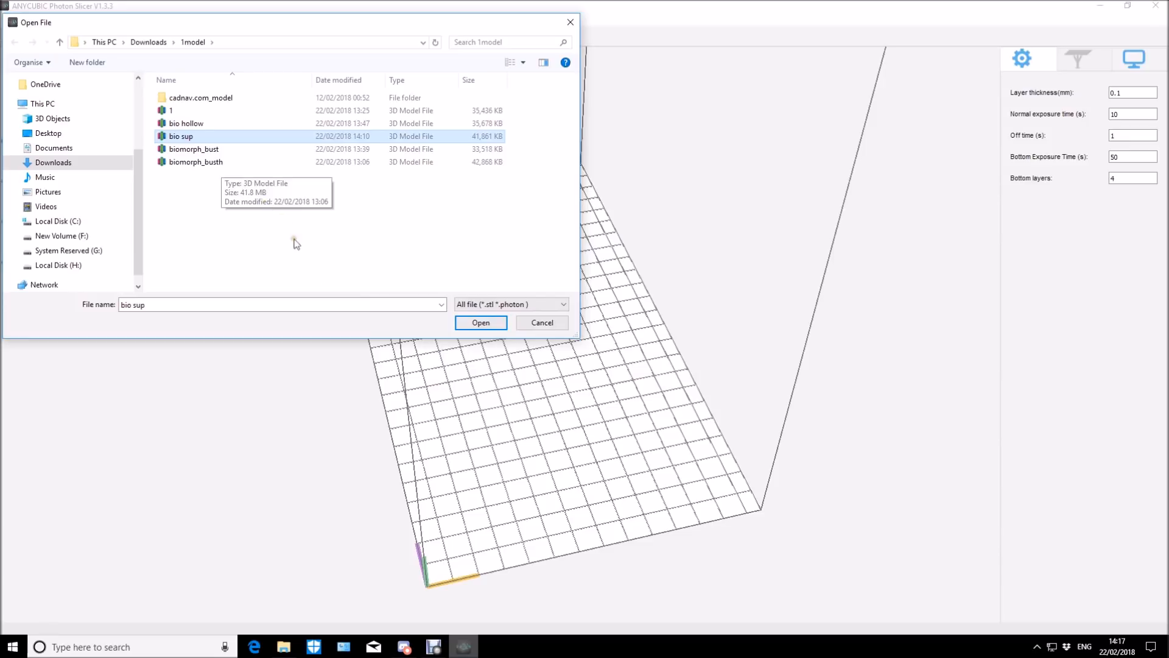
{"action": "left_click", "coordinate": [481, 321]}
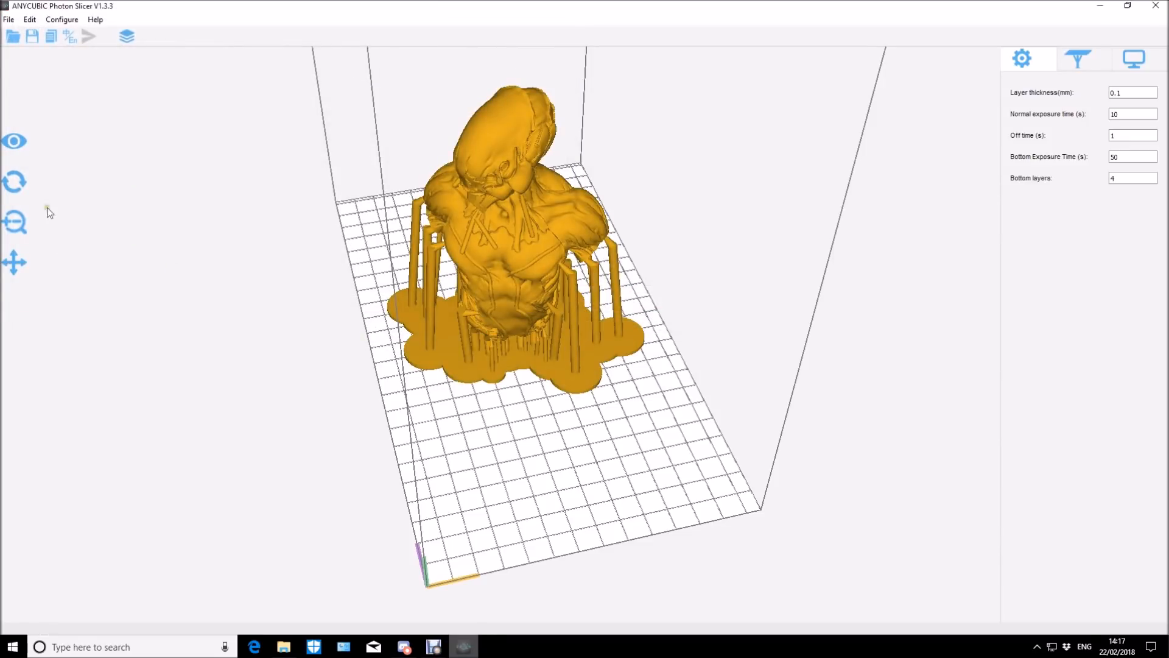
- Select the bust for rotation and set the layer thickness to 0.05 mm
{"action": "left_click", "coordinate": [14, 181]}
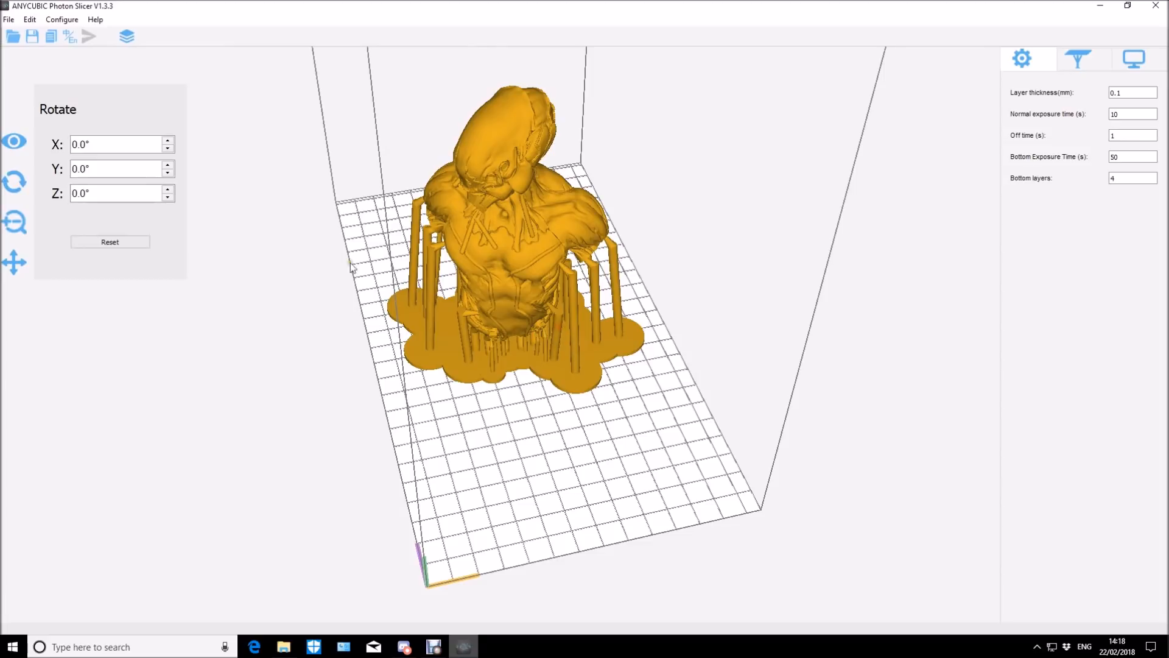
{"action": "left_click", "coordinate": [116, 193]}
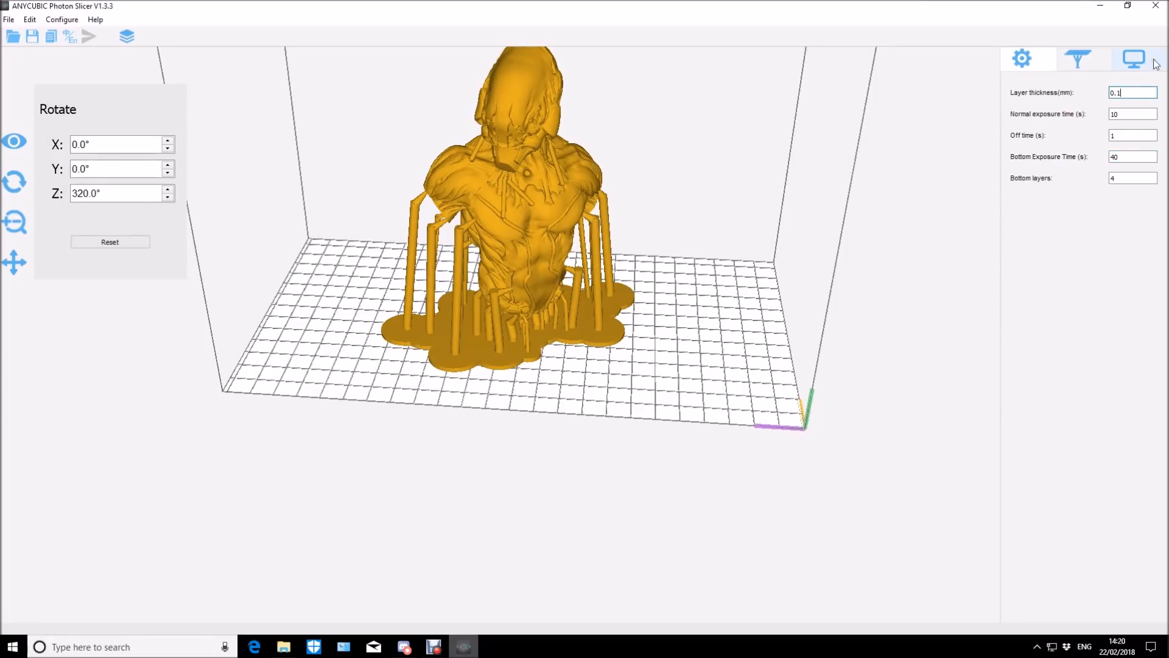
{"action": "type", "text": "0.05"}
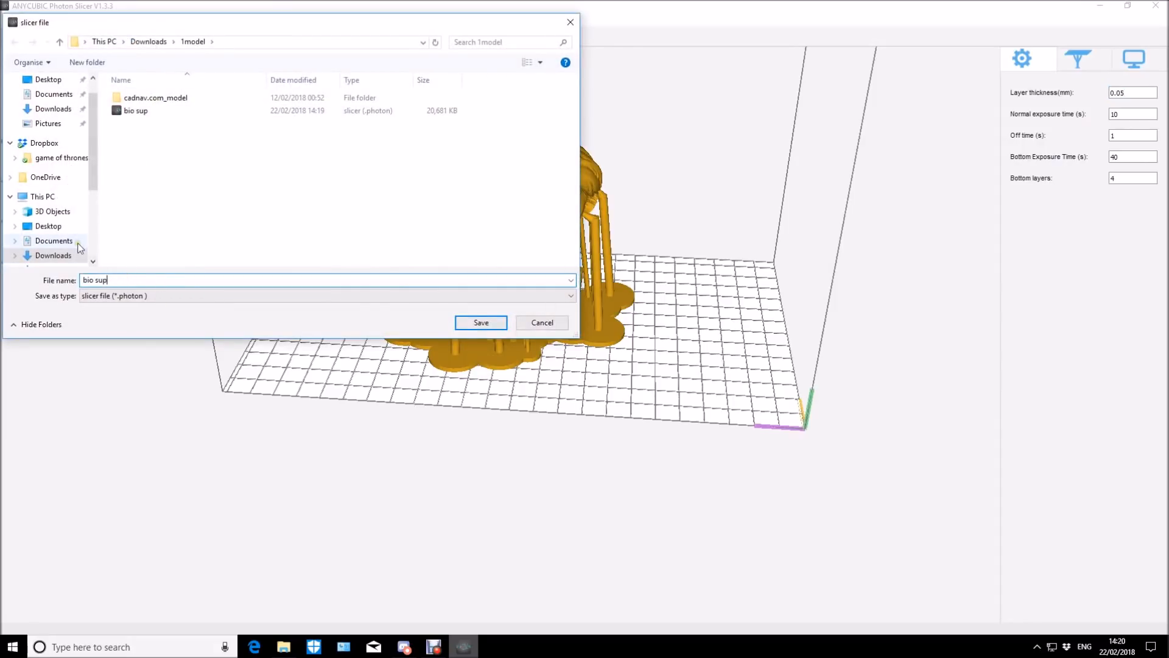
- Save the slice file, show the preview and step up through the bust's base layers
{"action": "left_click", "coordinate": [480, 322]}
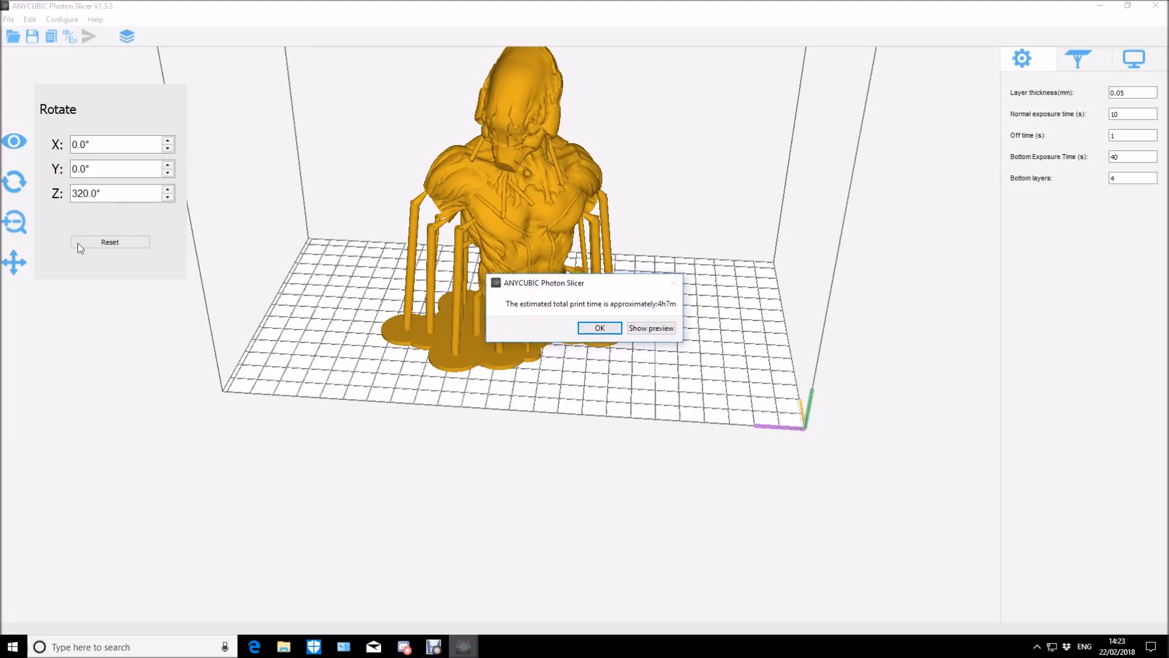
{"action": "mouse_move", "coordinate": [664, 323]}
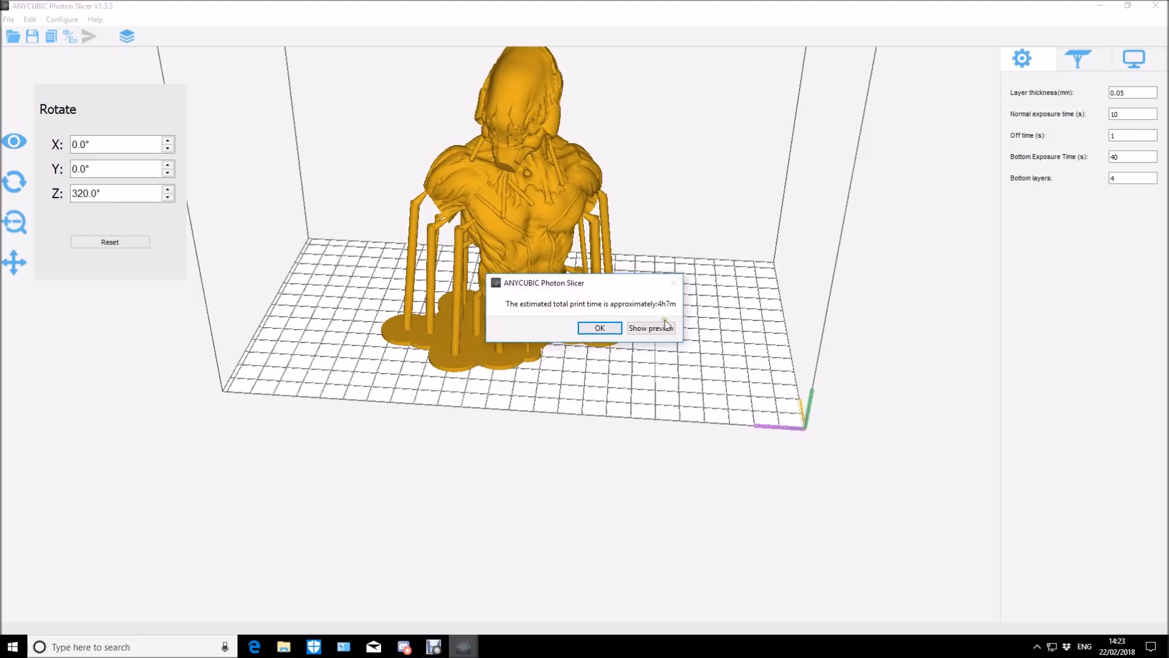
{"action": "left_click", "coordinate": [649, 327]}
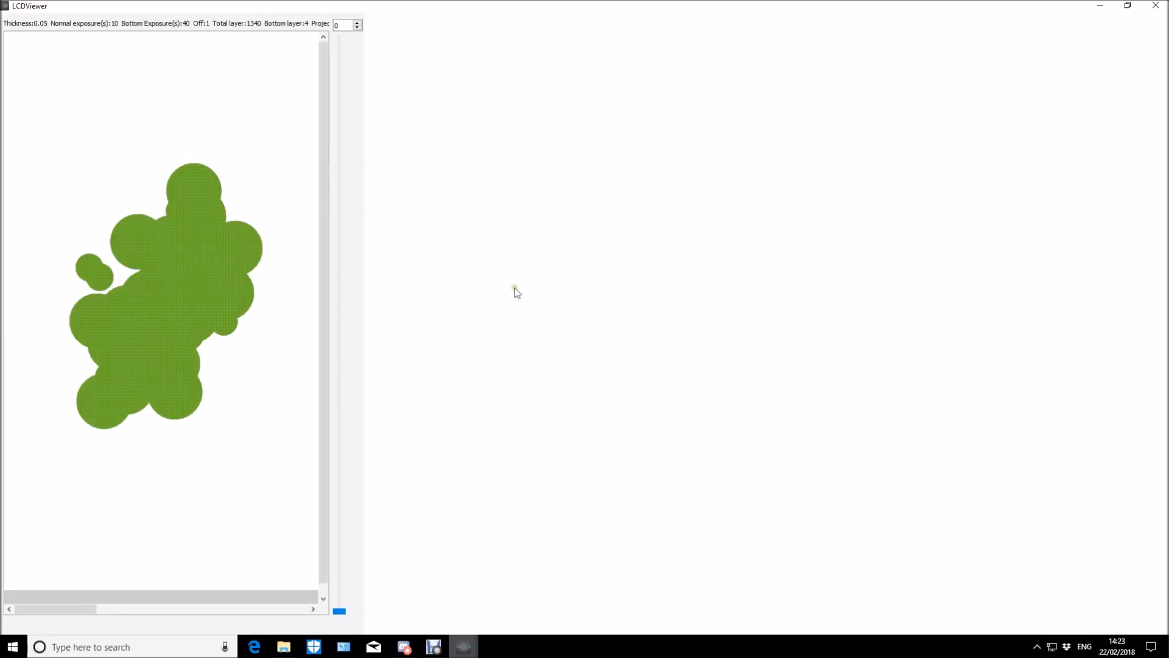
{"action": "mouse_move", "coordinate": [1129, 190]}
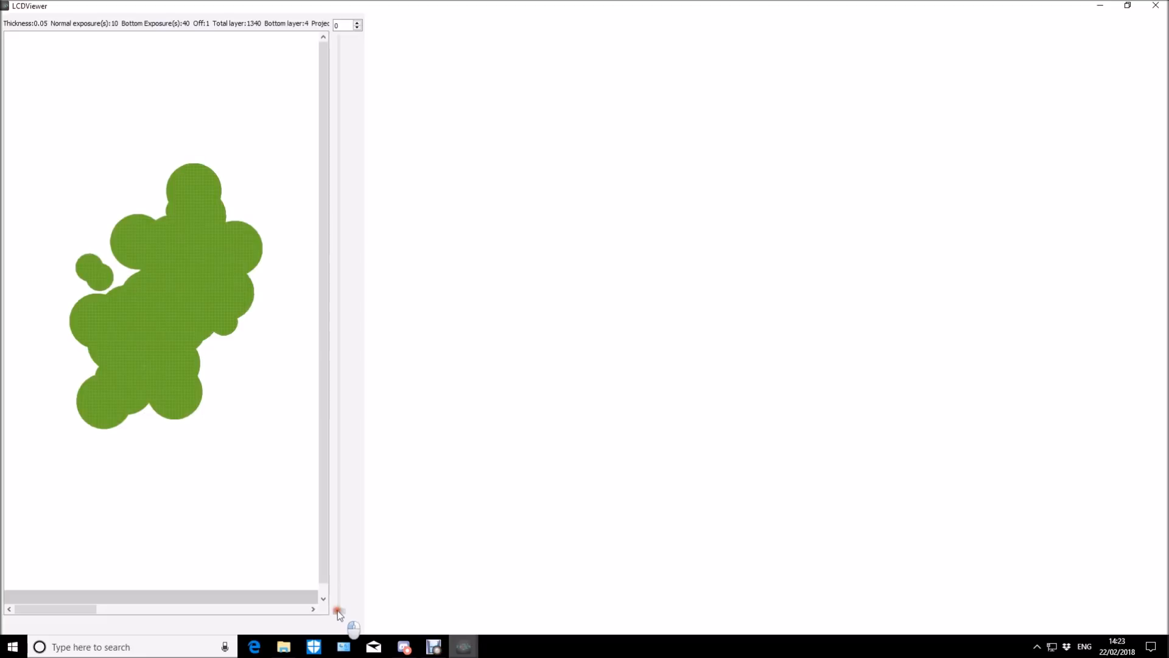
{"action": "left_click", "coordinate": [337, 598]}
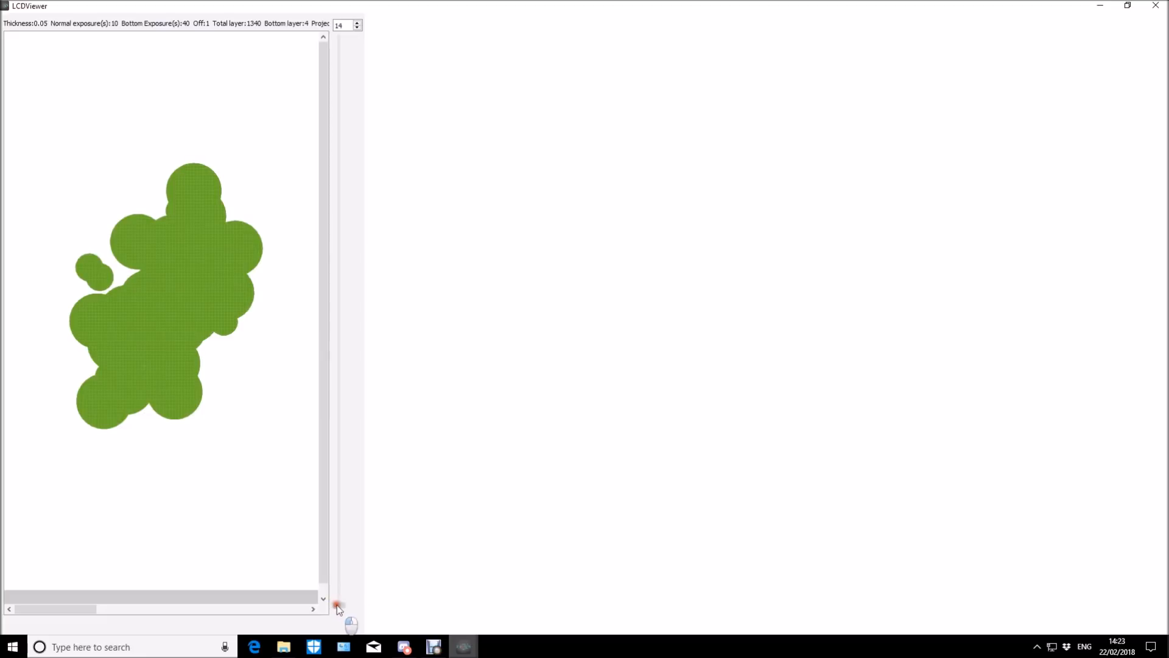